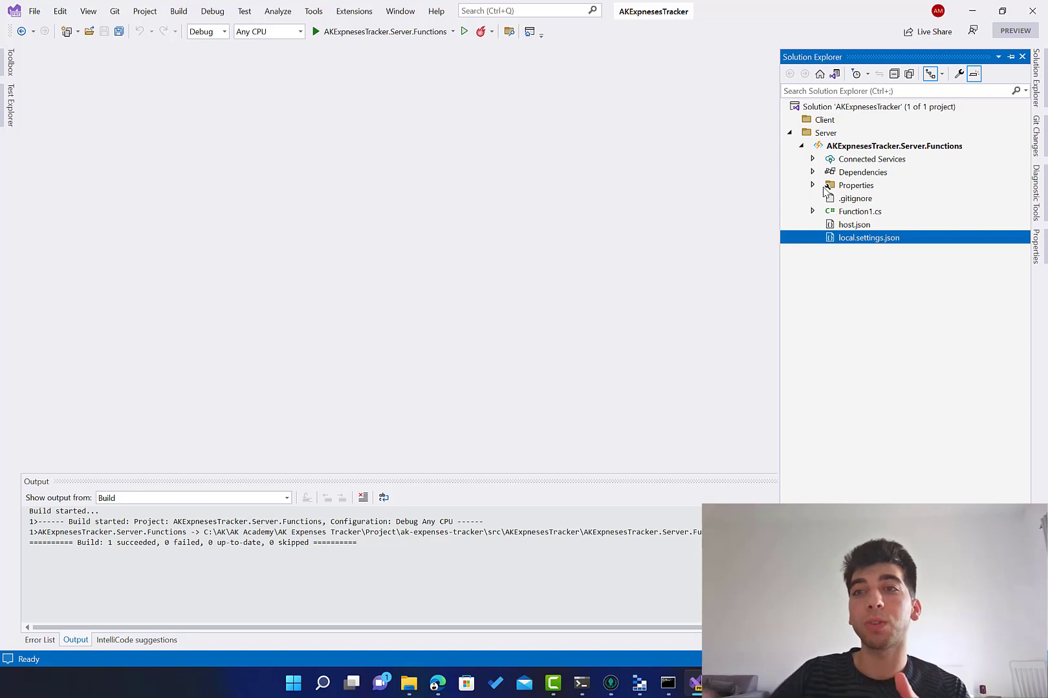
{"action": "mouse_move", "coordinate": [837, 191]}
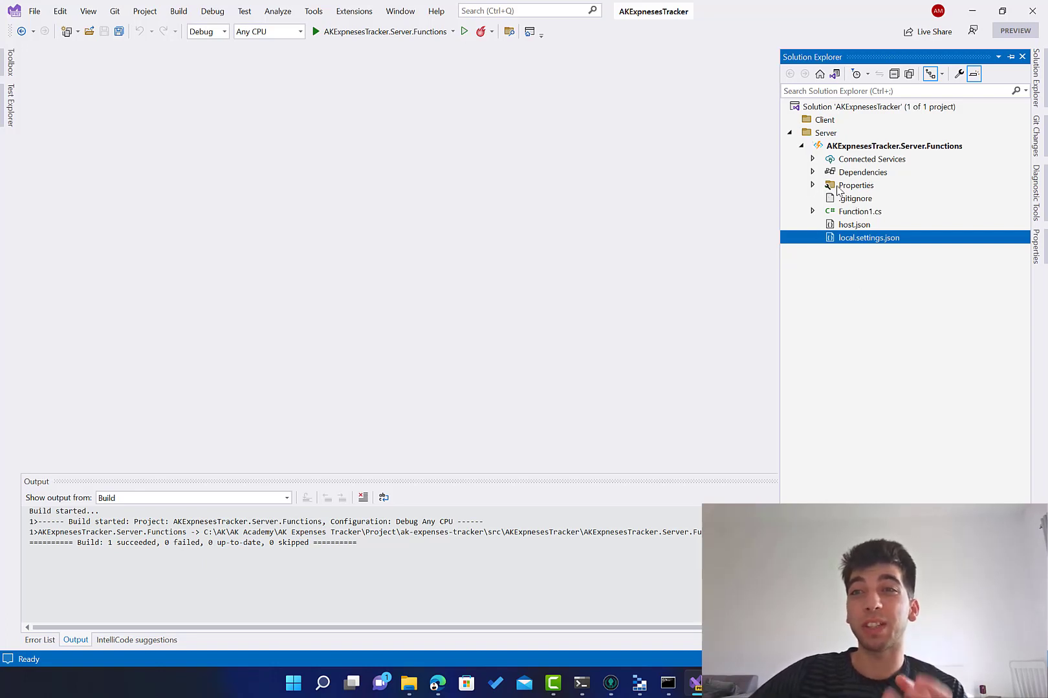
{"action": "mouse_move", "coordinate": [881, 258]}
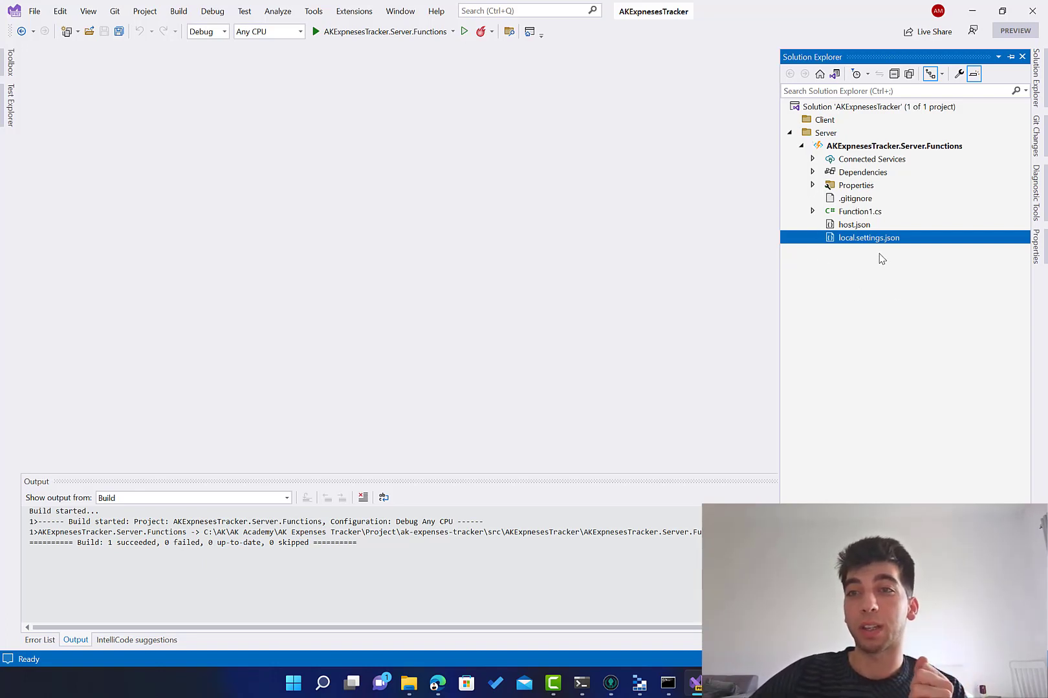
{"action": "mouse_move", "coordinate": [792, 200]}
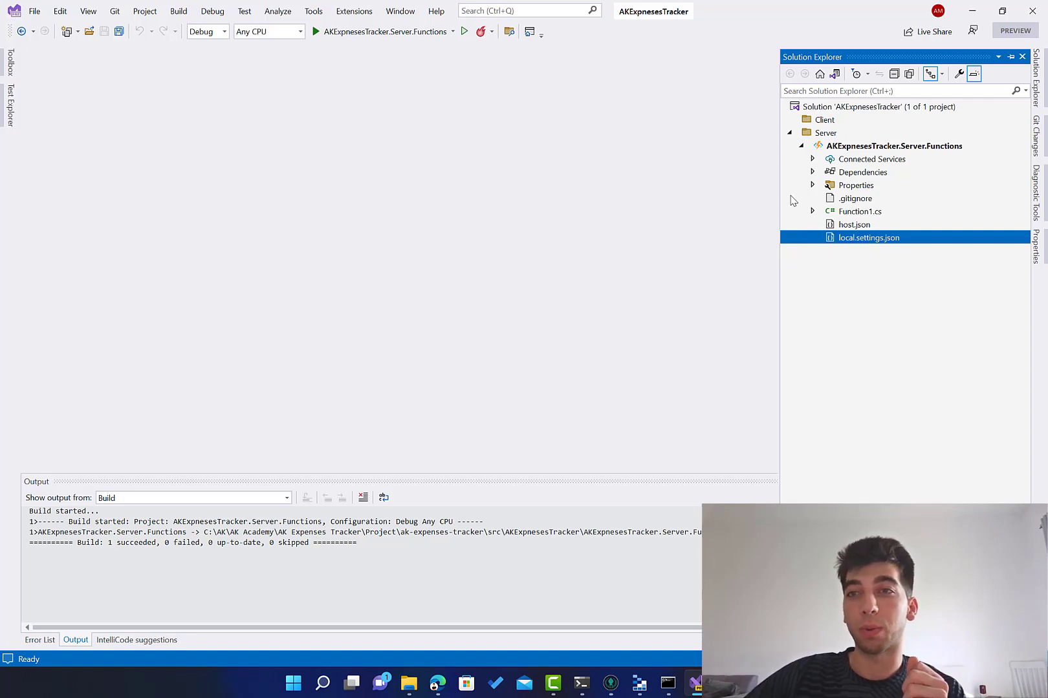
{"action": "mouse_move", "coordinate": [859, 160]}
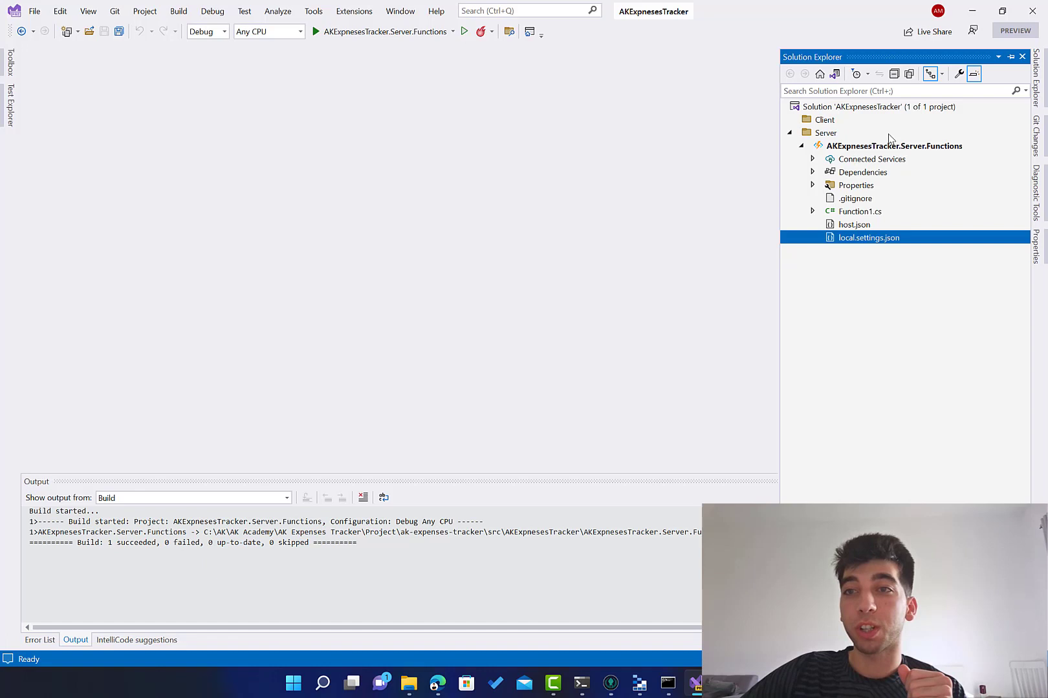
{"action": "mouse_move", "coordinate": [848, 211]}
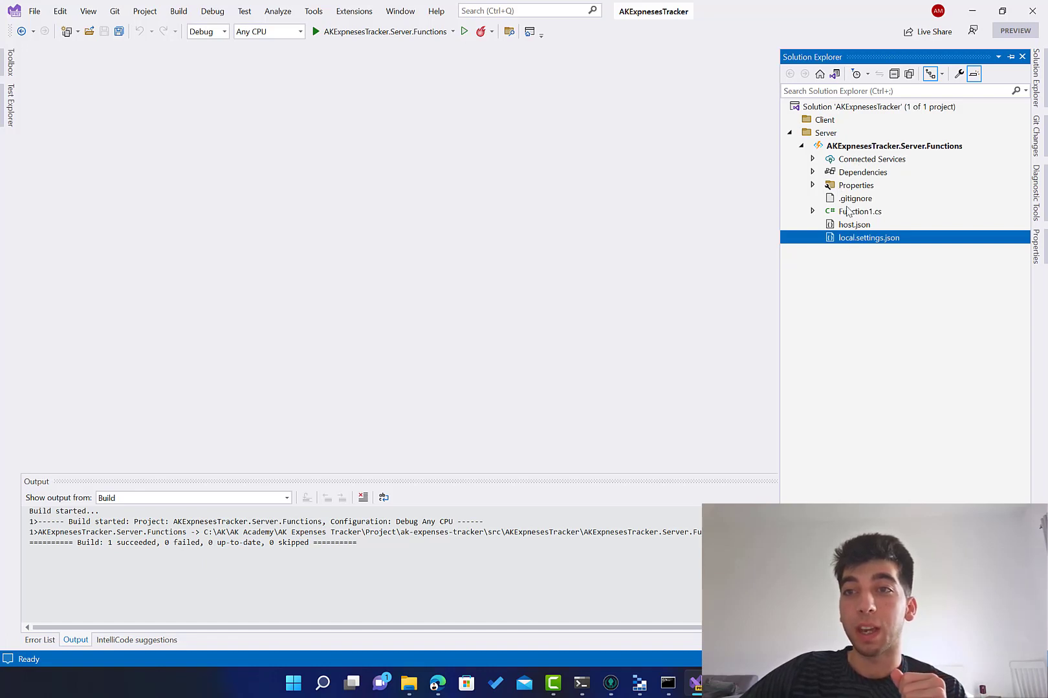
{"action": "mouse_move", "coordinate": [859, 147]}
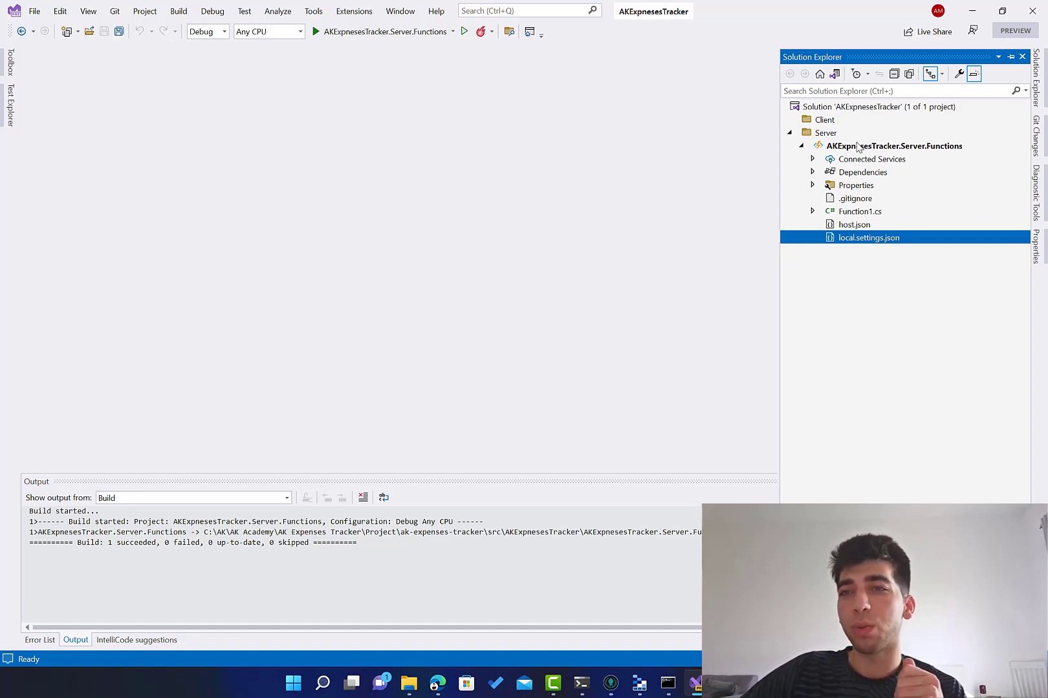
Show Function1.cs in the editor and scroll through its template Run method
{"action": "double_click", "coordinate": [859, 211]}
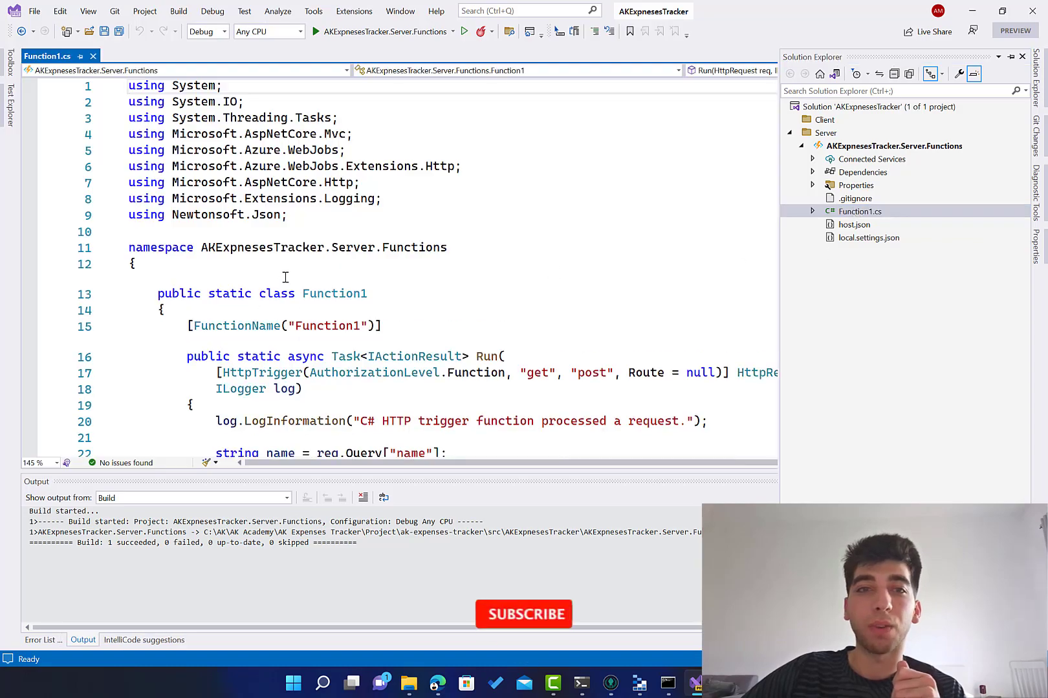
{"action": "scroll", "scroll_direction": "down", "scroll_amount": 3}
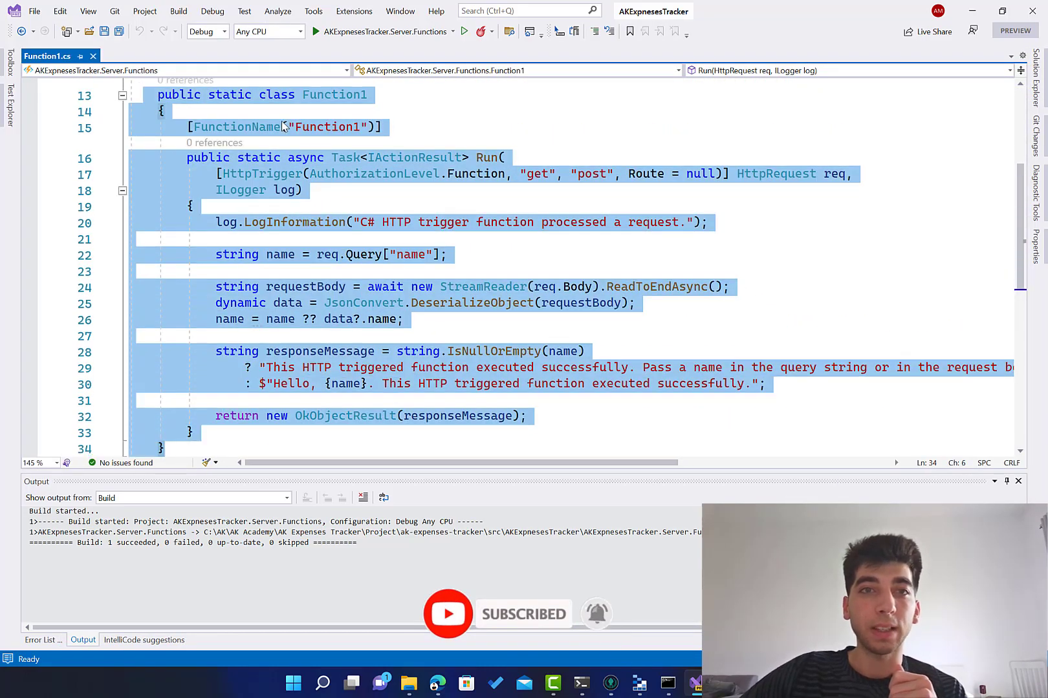
{"action": "left_click", "coordinate": [437, 120]}
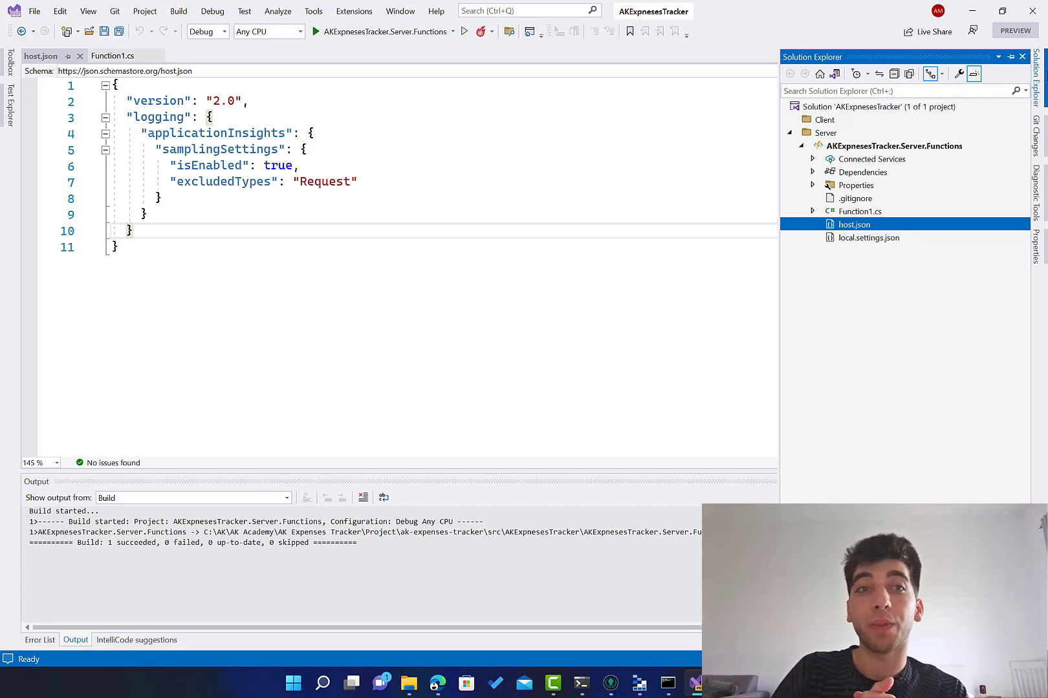
{"action": "mouse_move", "coordinate": [575, 150]}
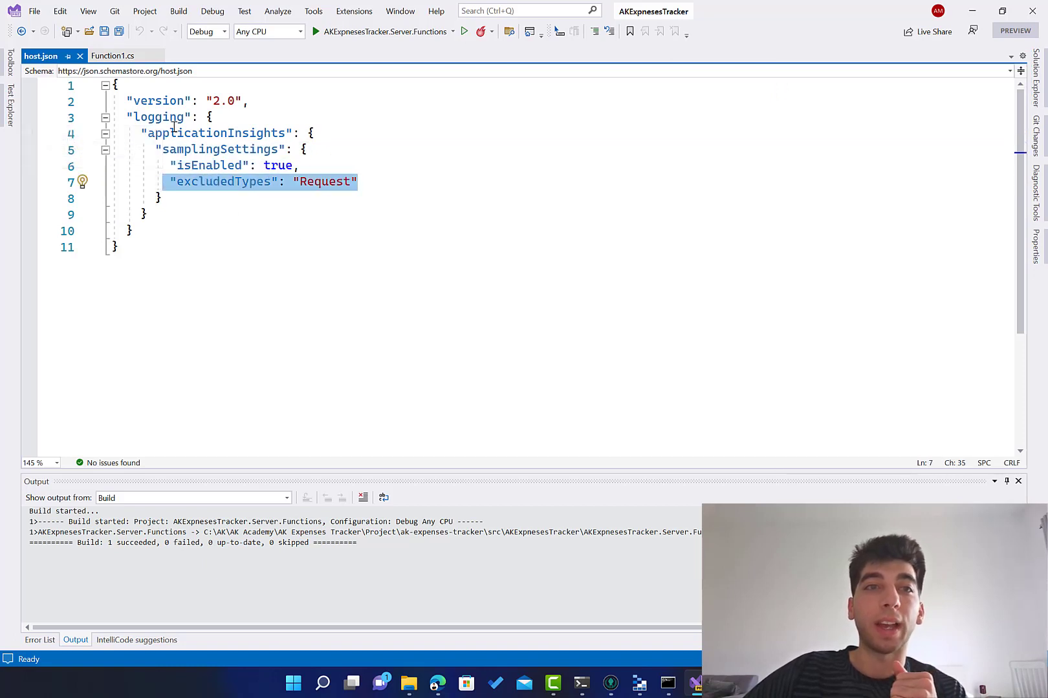
Point to the logging section in host.json while walking through its sampling settings
{"action": "left_click", "coordinate": [154, 213]}
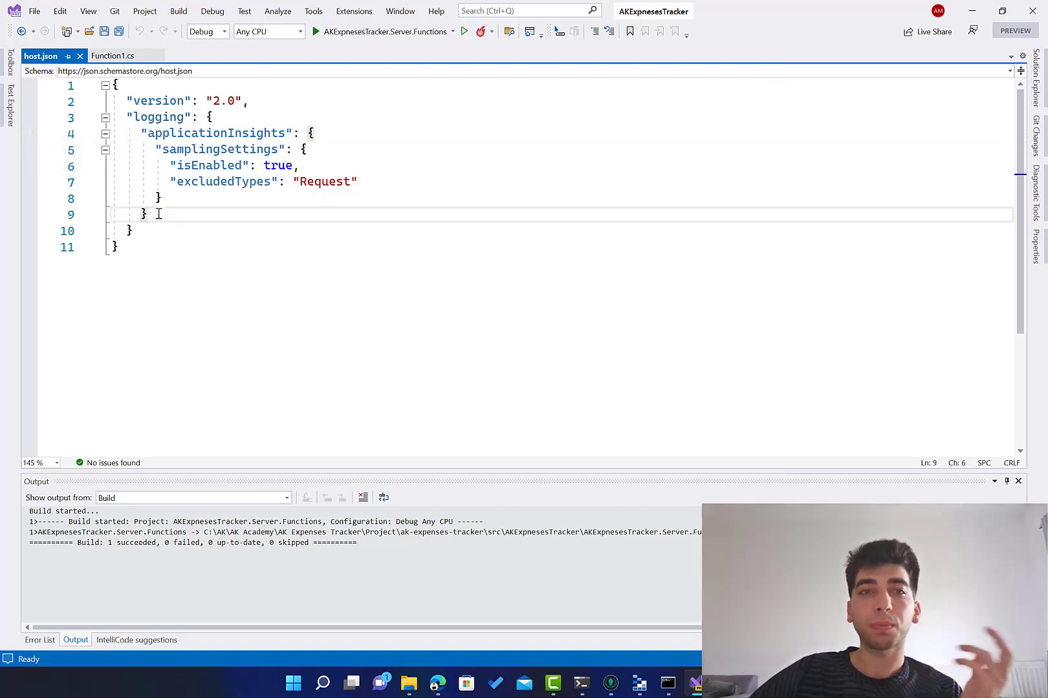
{"action": "mouse_move", "coordinate": [188, 223]}
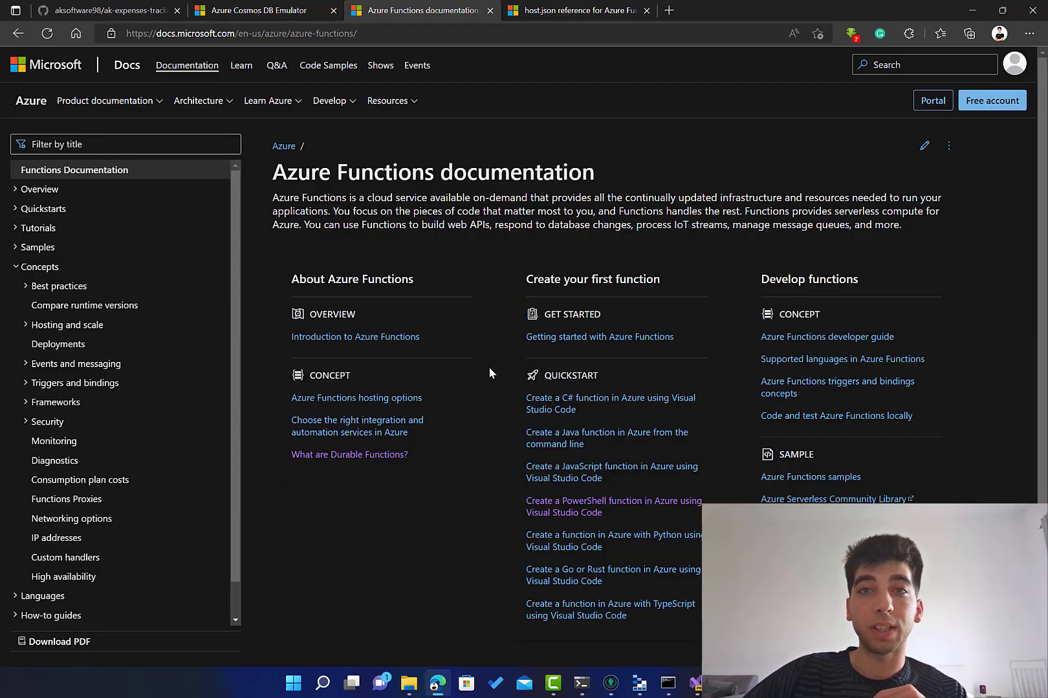
Browse the host.json reference page in Edge, scrolling through the sample configuration and back up
{"action": "left_click", "coordinate": [576, 11]}
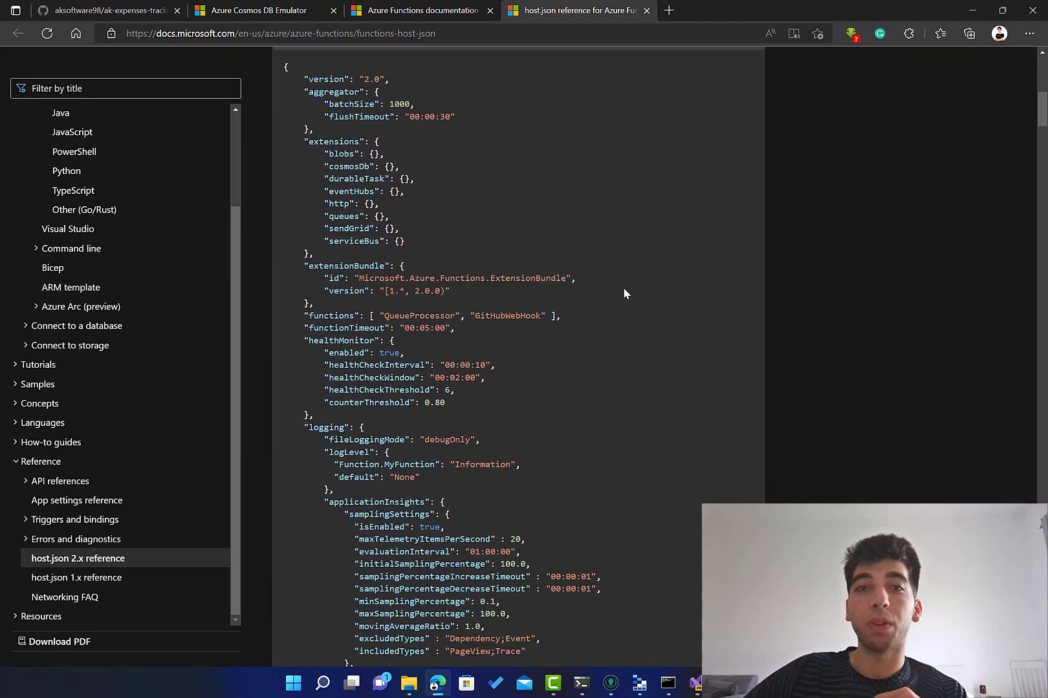
{"action": "scroll", "scroll_direction": "down", "scroll_amount": 3}
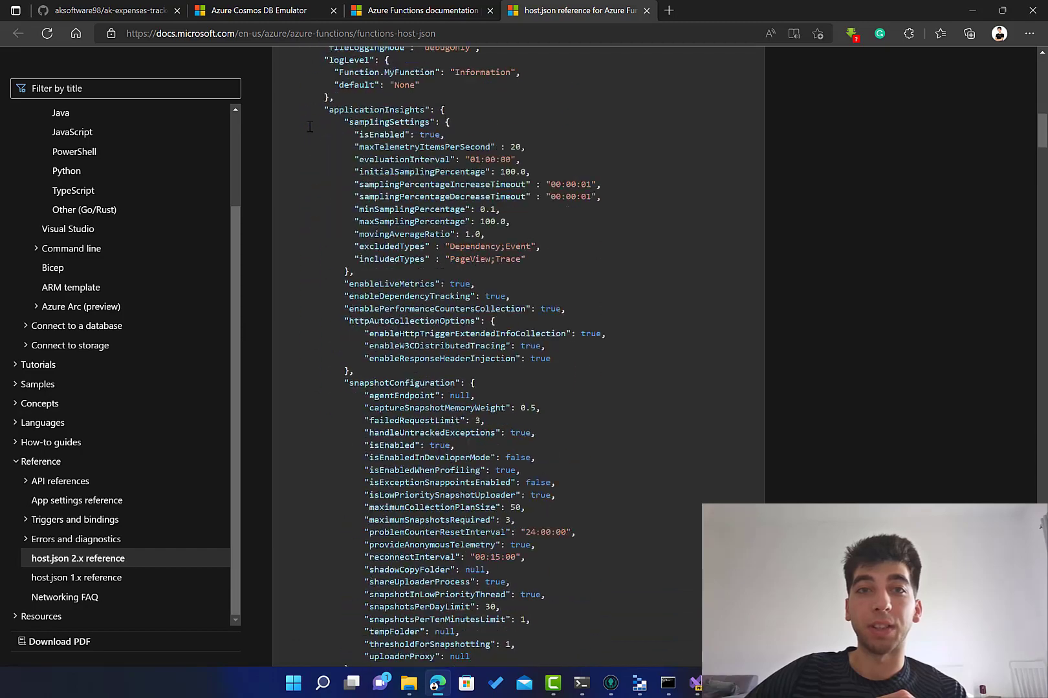
{"action": "scroll", "scroll_direction": "down", "scroll_amount": 3}
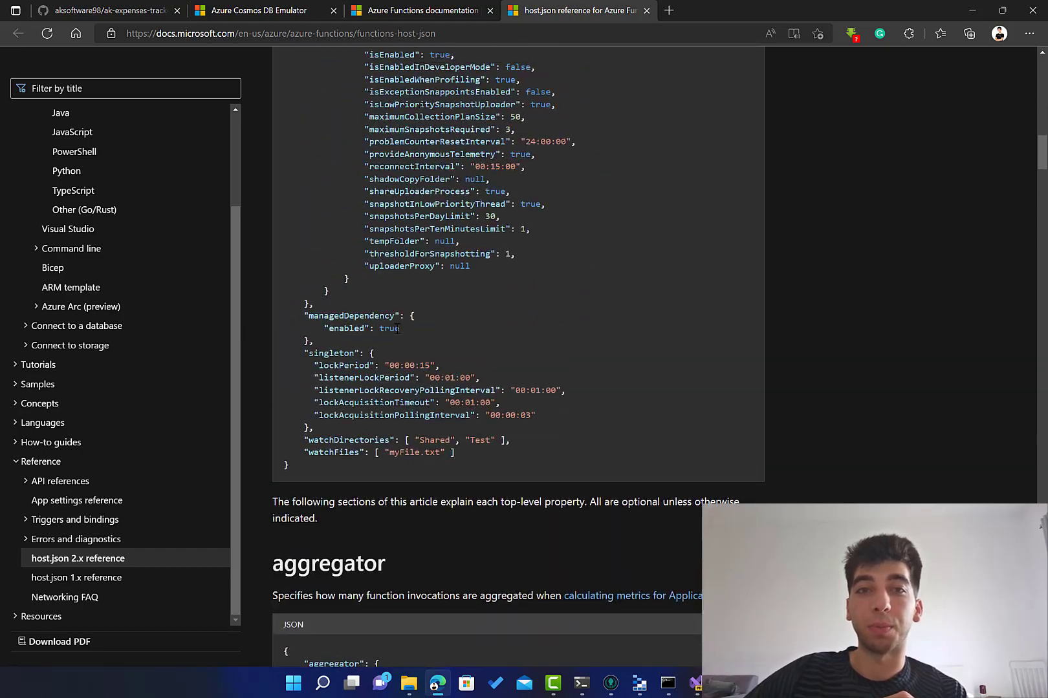
{"action": "scroll", "scroll_direction": "up", "scroll_amount": 3}
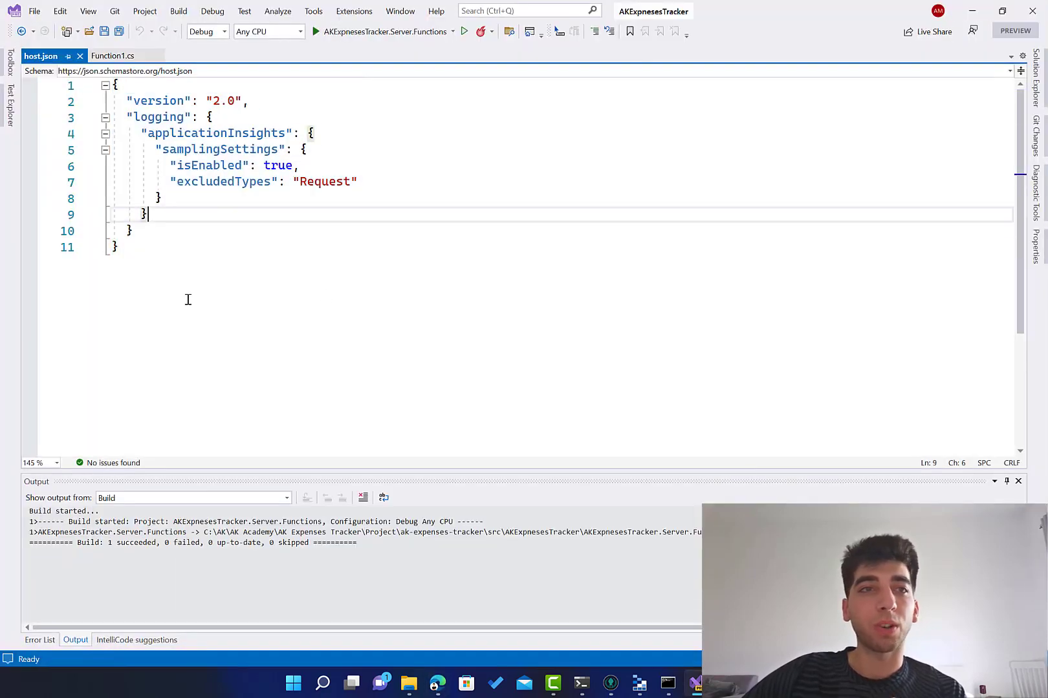
Close the host.json tab and bring up local.settings.json from Solution Explorer
{"action": "left_click", "coordinate": [161, 198]}
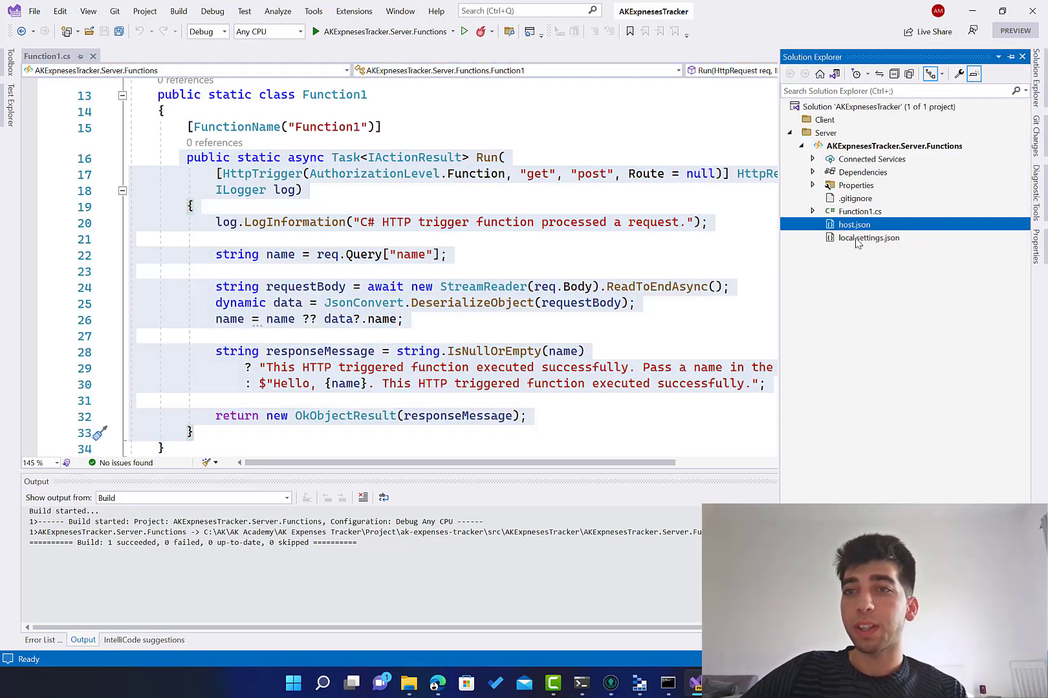
{"action": "double_click", "coordinate": [869, 238]}
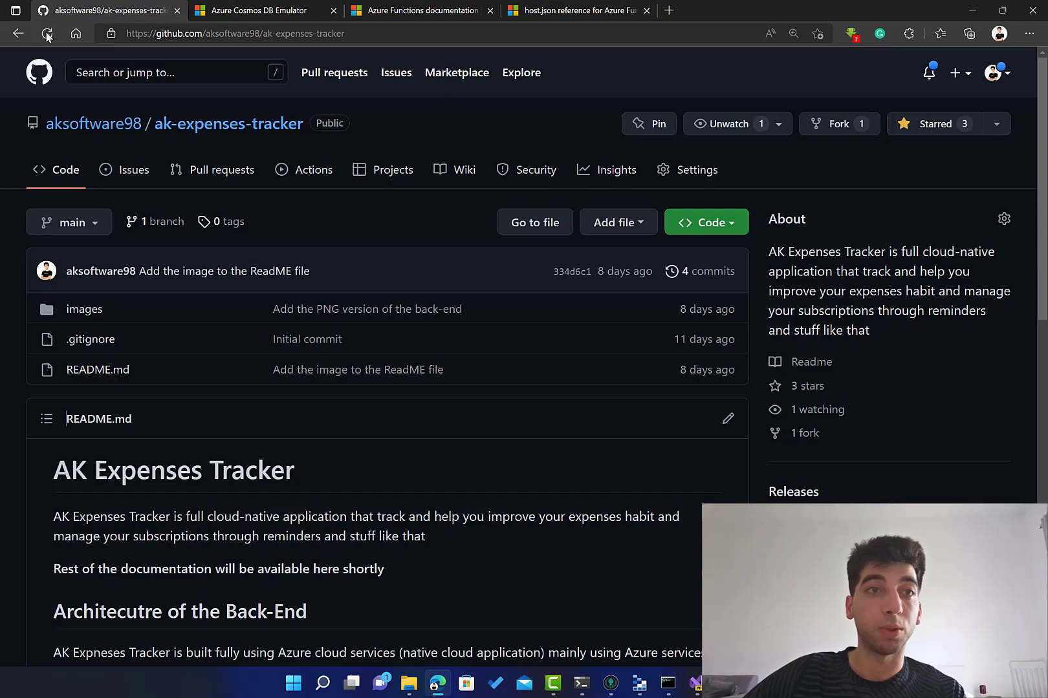
Refresh the GitHub repo and browse src/AKExpnesesTracker into the Server.Functions folder's committed files
{"action": "left_click", "coordinate": [47, 34]}
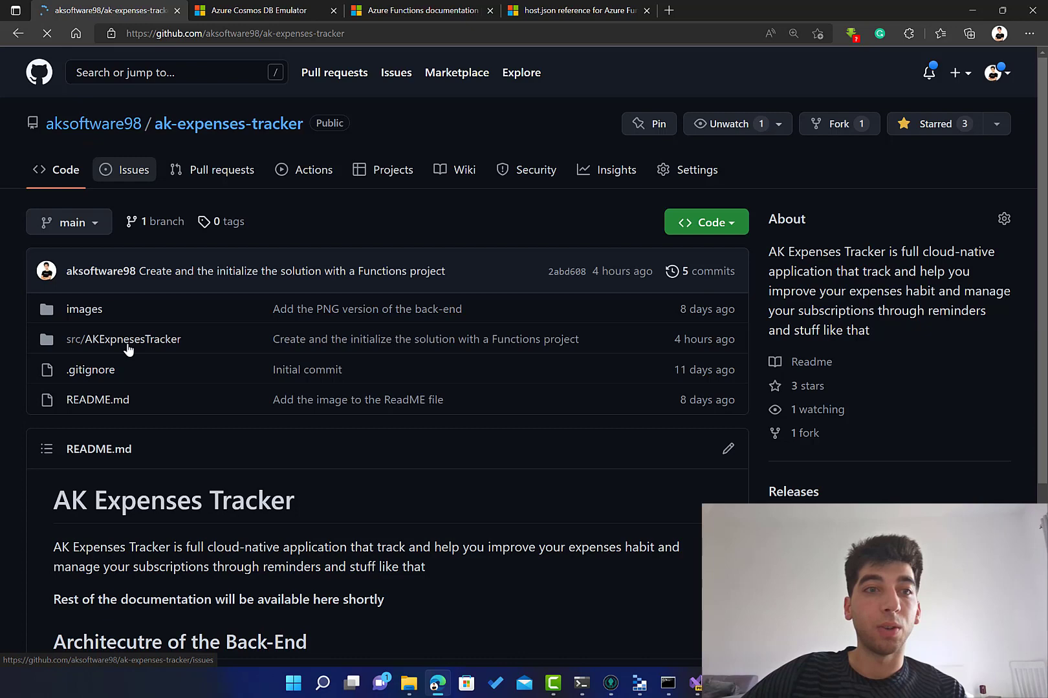
{"action": "left_click", "coordinate": [124, 339]}
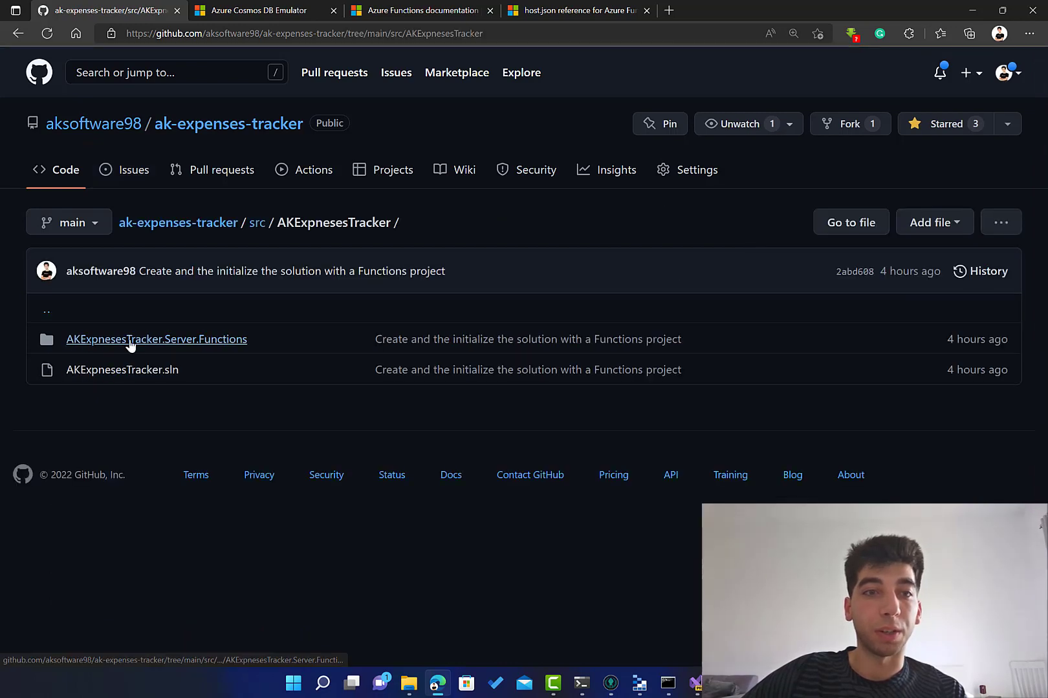
{"action": "left_click", "coordinate": [156, 339]}
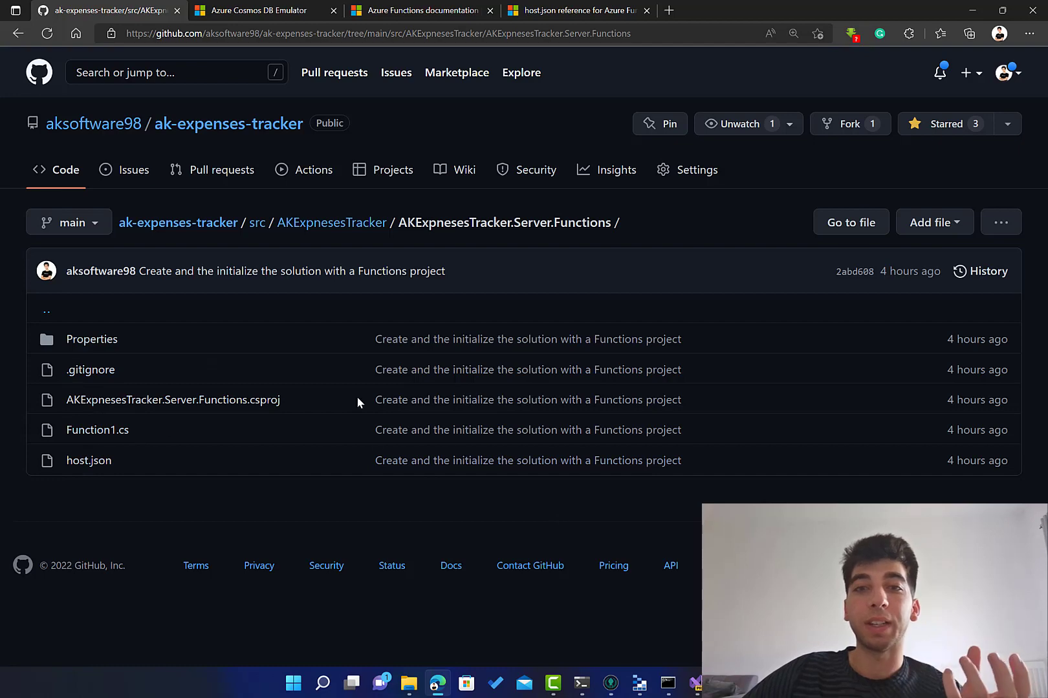
{"action": "mouse_move", "coordinate": [236, 258]}
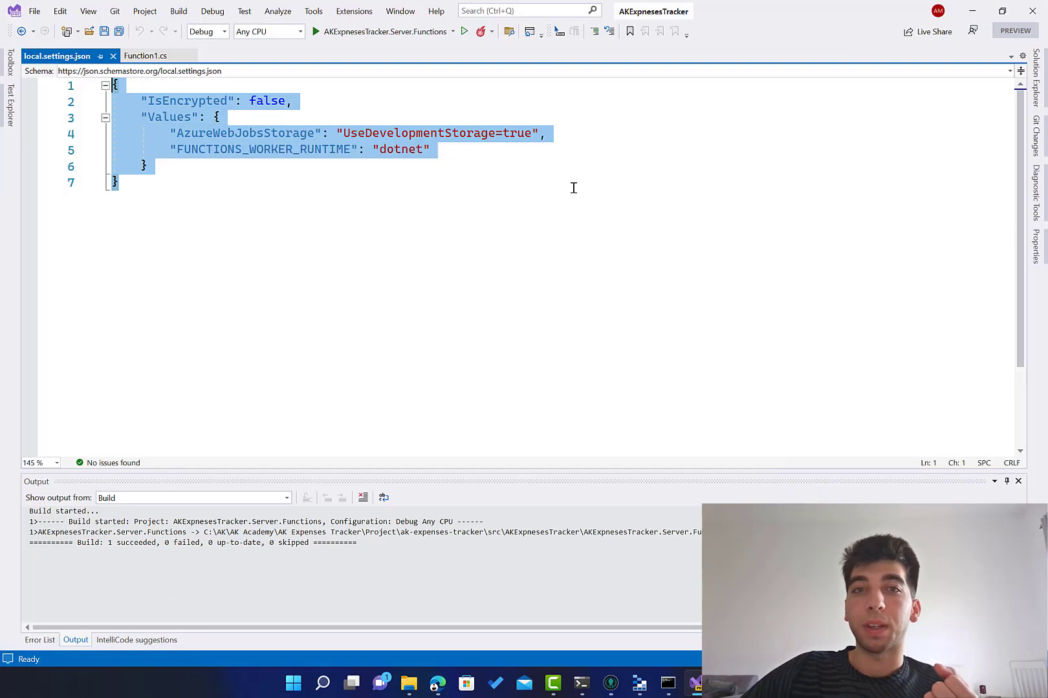
{"action": "left_click", "coordinate": [117, 182]}
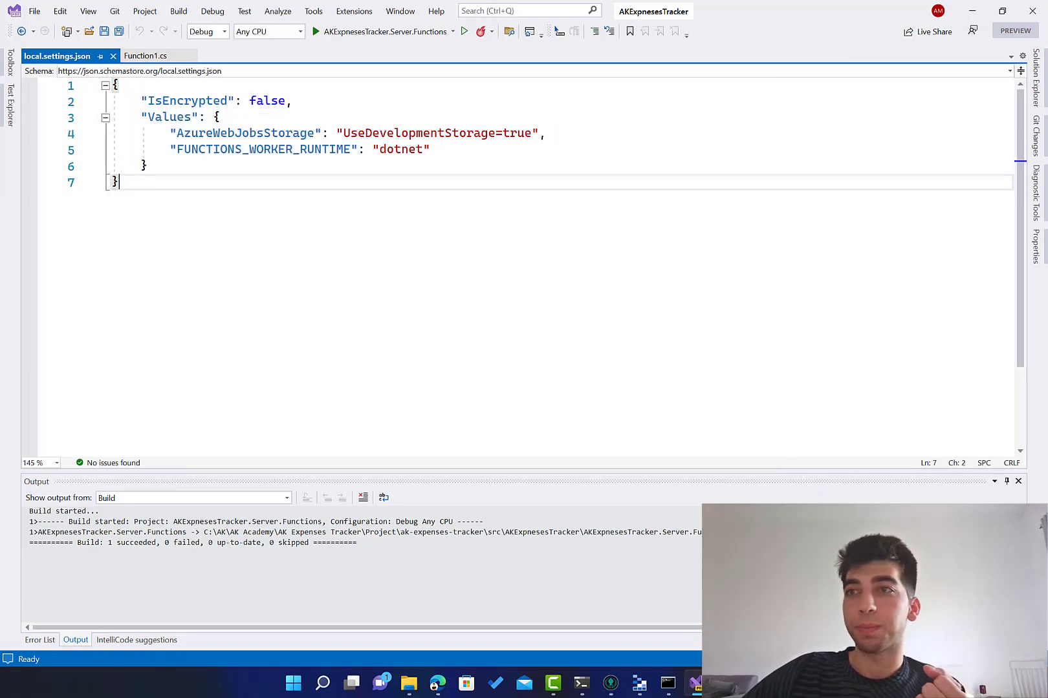
{"action": "left_click", "coordinate": [1035, 86]}
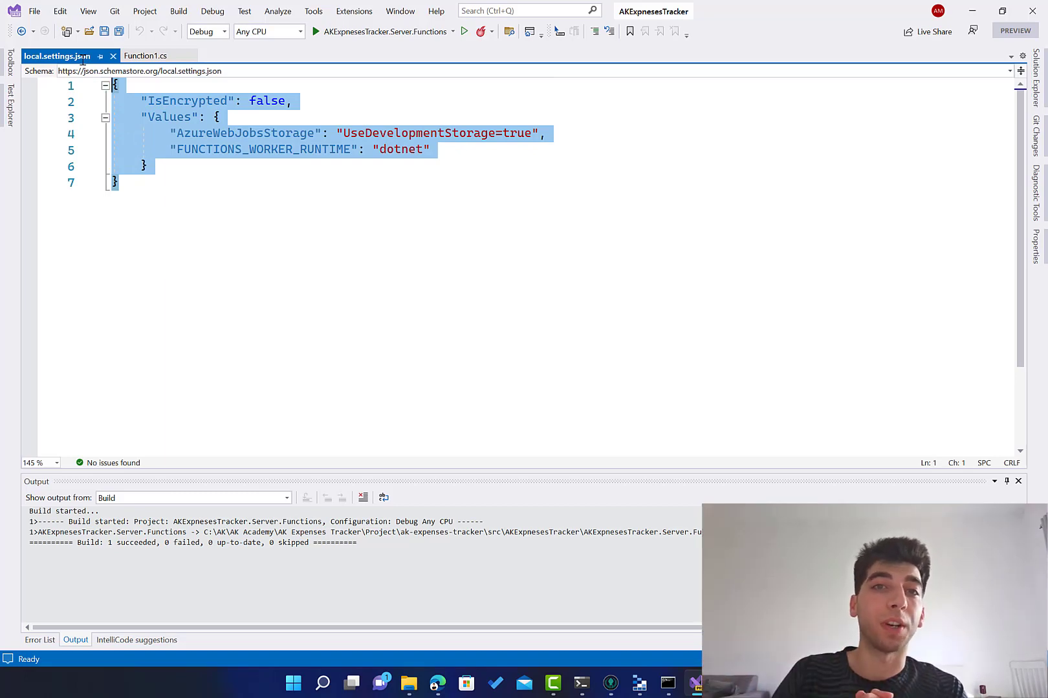
{"action": "left_click", "coordinate": [145, 166]}
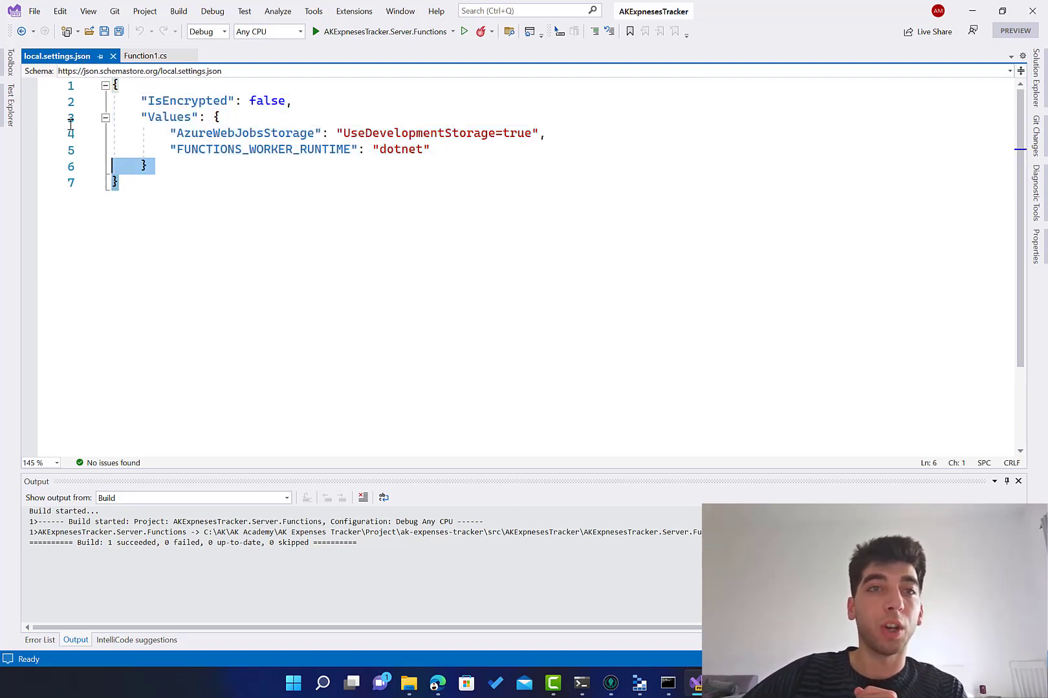
{"action": "left_click", "coordinate": [178, 133]}
{"action": "type", "text": "\""}
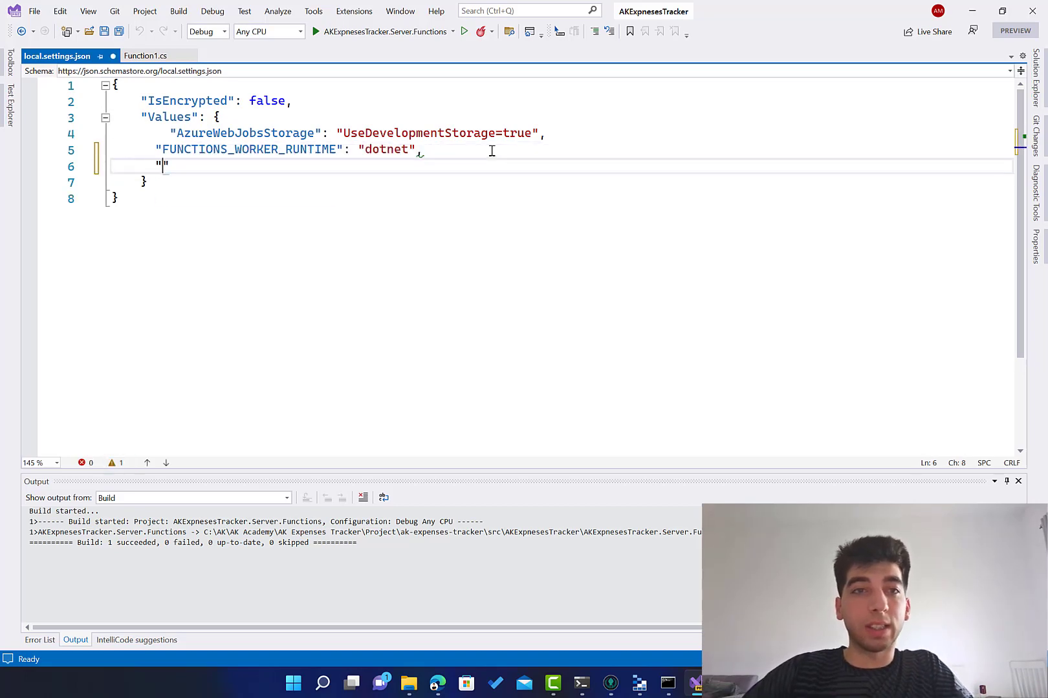
Add a sample "SomeSettings": "Value" entry to local.settings.json, then go to that line to remove it
{"action": "type", "text": "SomeSettings\":"}
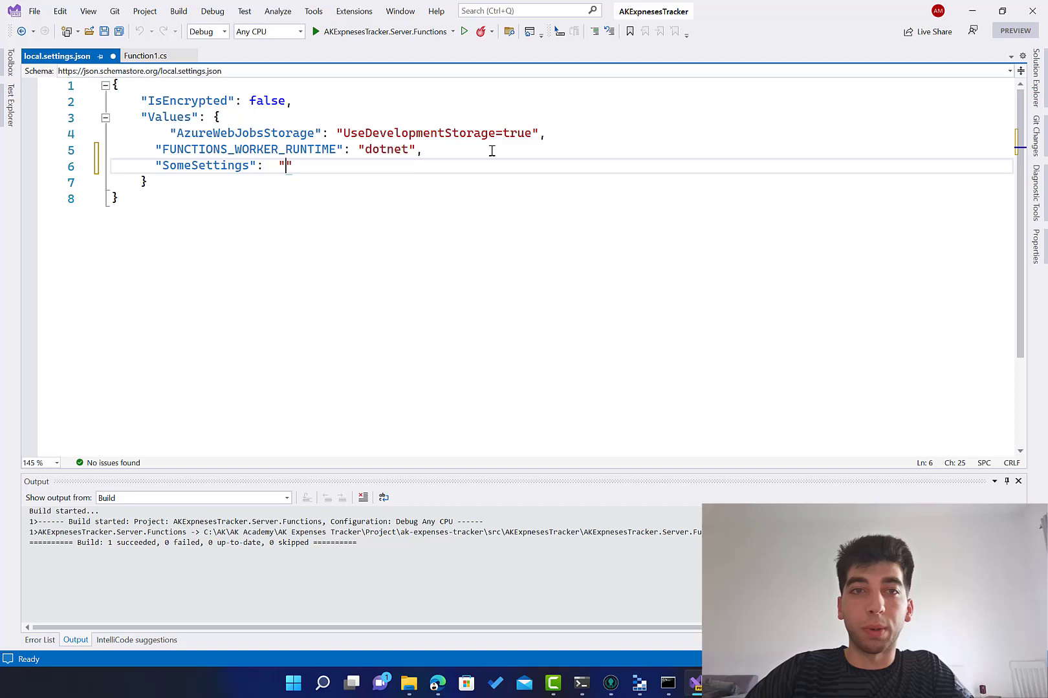
{"action": "type", "text": "Value"}
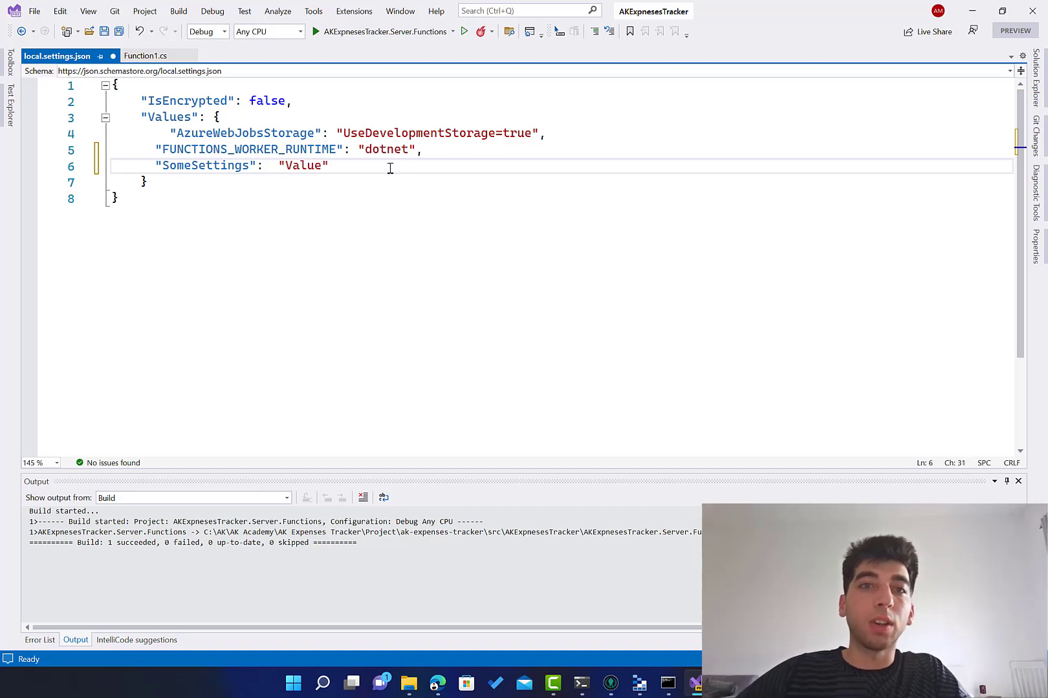
{"action": "left_click", "coordinate": [270, 165]}
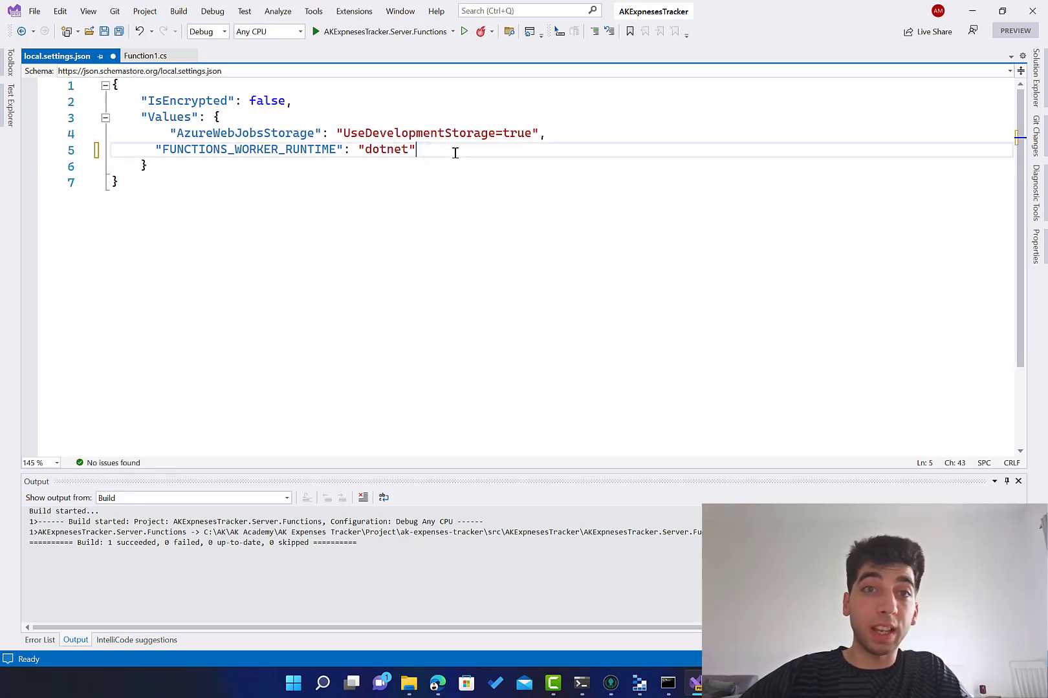
Highlight the AzureWebJobsStorage entry and fix its line's indentation to match the runtime entry
{"action": "double_click", "coordinate": [245, 133]}
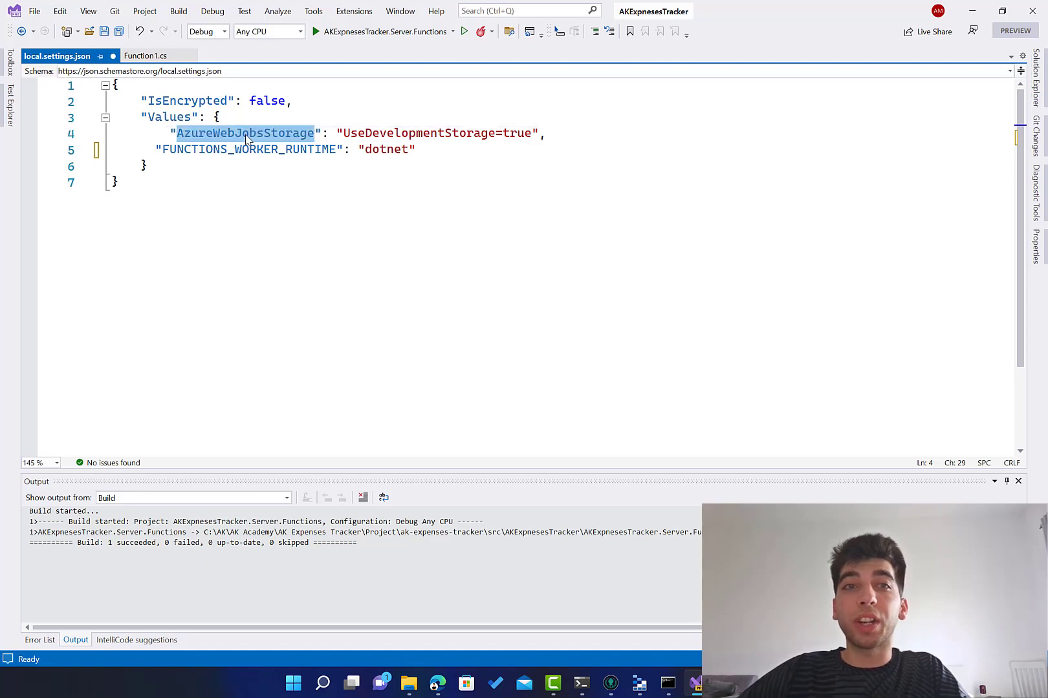
{"action": "left_click", "coordinate": [159, 133]}
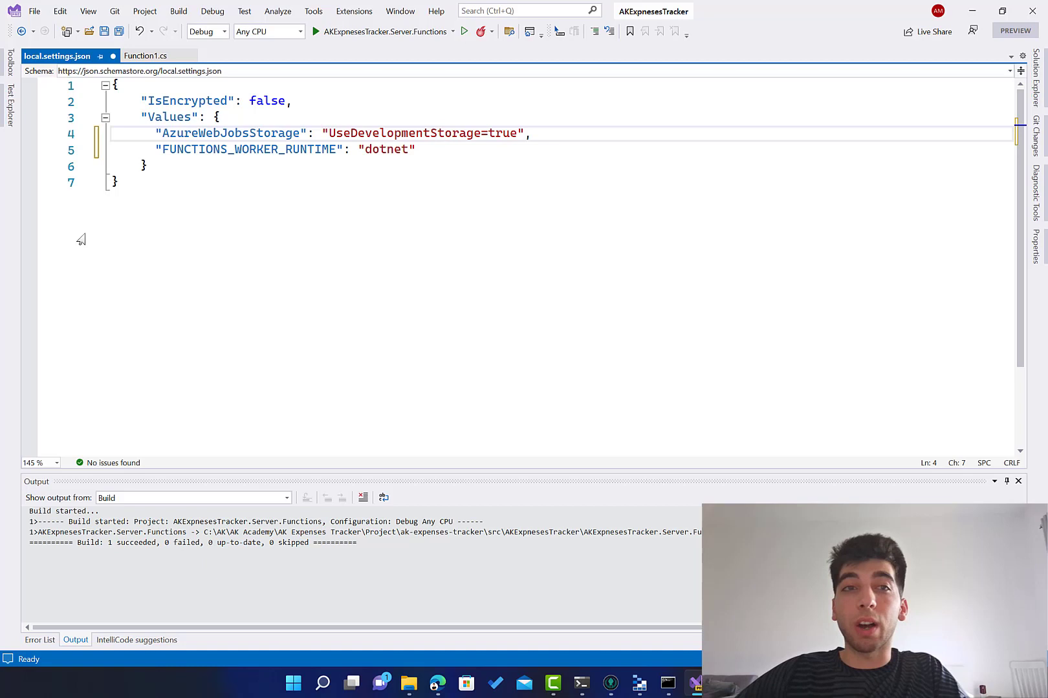
{"action": "mouse_move", "coordinate": [269, 185]}
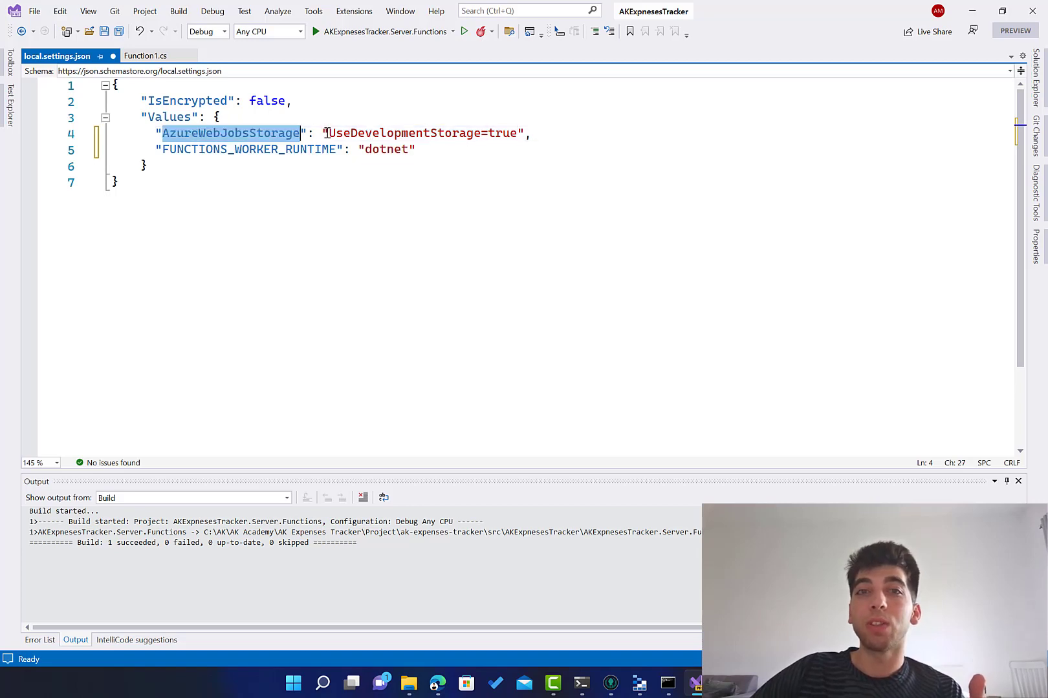
{"action": "double_click", "coordinate": [420, 133]}
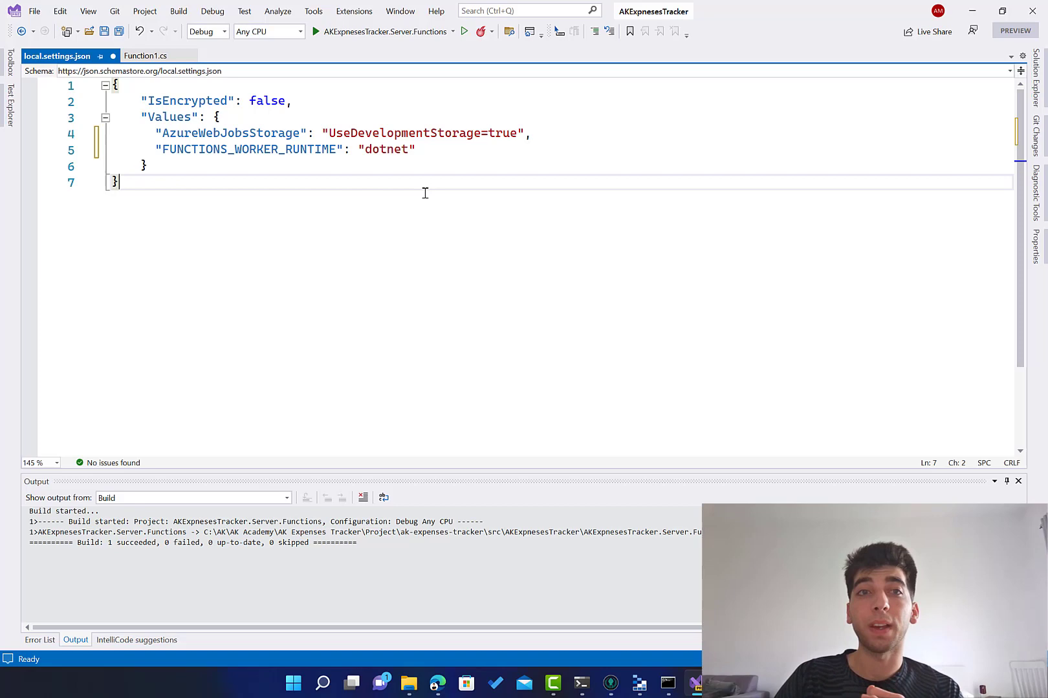
{"action": "mouse_move", "coordinate": [398, 232]}
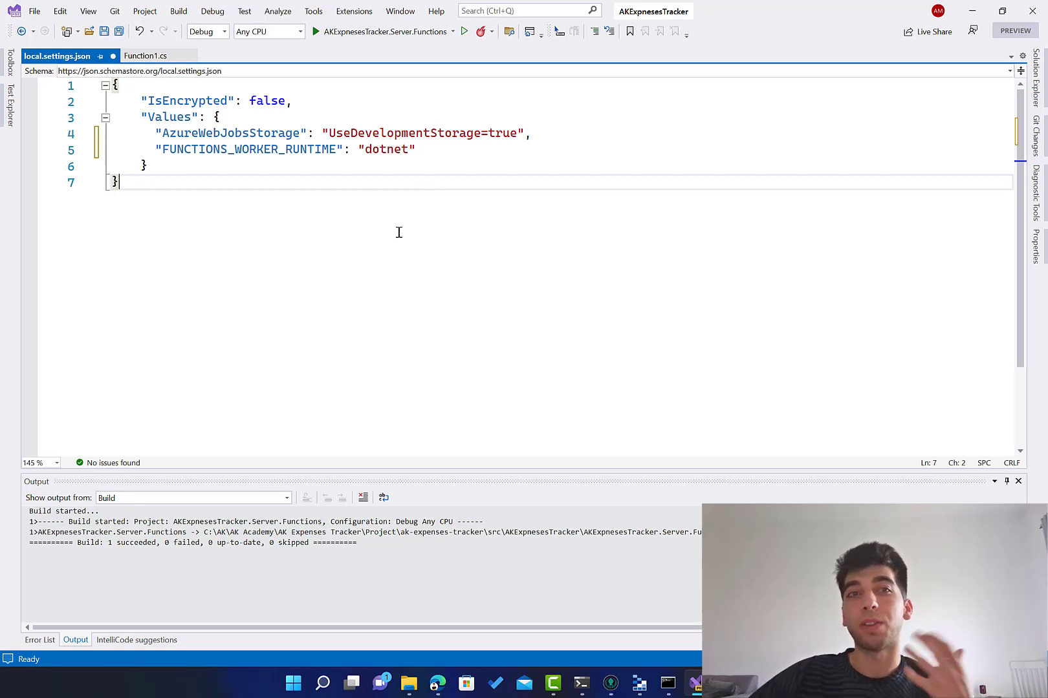
{"action": "mouse_move", "coordinate": [354, 203]}
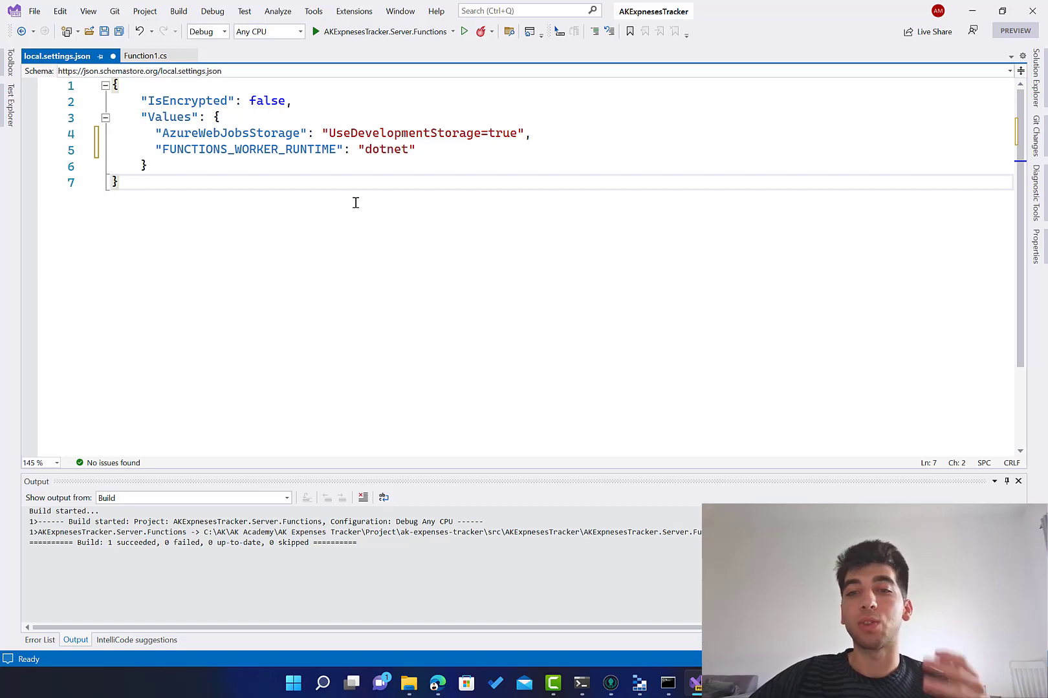
{"action": "mouse_move", "coordinate": [229, 172]}
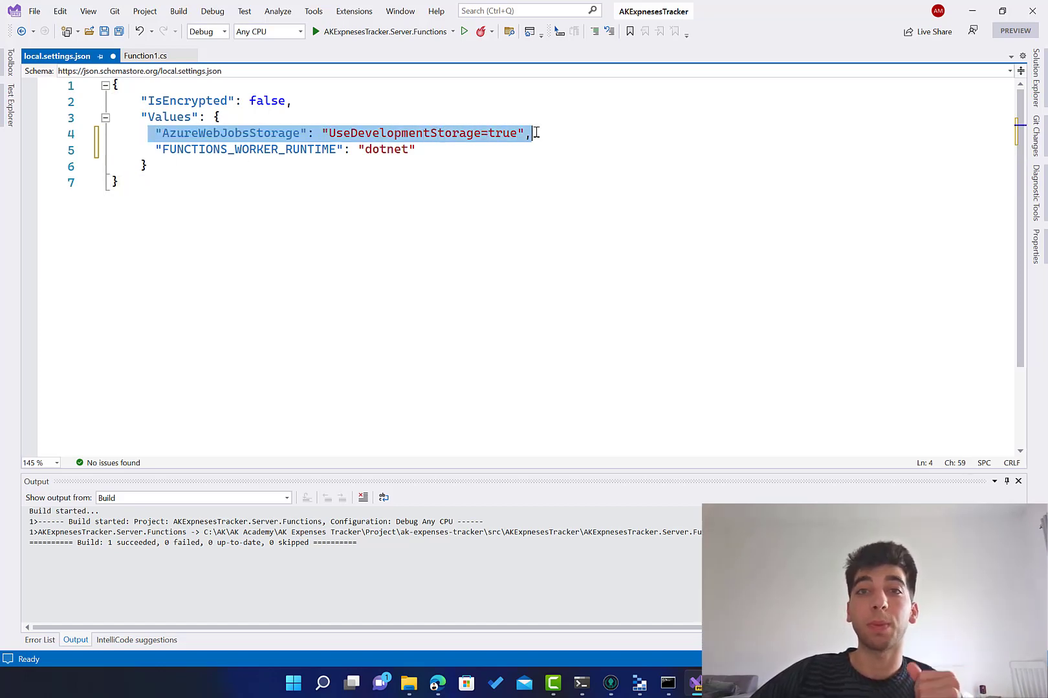
Clear the highlight on the storage line and select the whole contents of local.settings.json
{"action": "left_click", "coordinate": [532, 133]}
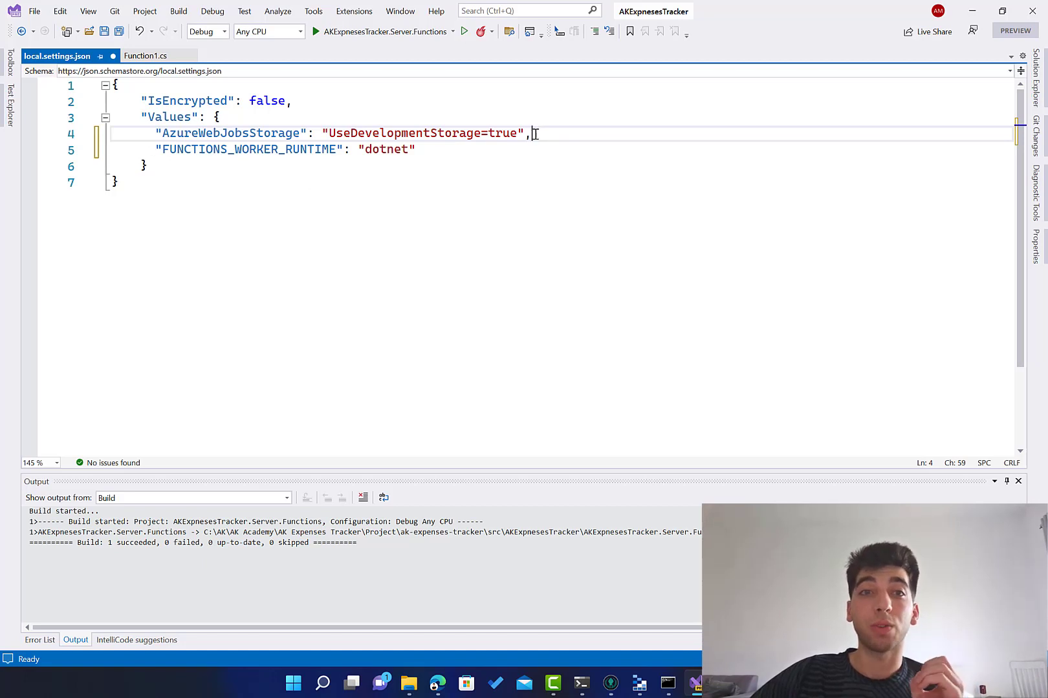
{"action": "left_click", "coordinate": [176, 133]}
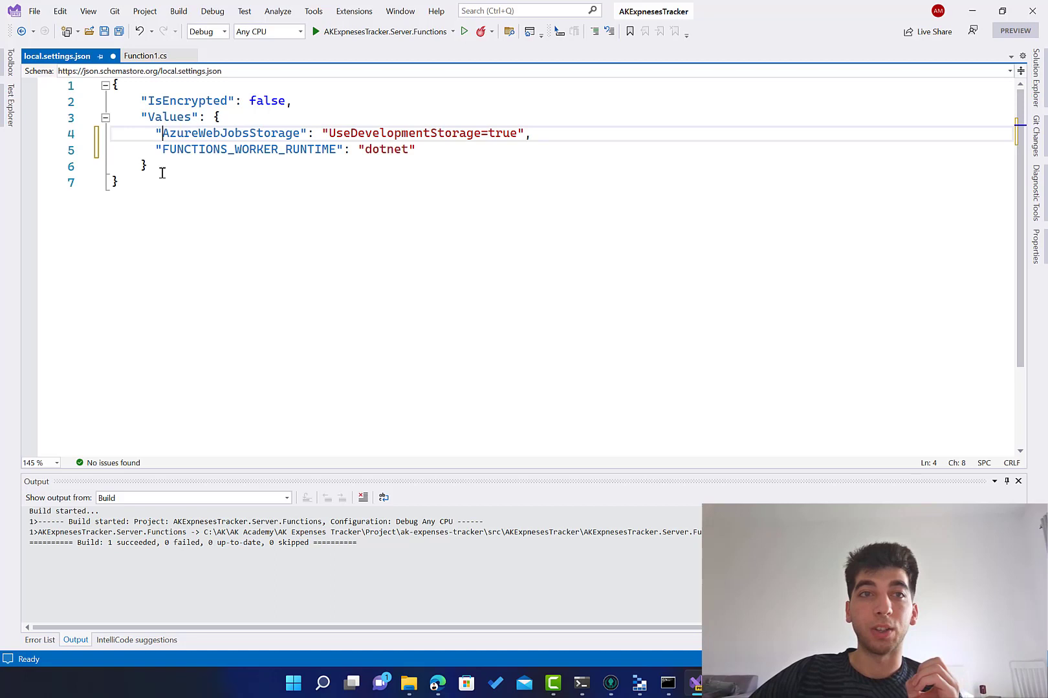
{"action": "key", "text": "ctrl+a"}
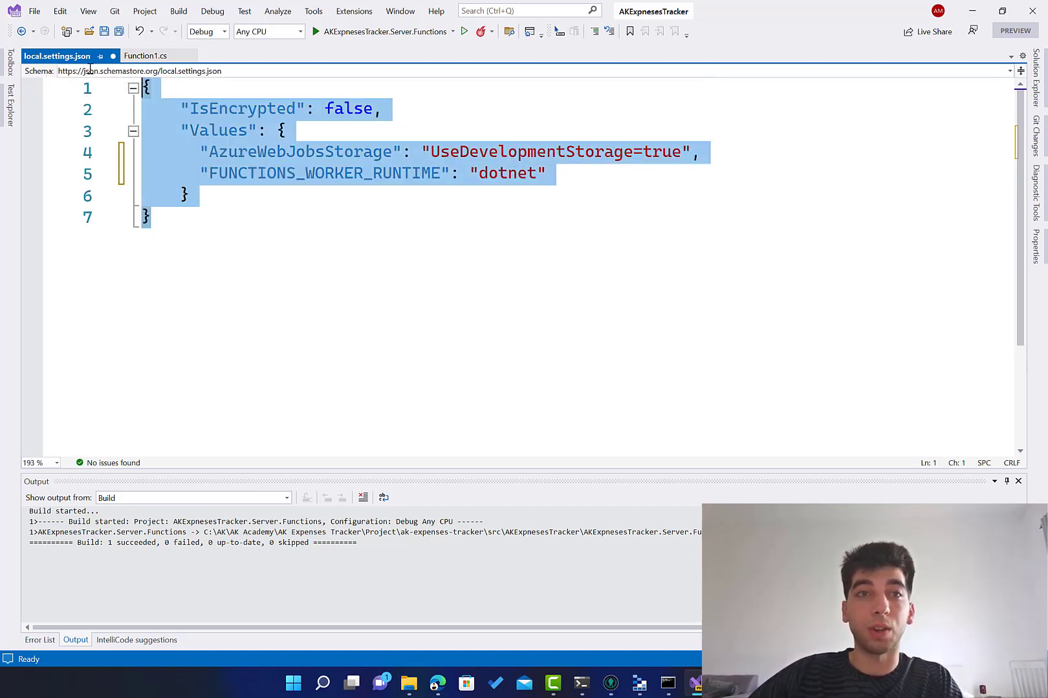
Close local.settings.json and answer its save prompt
{"action": "left_click", "coordinate": [515, 256]}
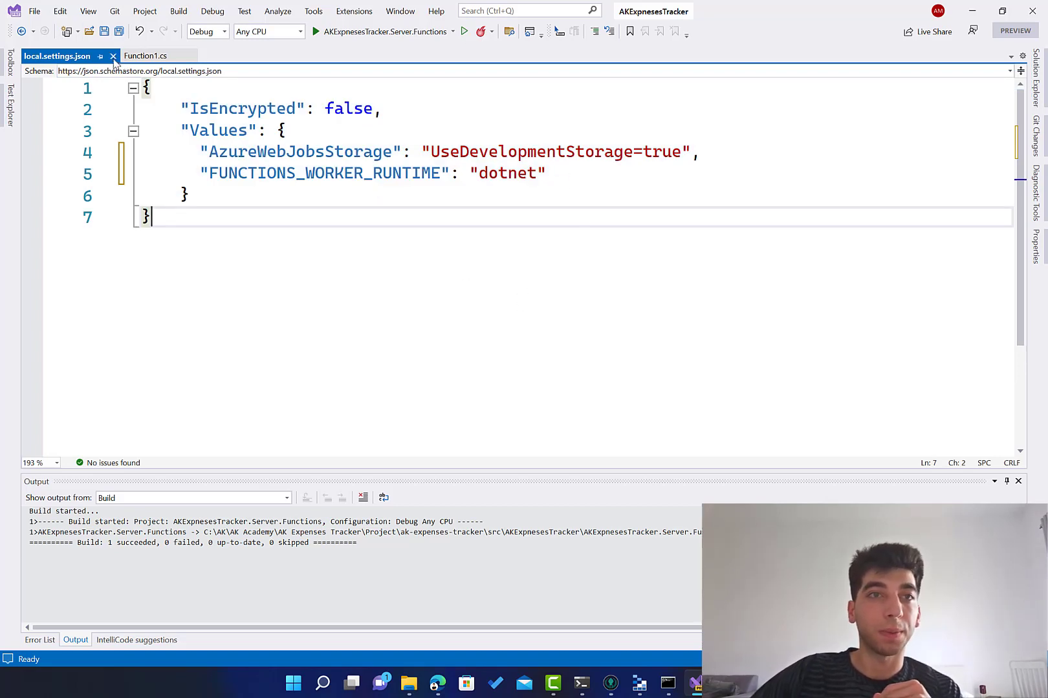
{"action": "left_click", "coordinate": [113, 56]}
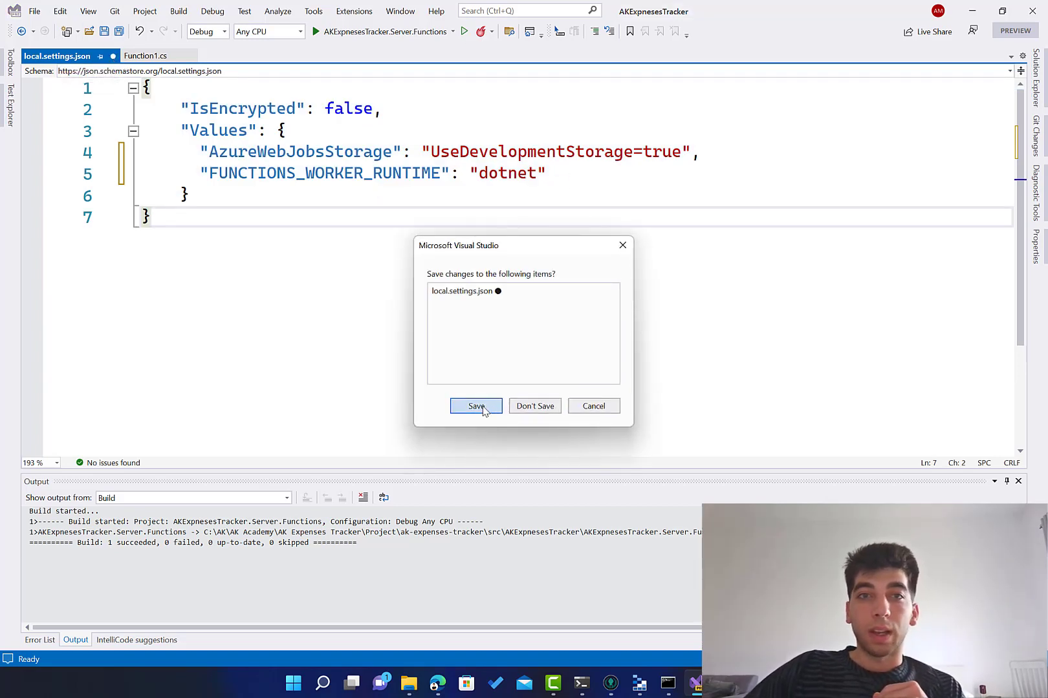
{"action": "mouse_move", "coordinate": [309, 156]}
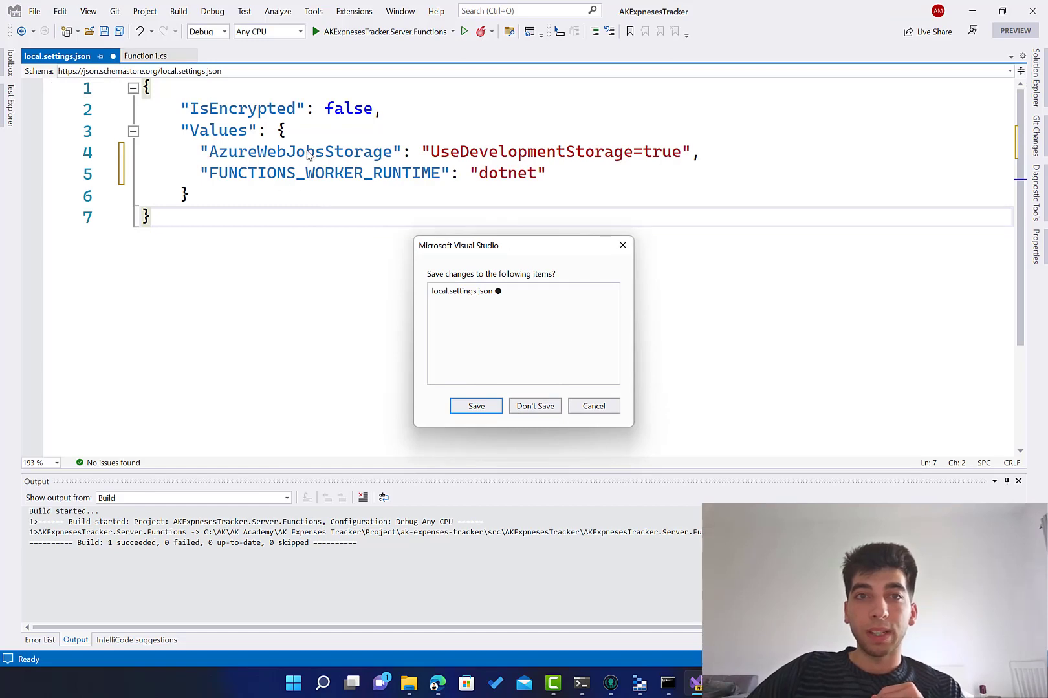
{"action": "mouse_move", "coordinate": [237, 148]}
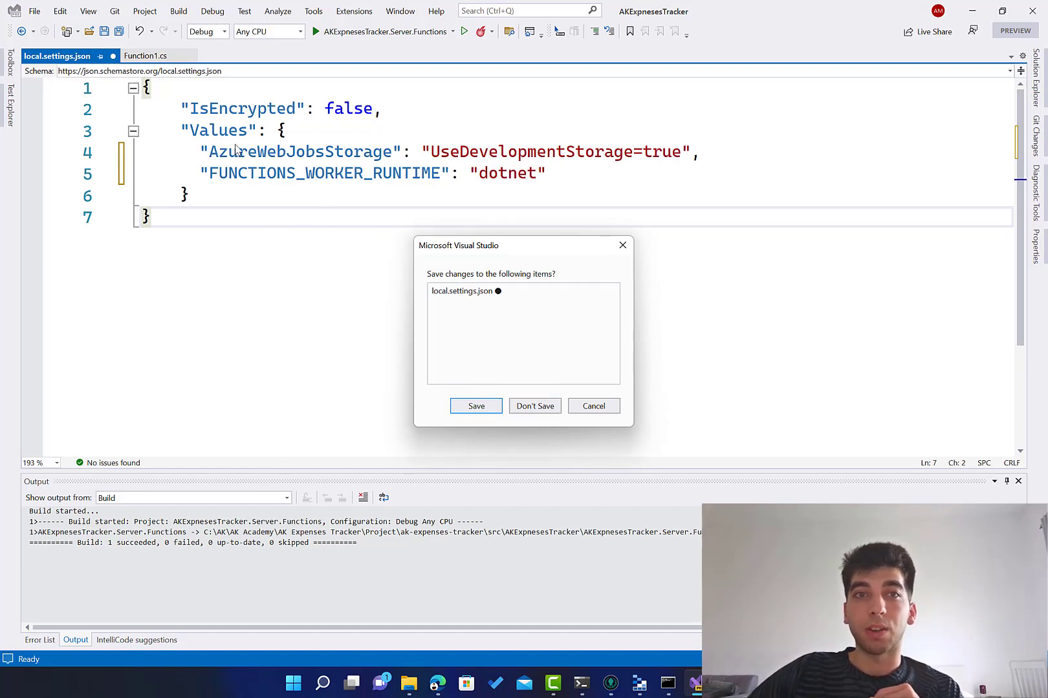
{"action": "left_click", "coordinate": [534, 407]}
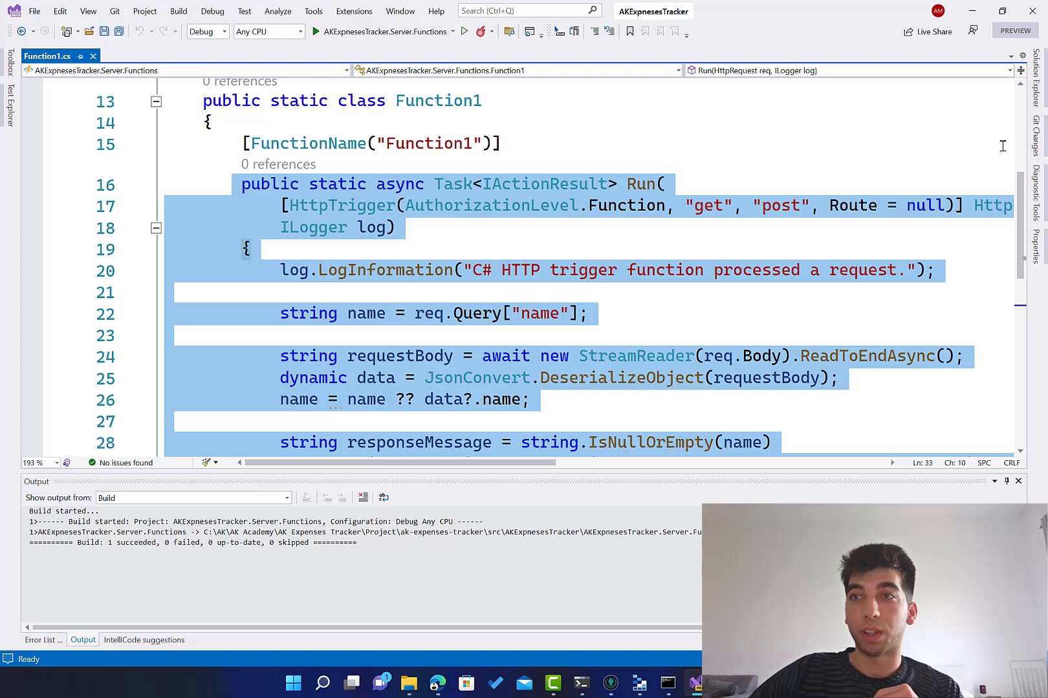
Show Solution Explorer's file tree and select the AKExpnesesTracker.Server.Functions project
{"action": "left_click", "coordinate": [281, 293]}
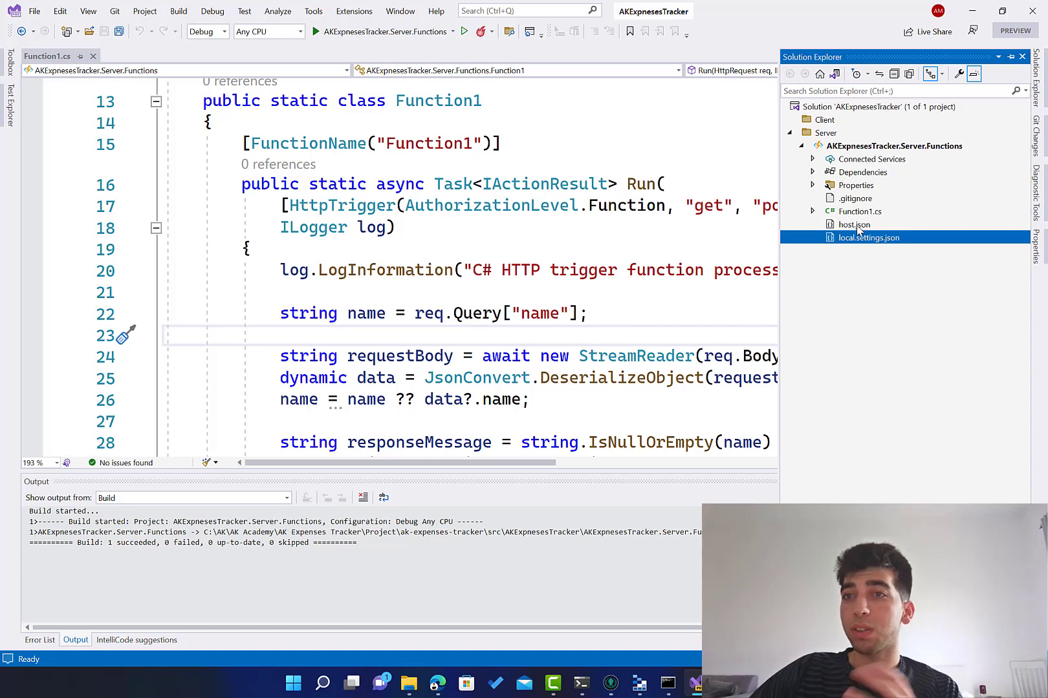
{"action": "mouse_move", "coordinate": [860, 151]}
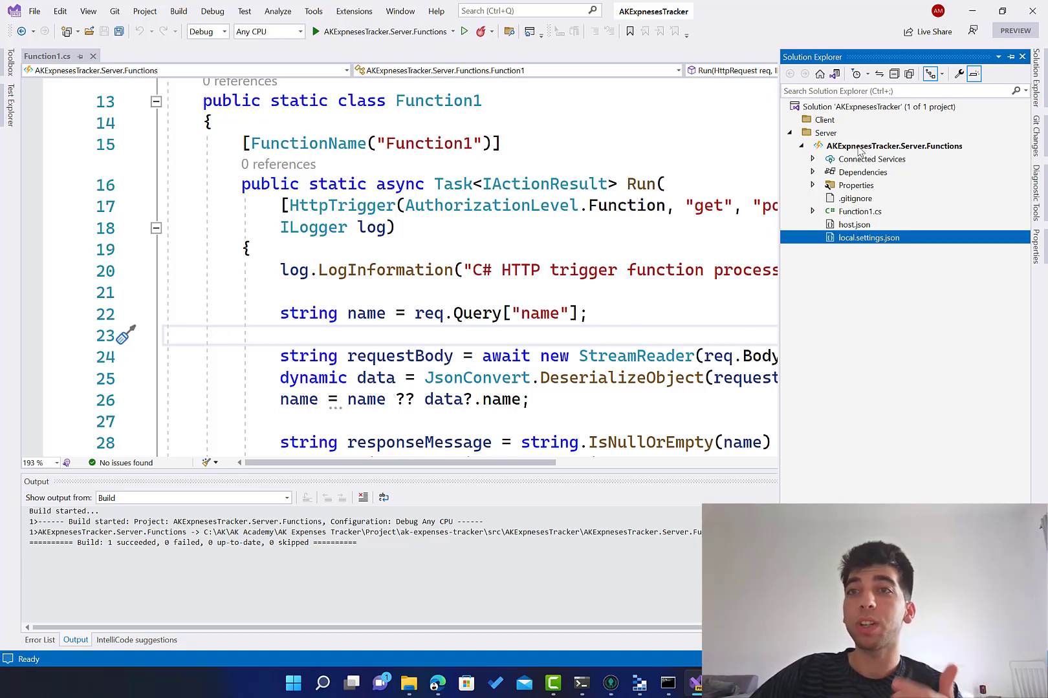
{"action": "mouse_move", "coordinate": [856, 214]}
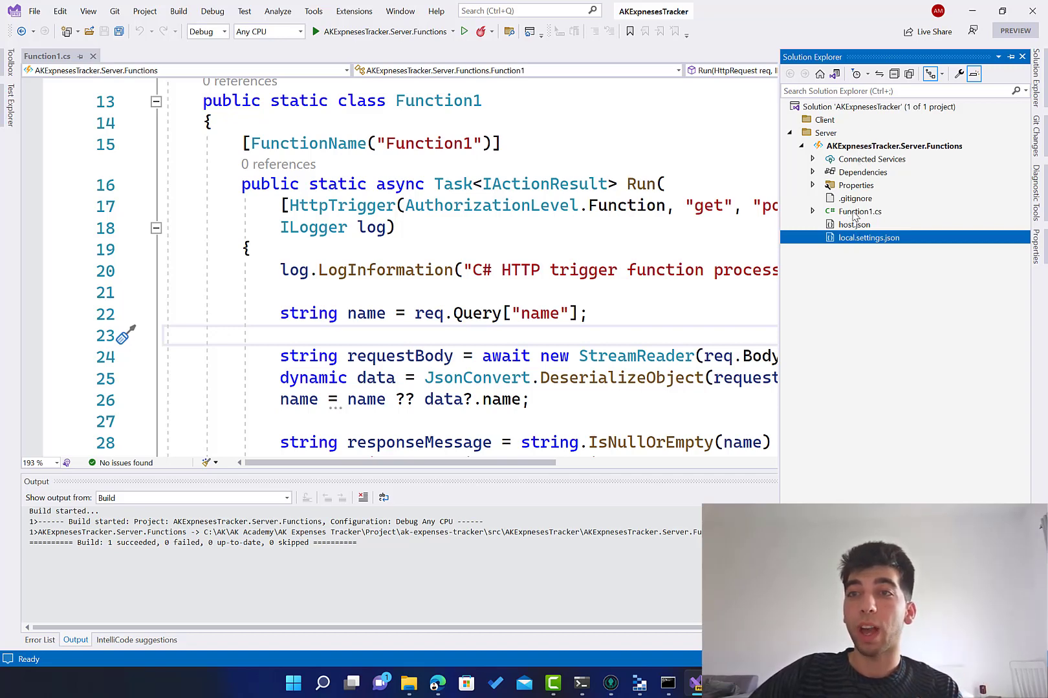
{"action": "mouse_move", "coordinate": [865, 275]}
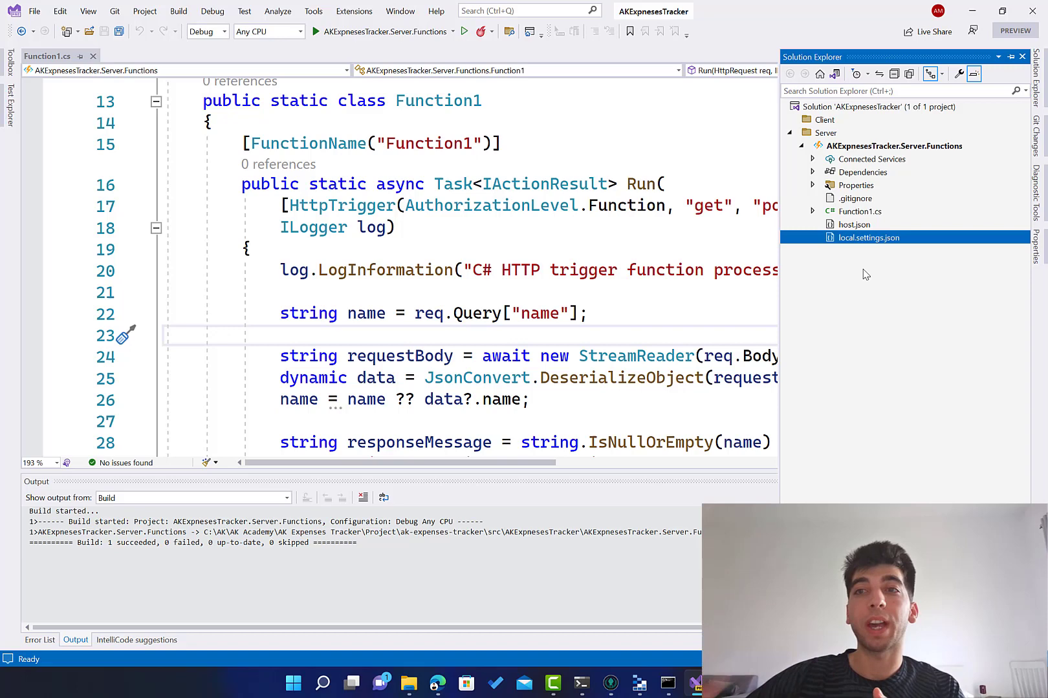
{"action": "left_click", "coordinate": [895, 146]}
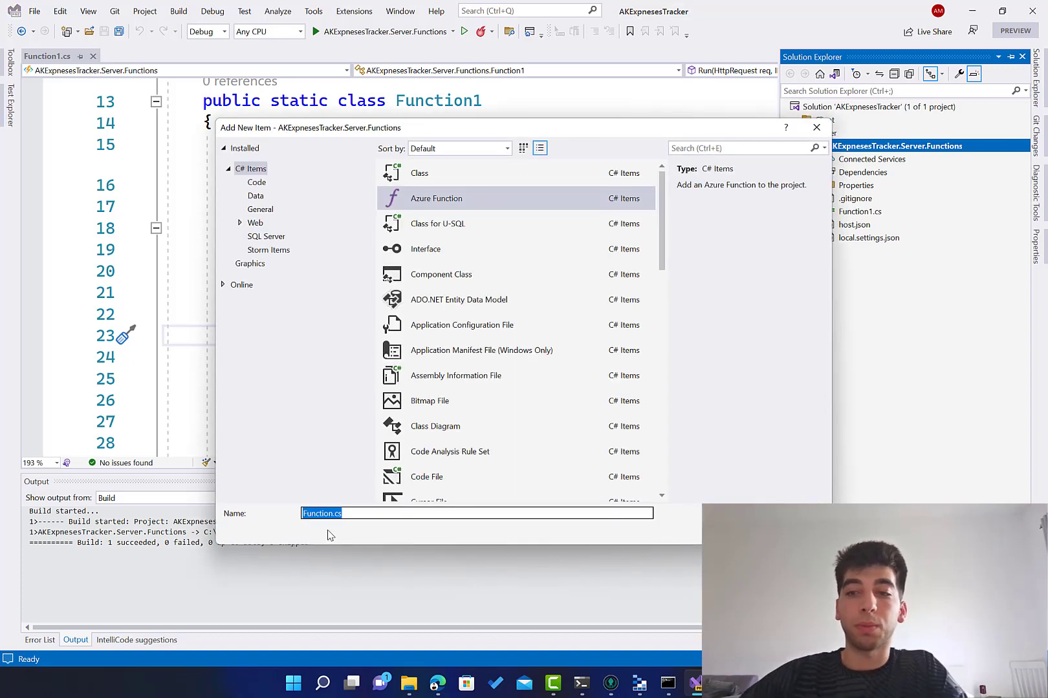
Replace the default Function.cs name with the new ListWallets function name
{"action": "key", "text": "Delete"}
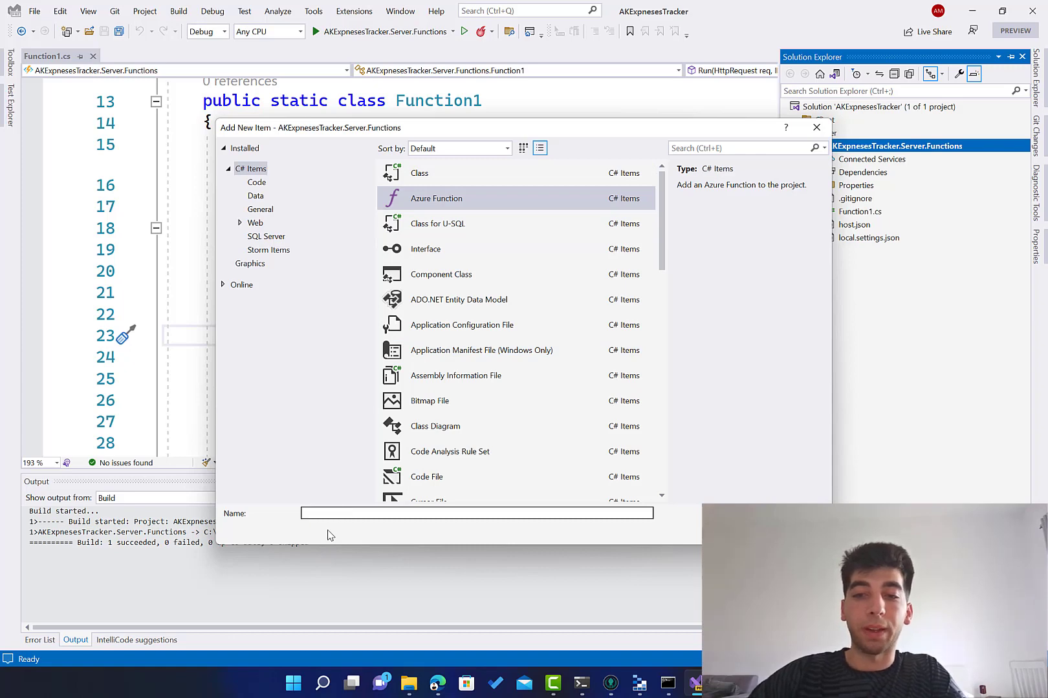
{"action": "type", "text": "ListW"}
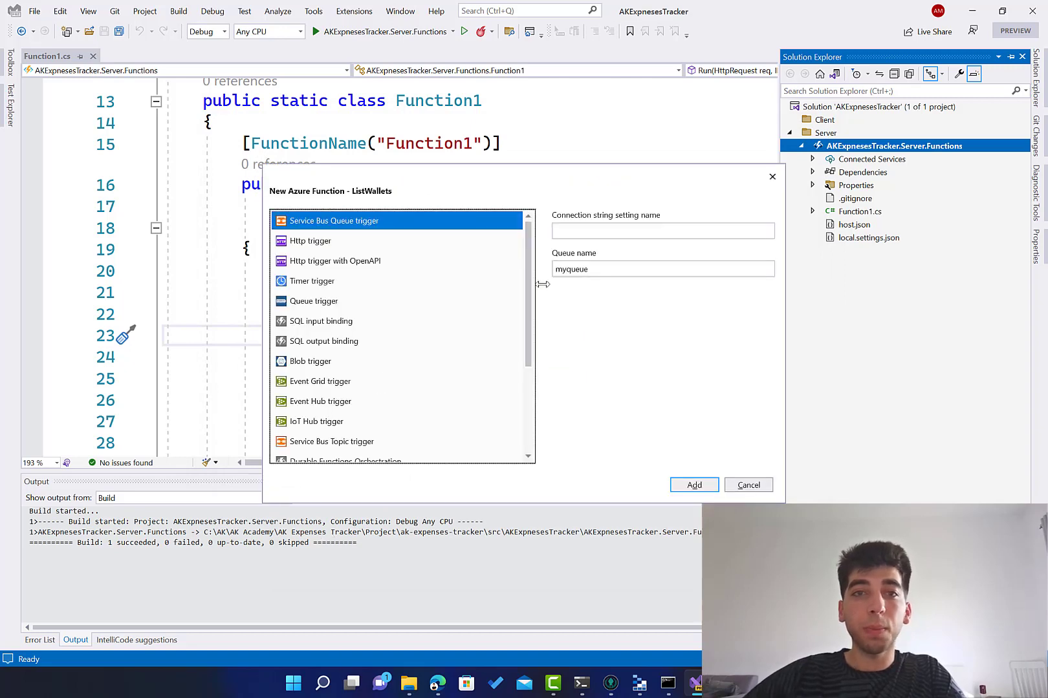
Compare the Http trigger, Queue trigger, SQL input binding and Blob trigger templates in the New Azure Function dialog
{"action": "scroll", "scroll_direction": "down", "scroll_amount": 3}
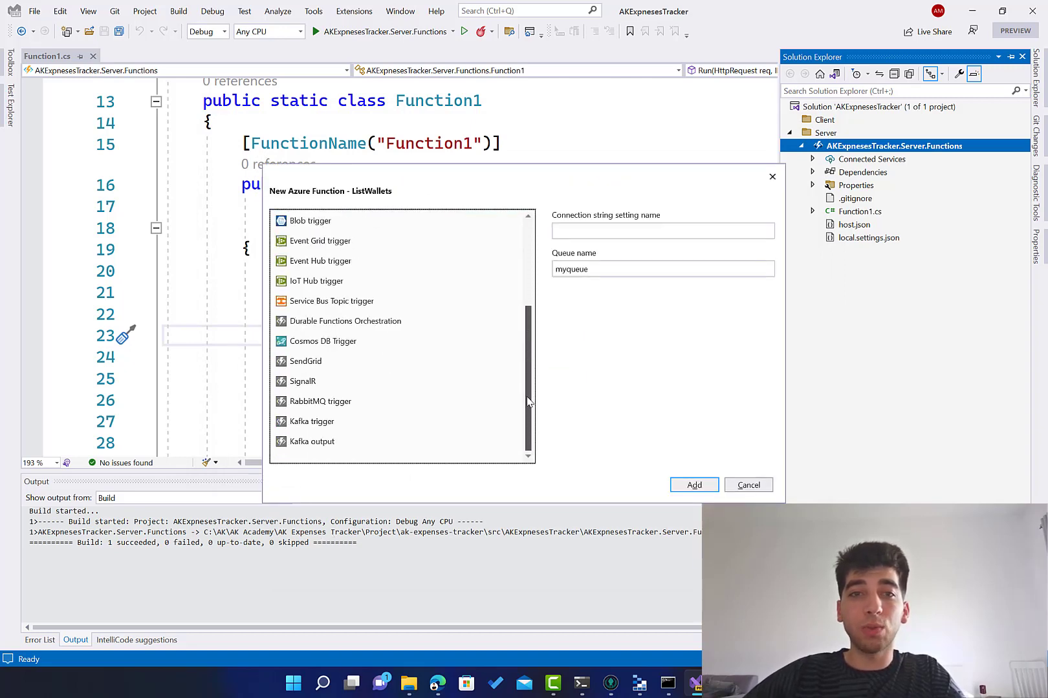
{"action": "scroll", "scroll_direction": "up", "scroll_amount": 3}
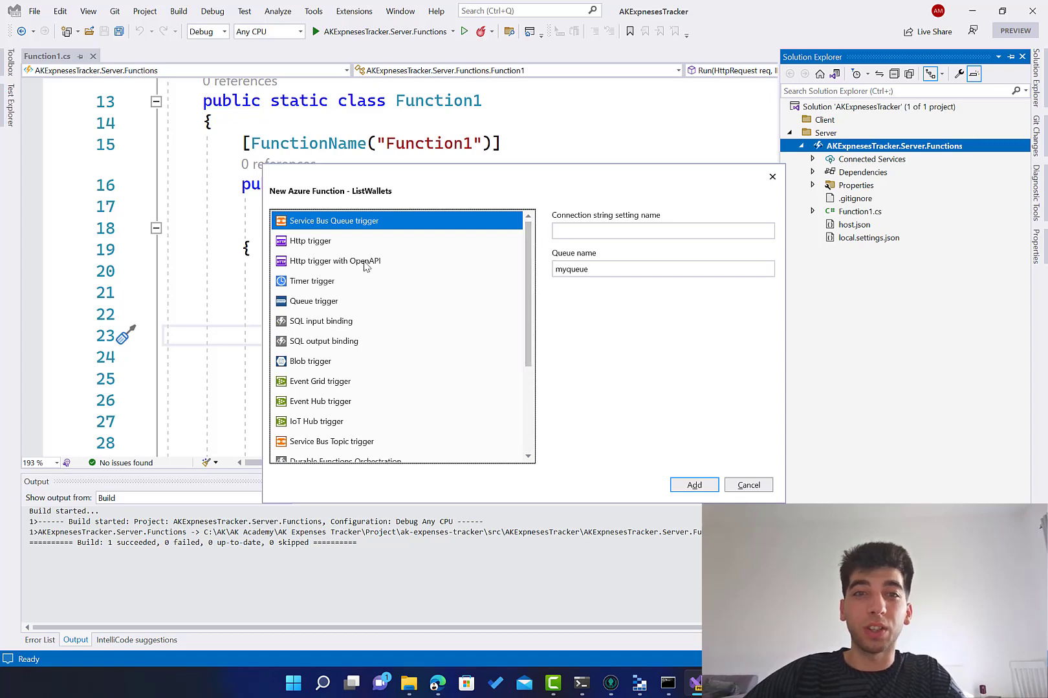
{"action": "left_click", "coordinate": [309, 241]}
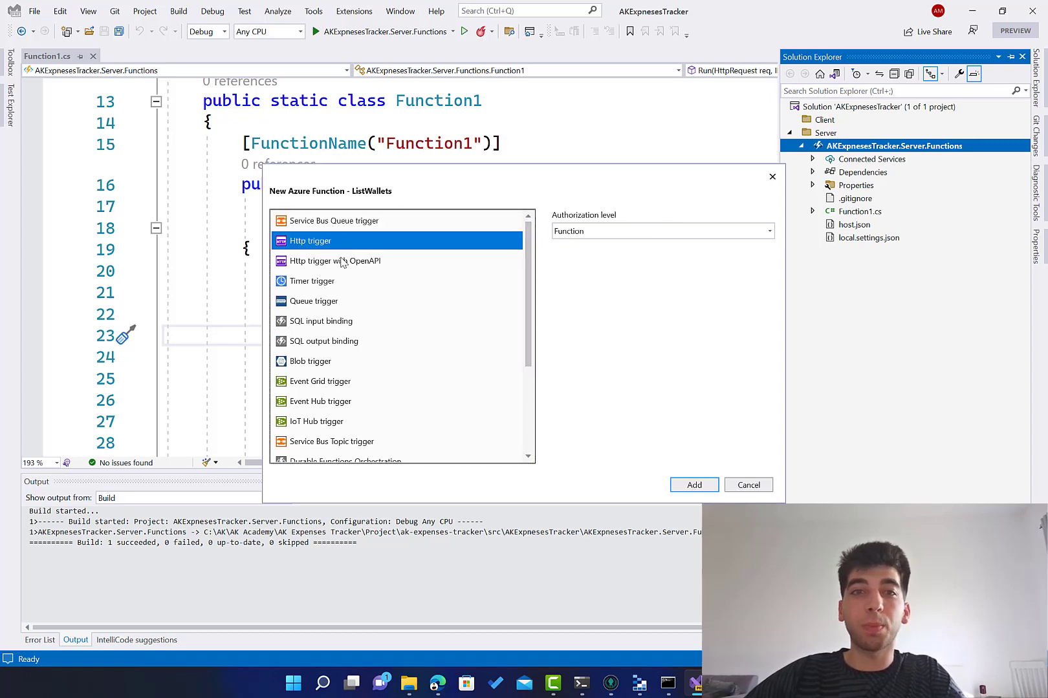
{"action": "left_click", "coordinate": [313, 301]}
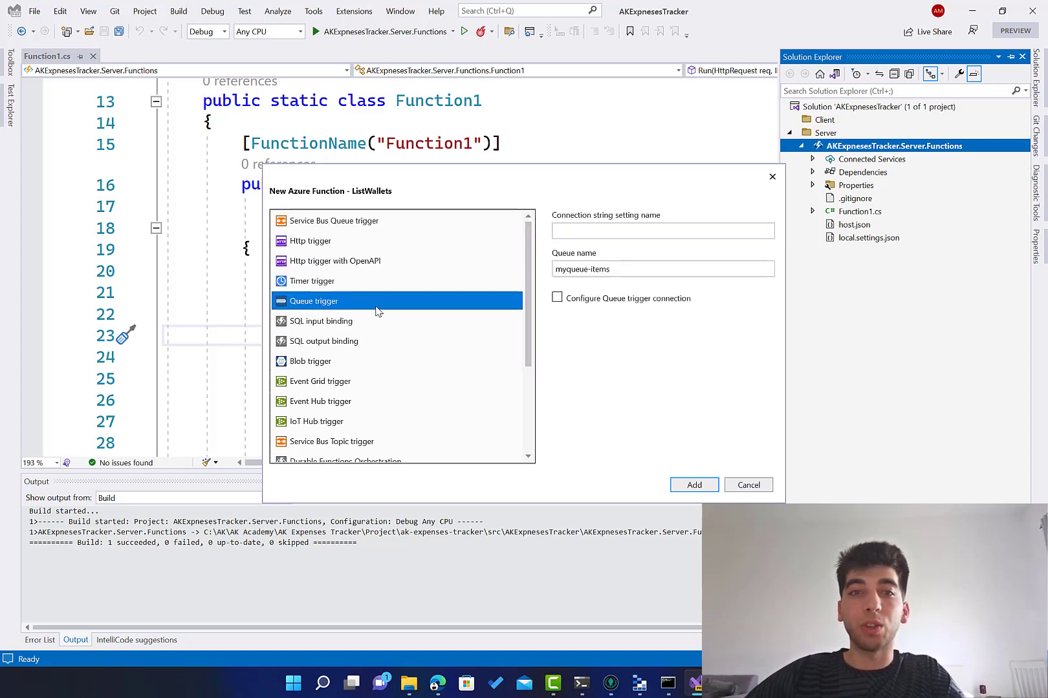
{"action": "left_click", "coordinate": [321, 321]}
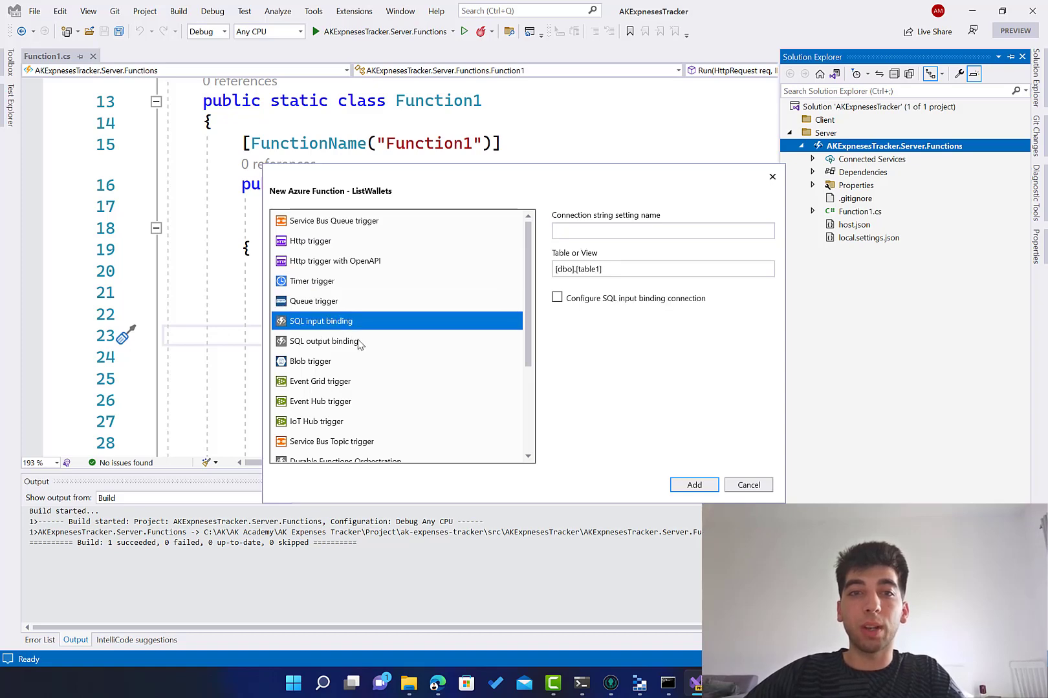
{"action": "left_click", "coordinate": [310, 361]}
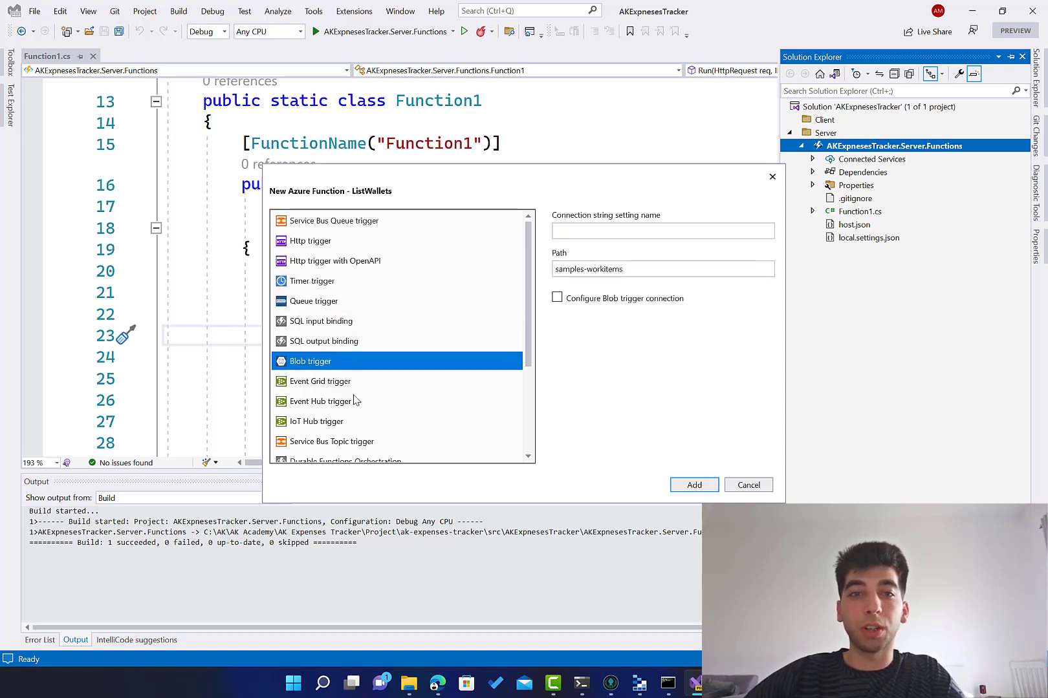
{"action": "mouse_move", "coordinate": [318, 335]}
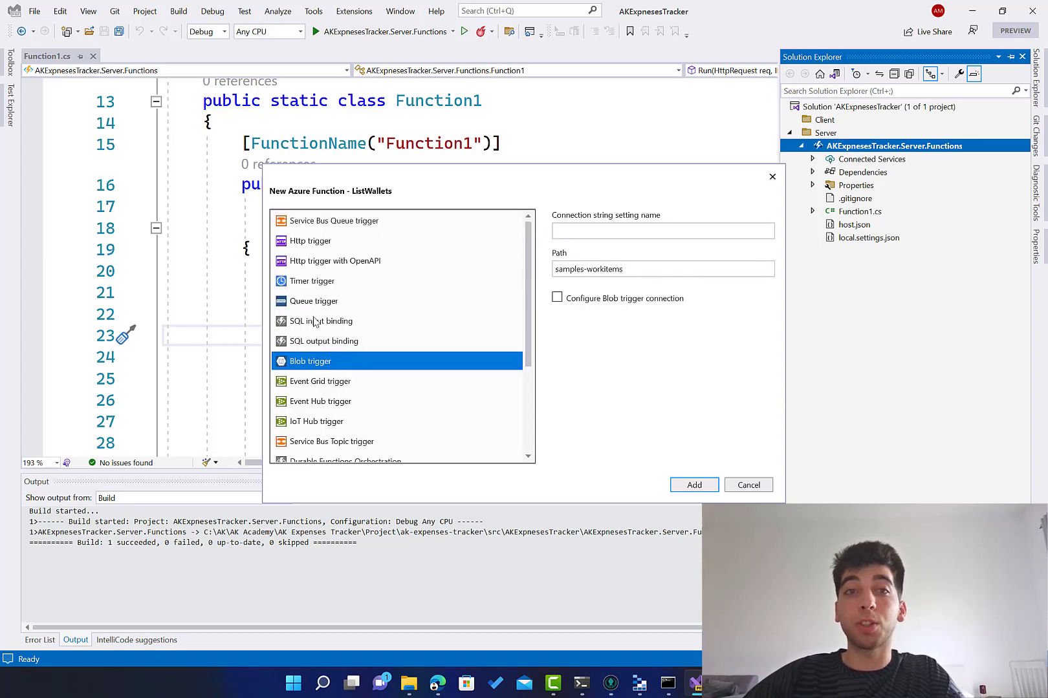
{"action": "mouse_move", "coordinate": [332, 301]}
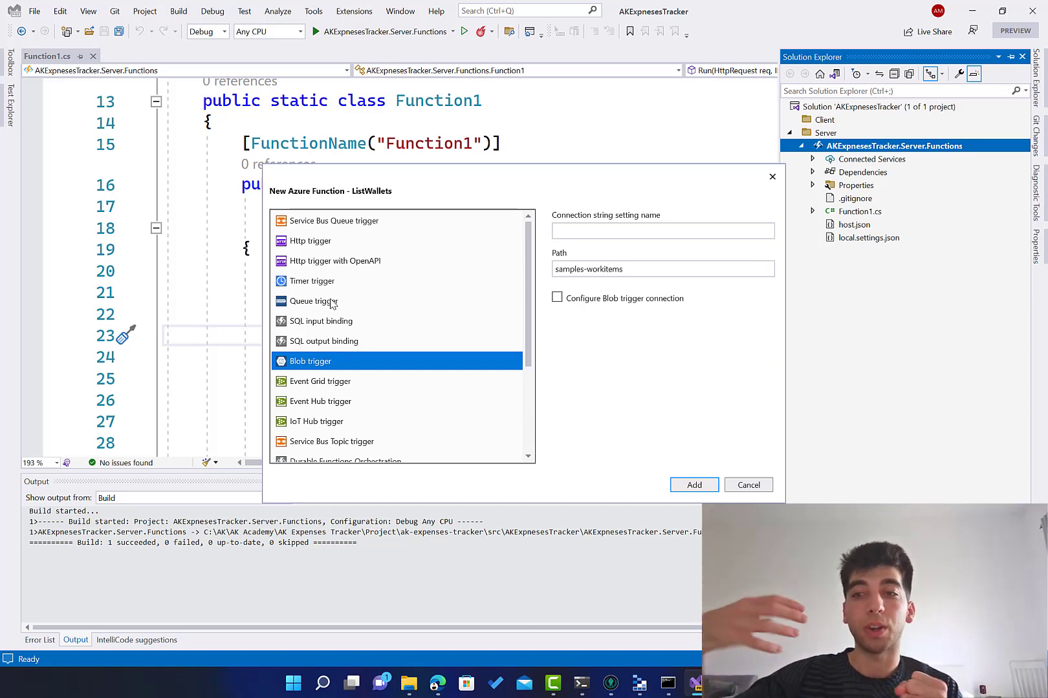
{"action": "mouse_move", "coordinate": [347, 304]}
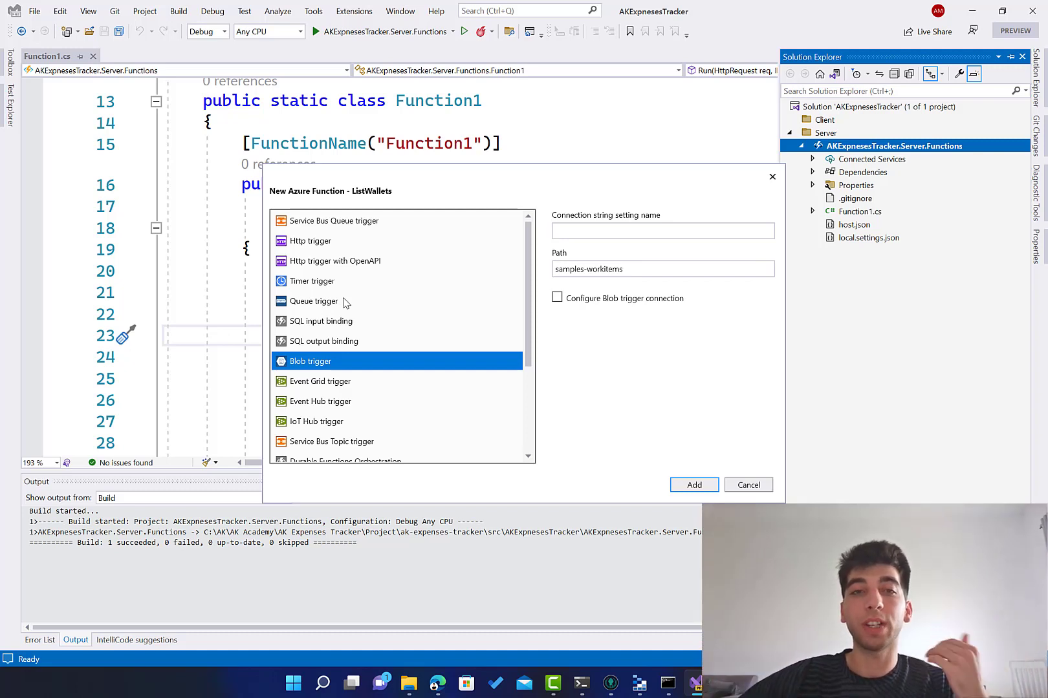
Choose the Http trigger type for the ListWallets function and confirm it
{"action": "left_click", "coordinate": [310, 241]}
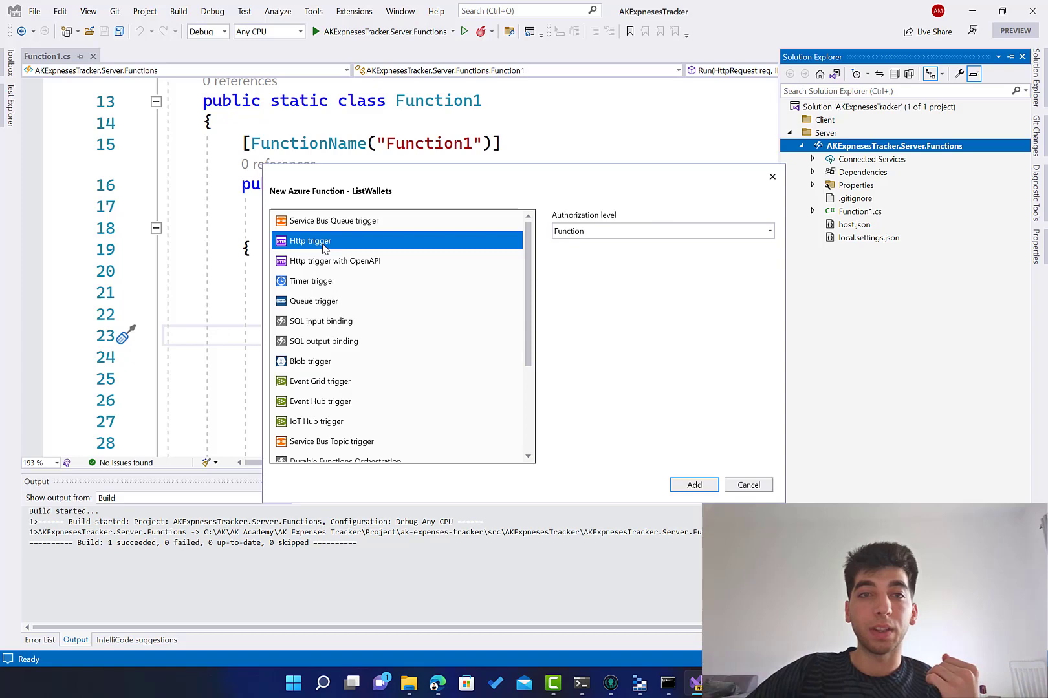
{"action": "left_click", "coordinate": [336, 262]}
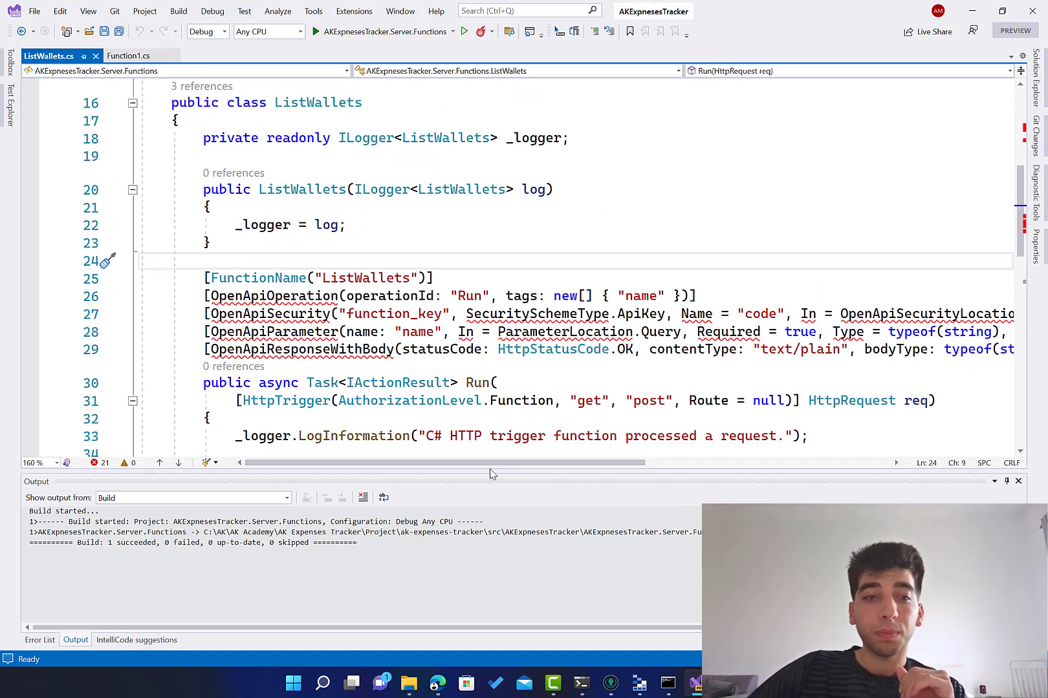
{"action": "mouse_move", "coordinate": [407, 480]}
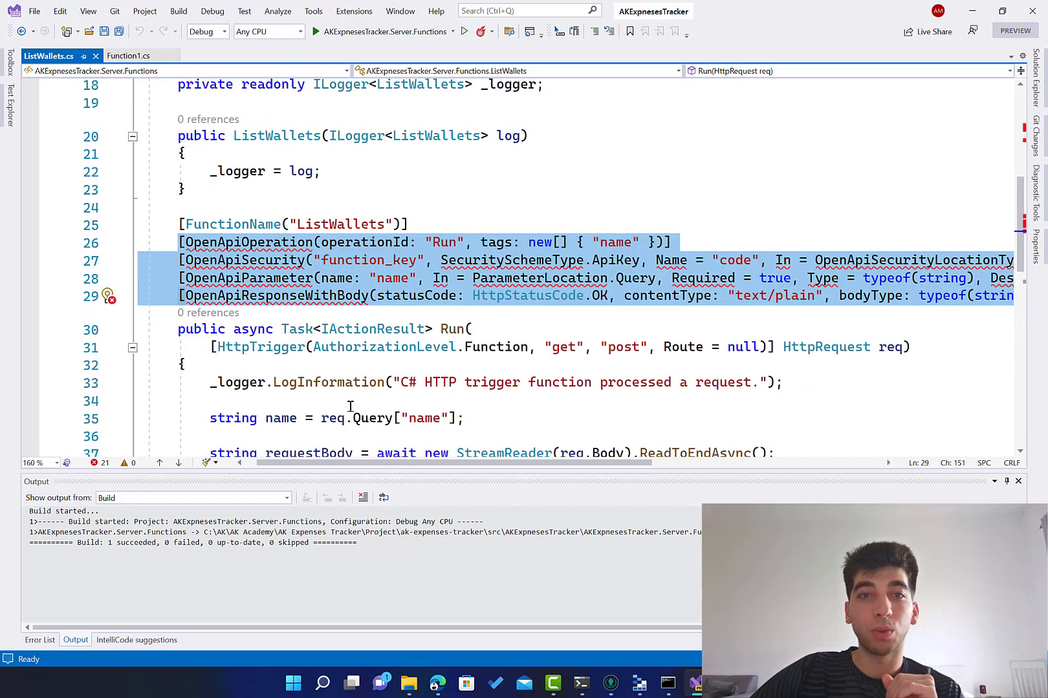
Review the generated ListWallets.cs, selecting the Run method signature and its name
{"action": "scroll", "scroll_direction": "down", "scroll_amount": 3}
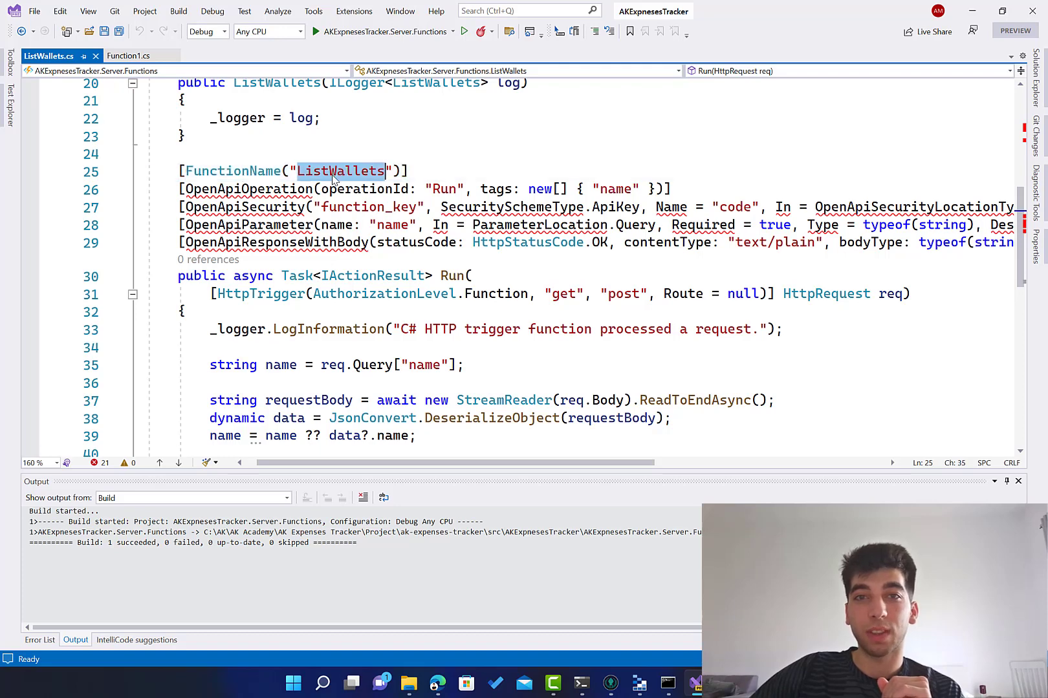
{"action": "left_click", "coordinate": [247, 170]}
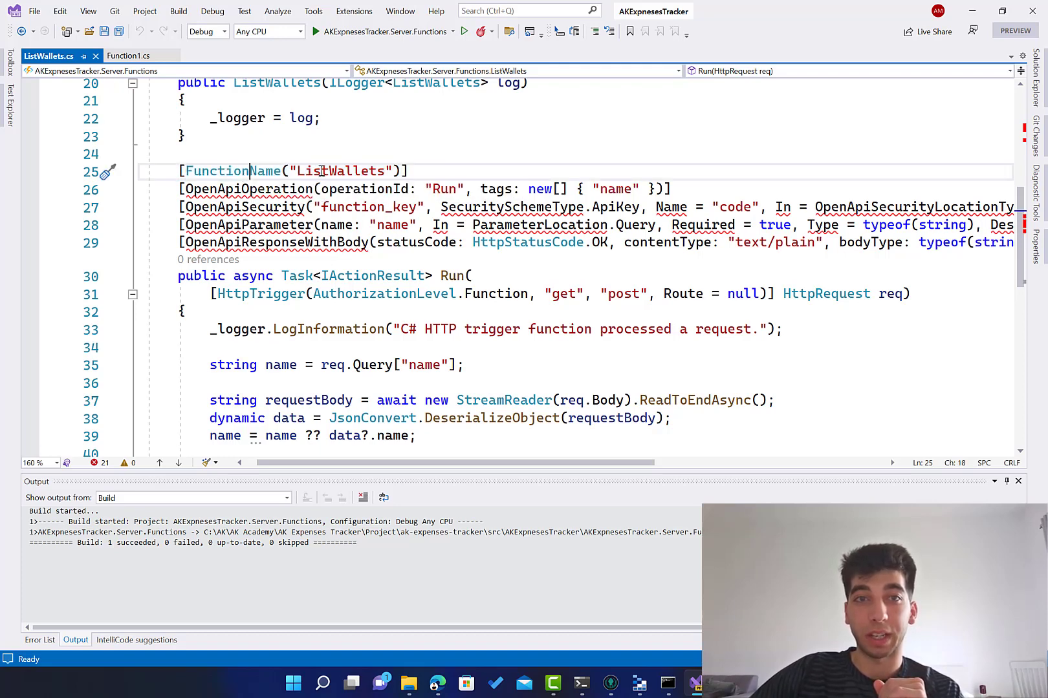
{"action": "left_click", "coordinate": [200, 275]}
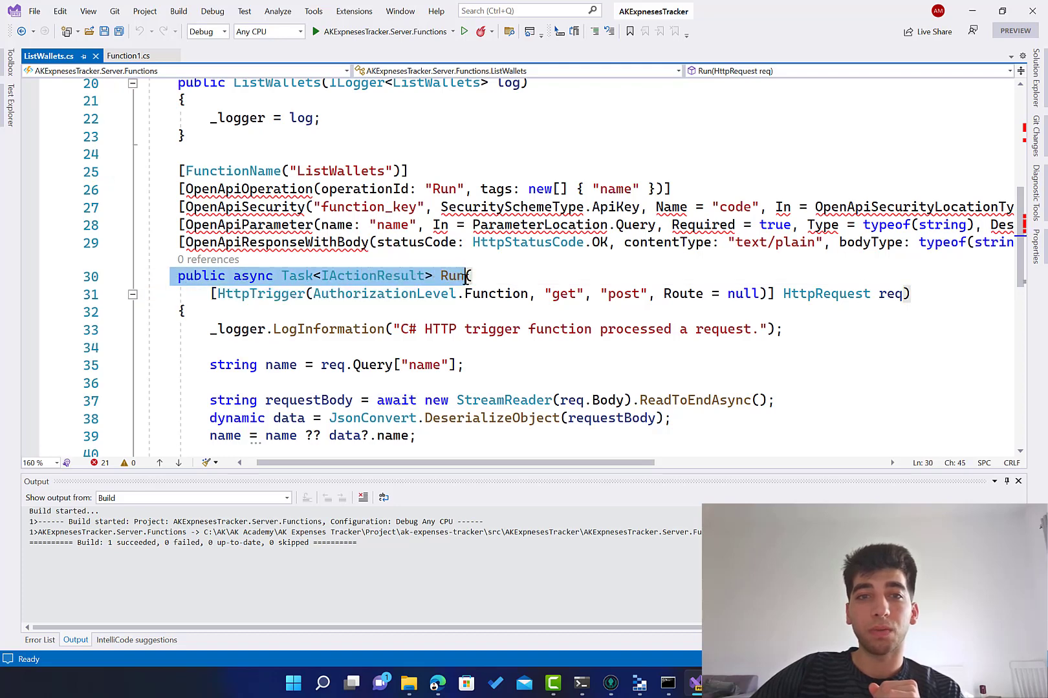
{"action": "double_click", "coordinate": [373, 275]}
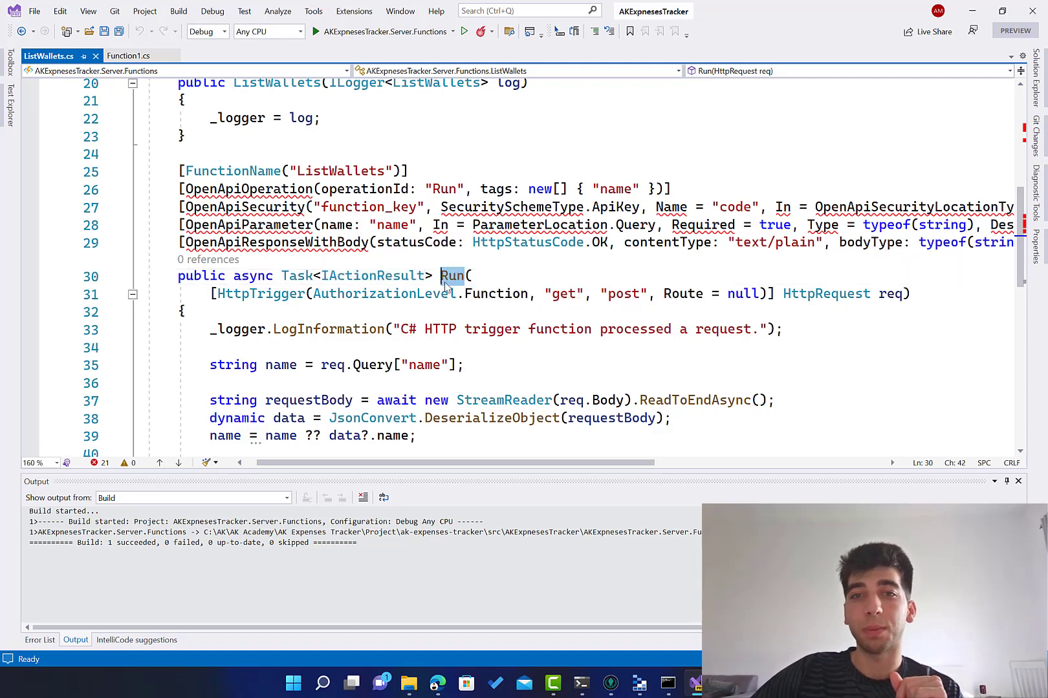
{"action": "mouse_move", "coordinate": [408, 293]}
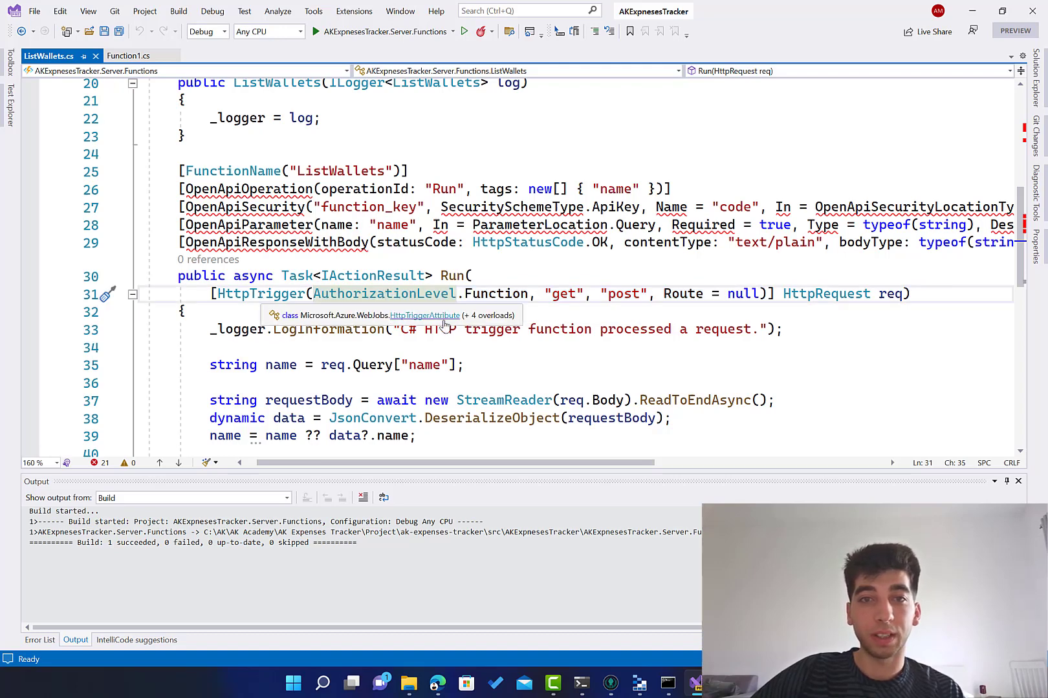
{"action": "left_click", "coordinate": [424, 315]}
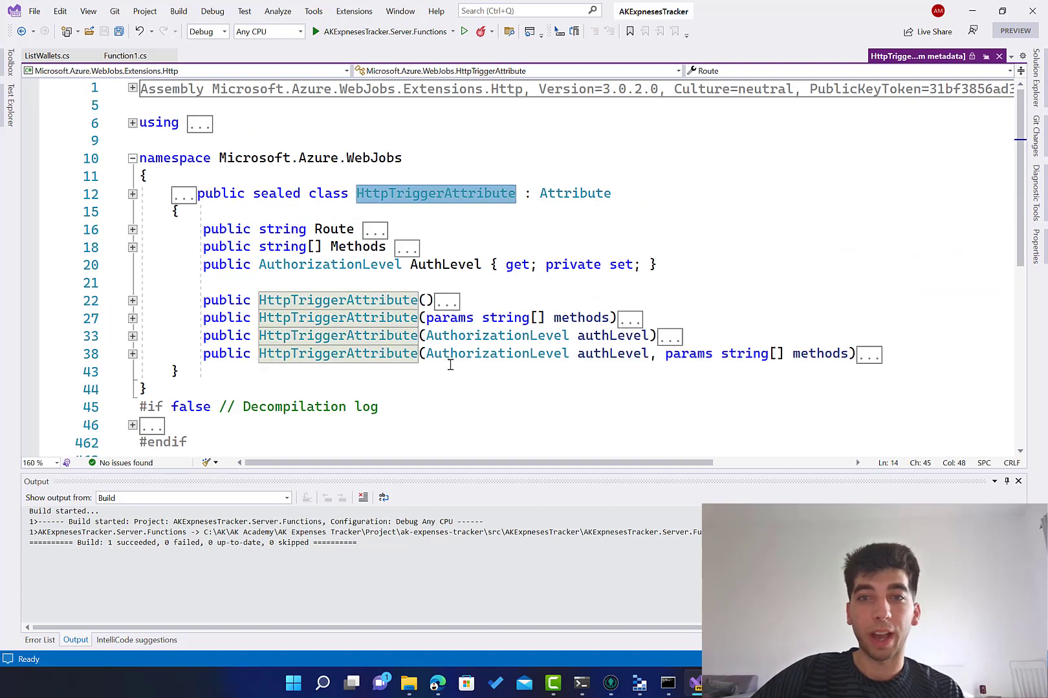
{"action": "mouse_move", "coordinate": [626, 353]}
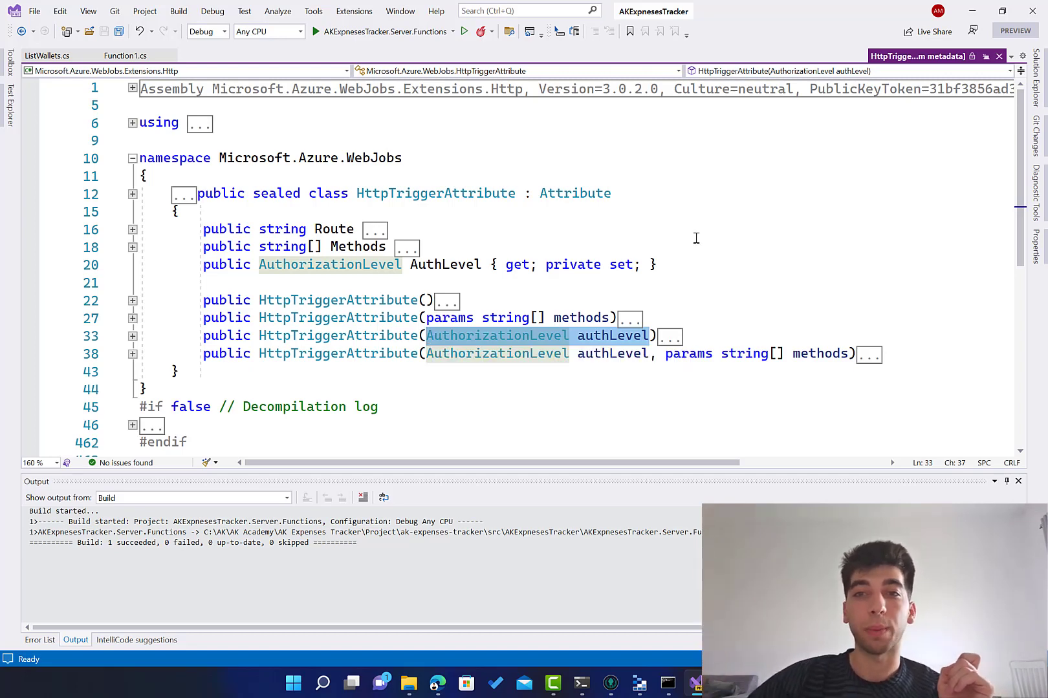
{"action": "left_click", "coordinate": [132, 336]}
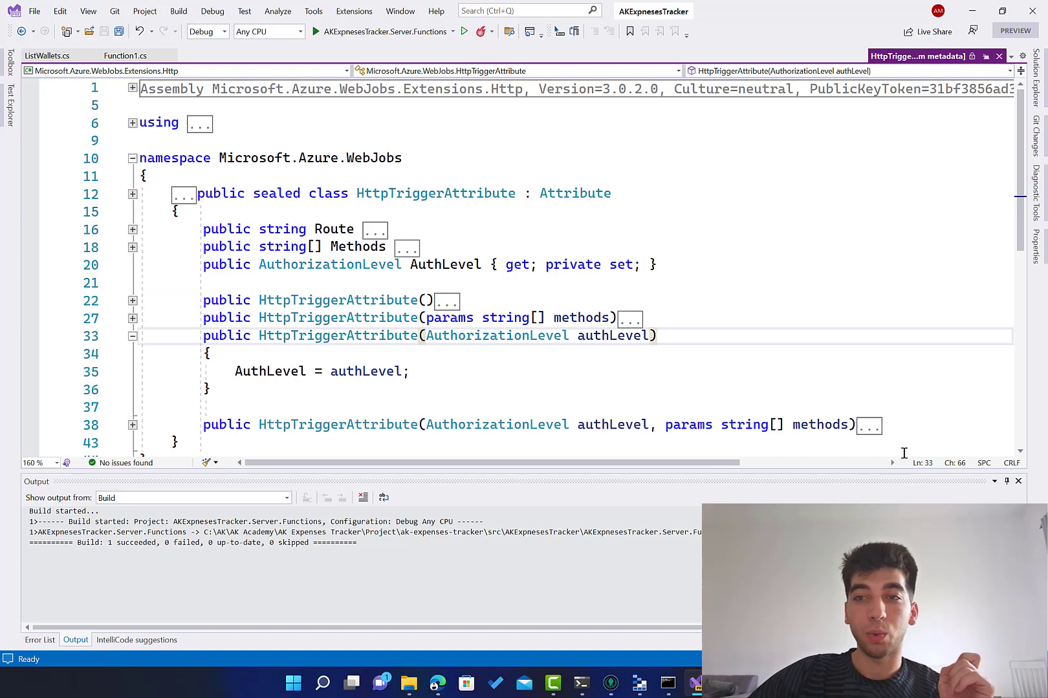
{"action": "mouse_move", "coordinate": [821, 425]}
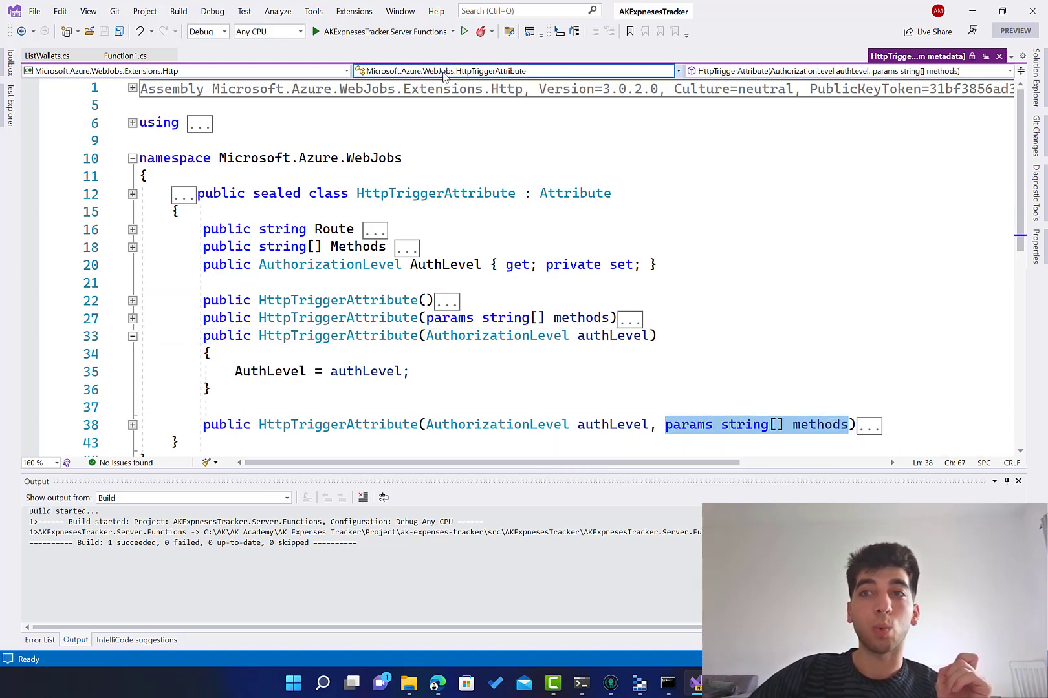
{"action": "left_click", "coordinate": [47, 56]}
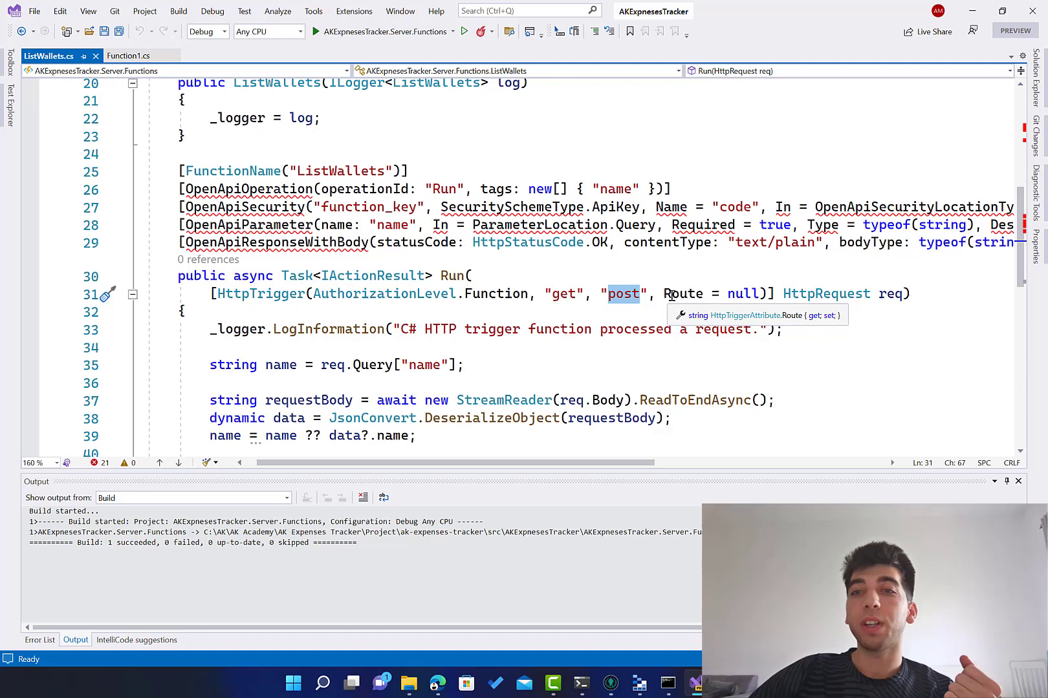
{"action": "double_click", "coordinate": [734, 293]}
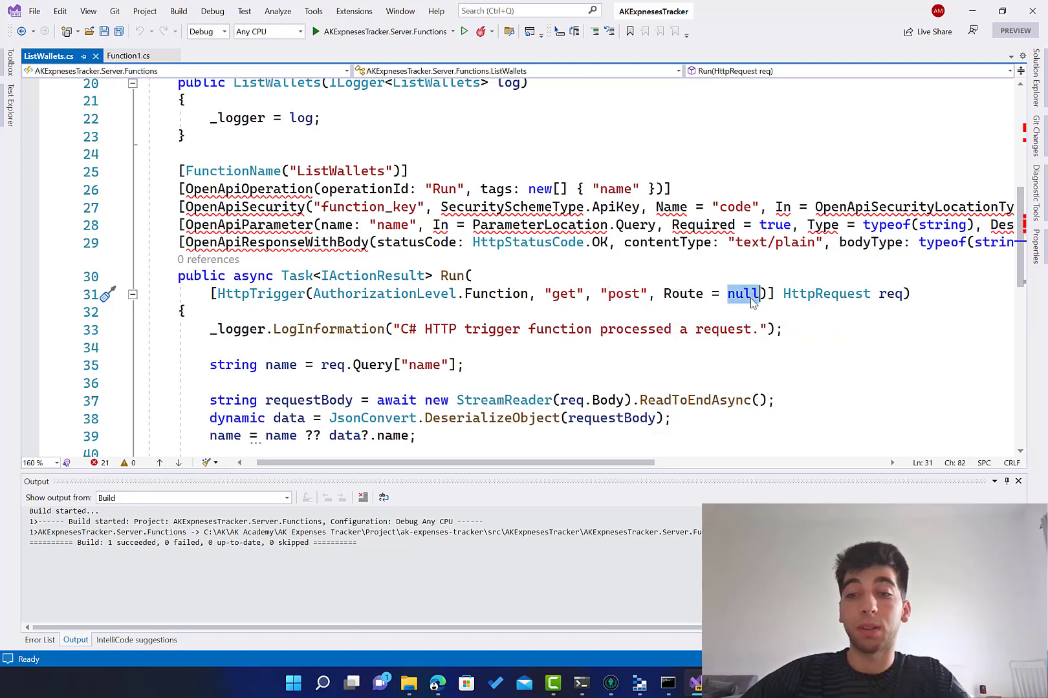
{"action": "type", "text": "\"\""}
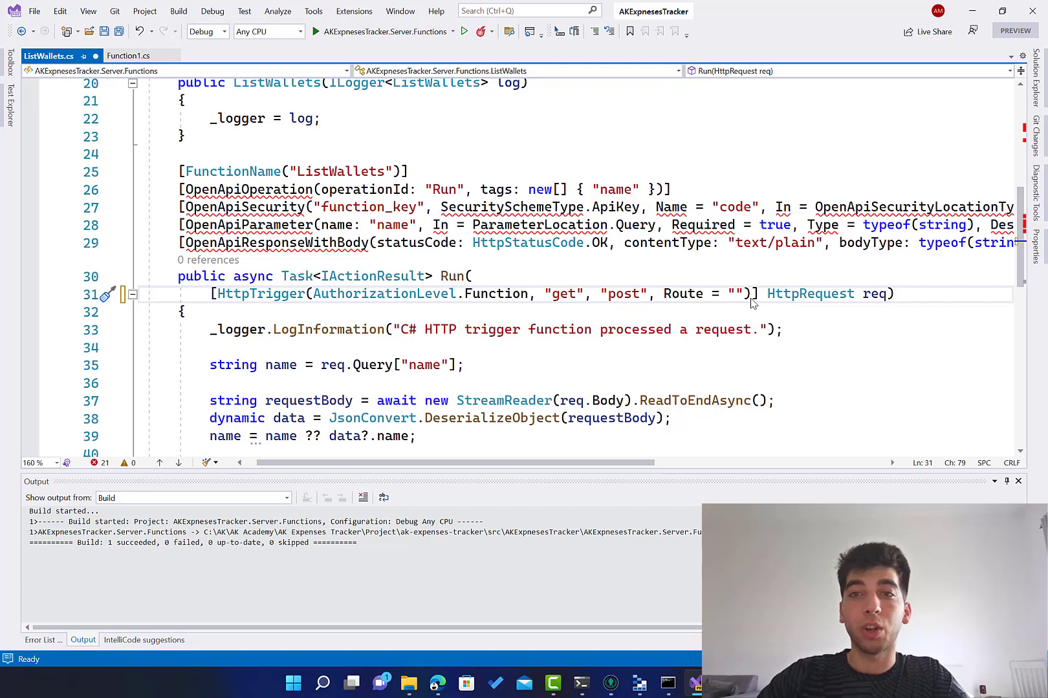
{"action": "type", "text": "wallets/lis"}
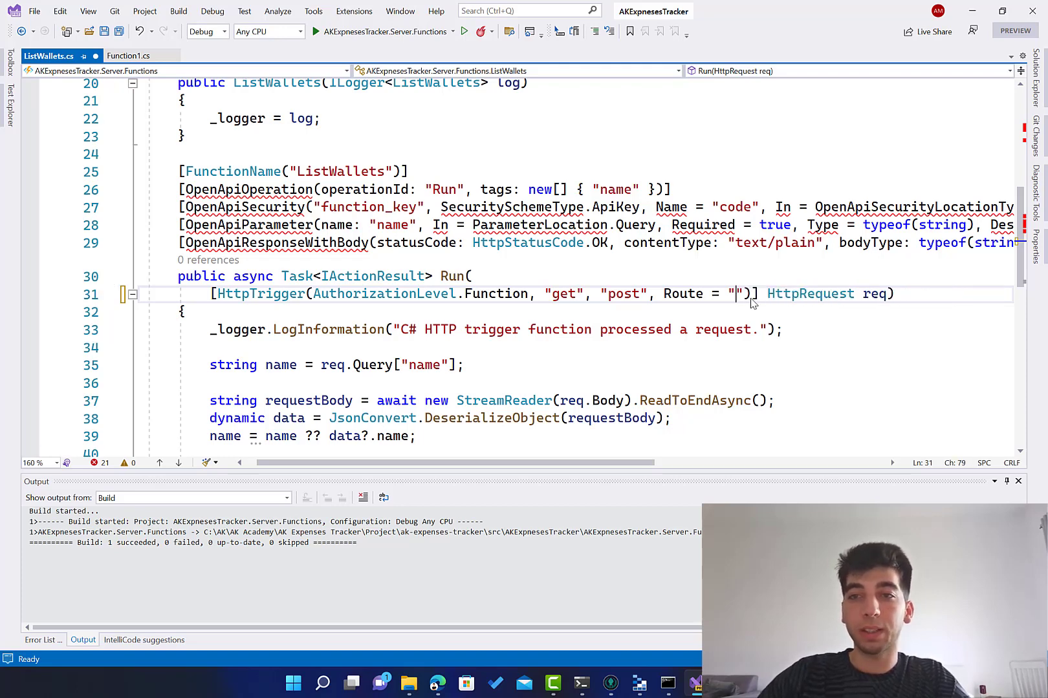
{"action": "type", "text": "nu"}
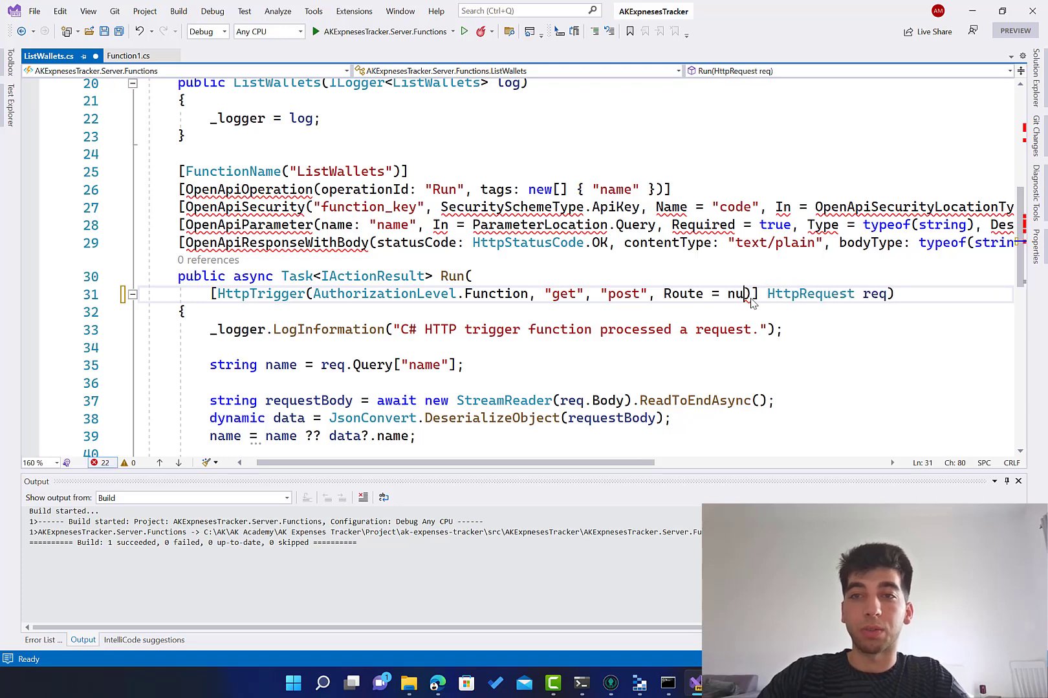
{"action": "double_click", "coordinate": [681, 293]}
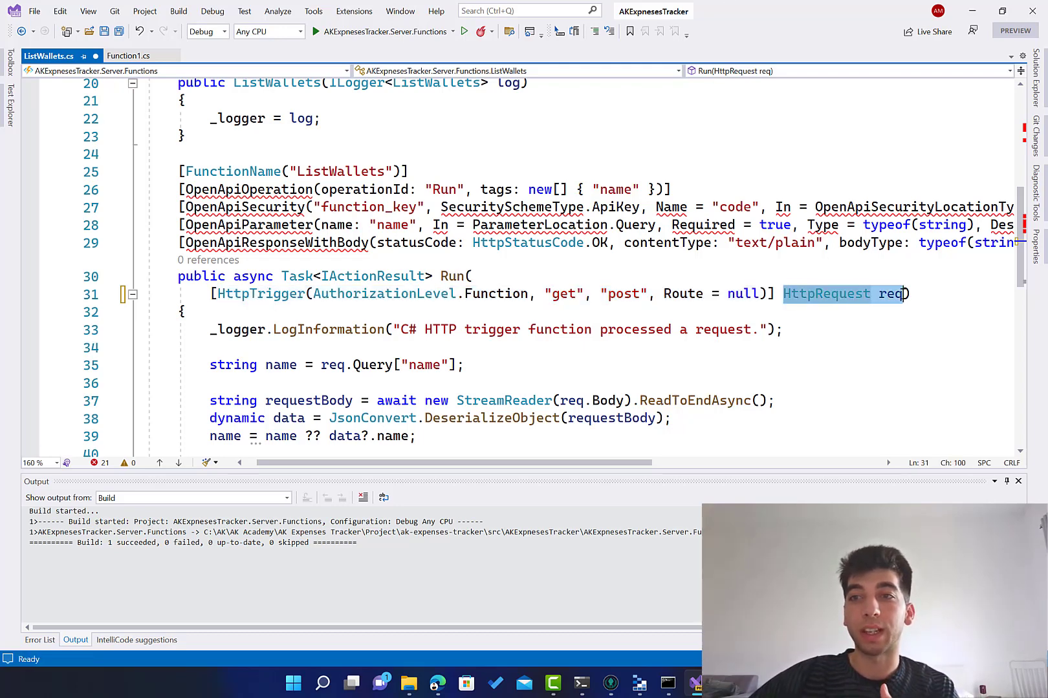
{"action": "mouse_move", "coordinate": [898, 294]}
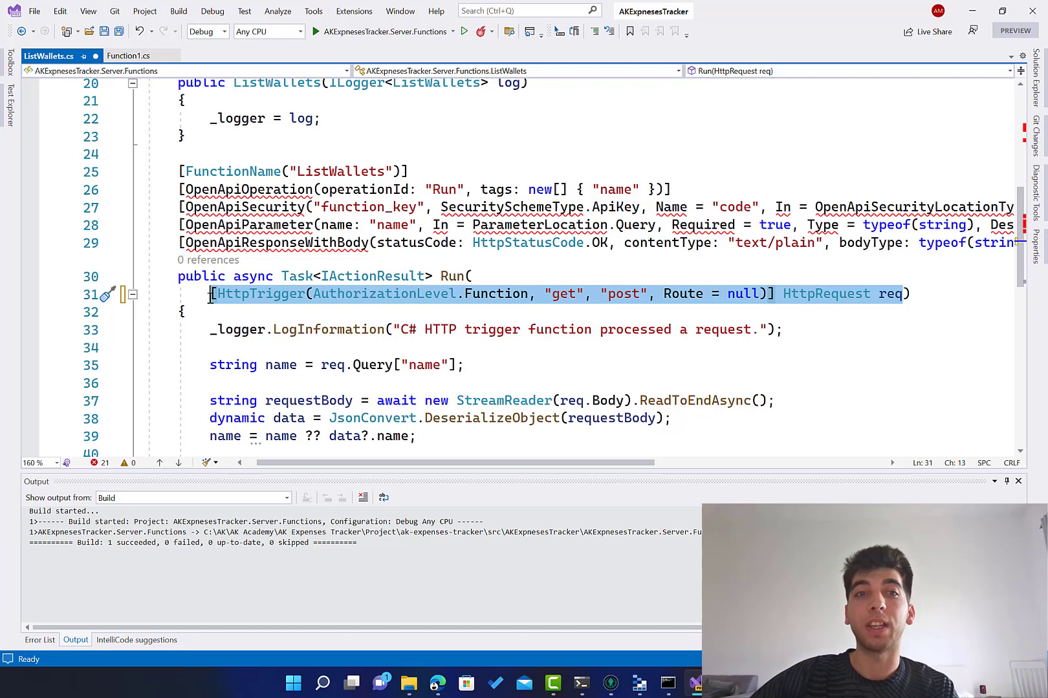
{"action": "mouse_move", "coordinate": [340, 330]}
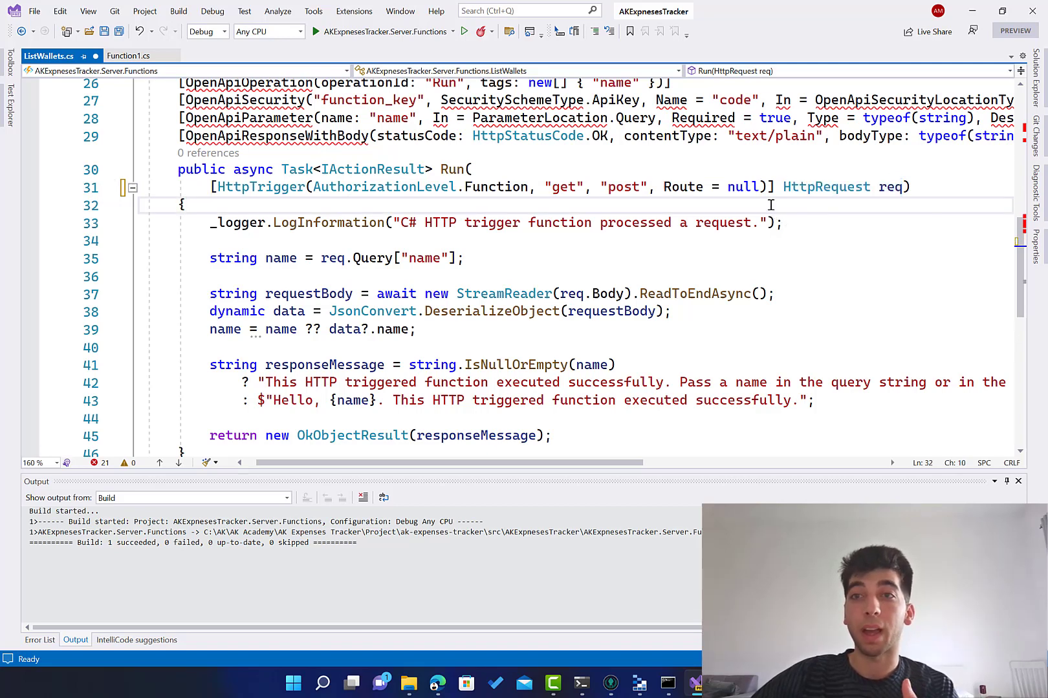
{"action": "double_click", "coordinate": [889, 188]}
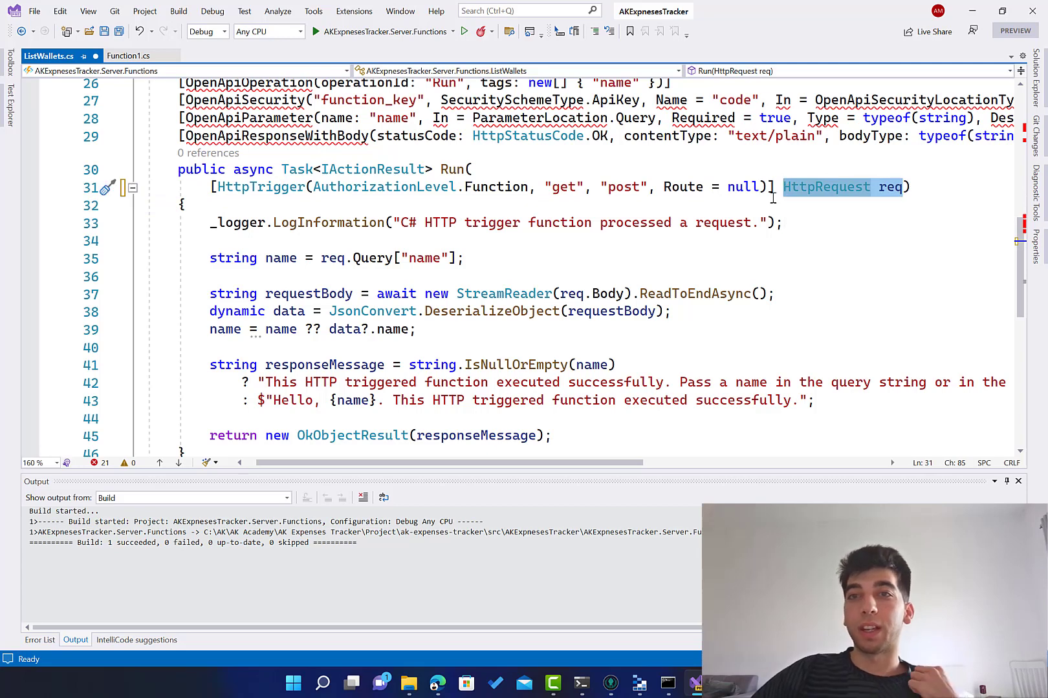
{"action": "mouse_move", "coordinate": [509, 203]}
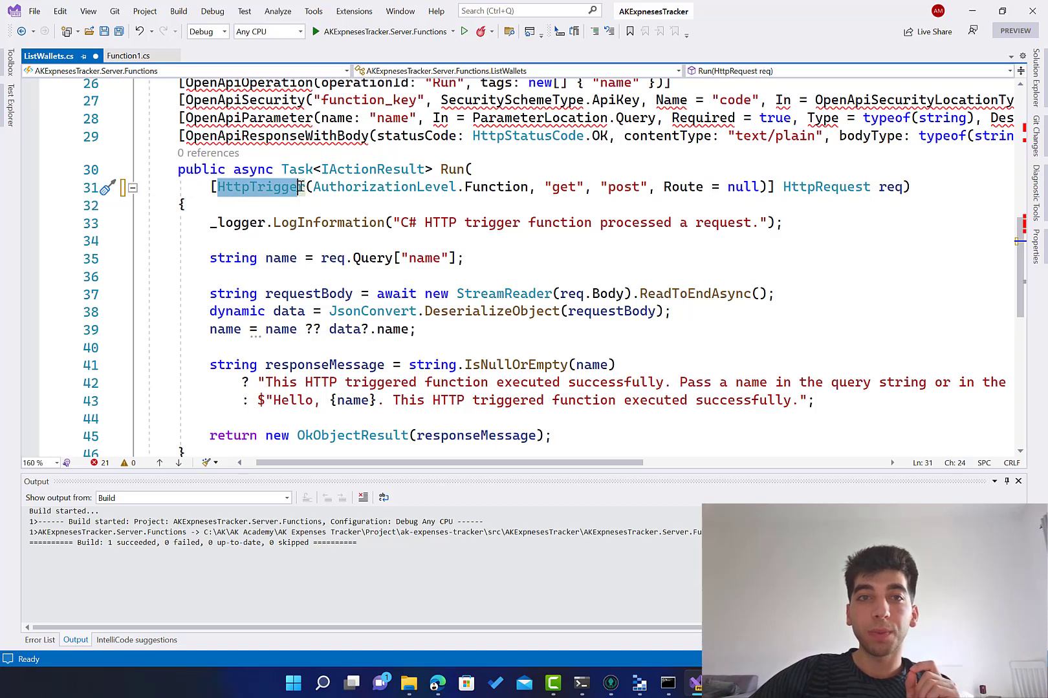
{"action": "double_click", "coordinate": [825, 187]}
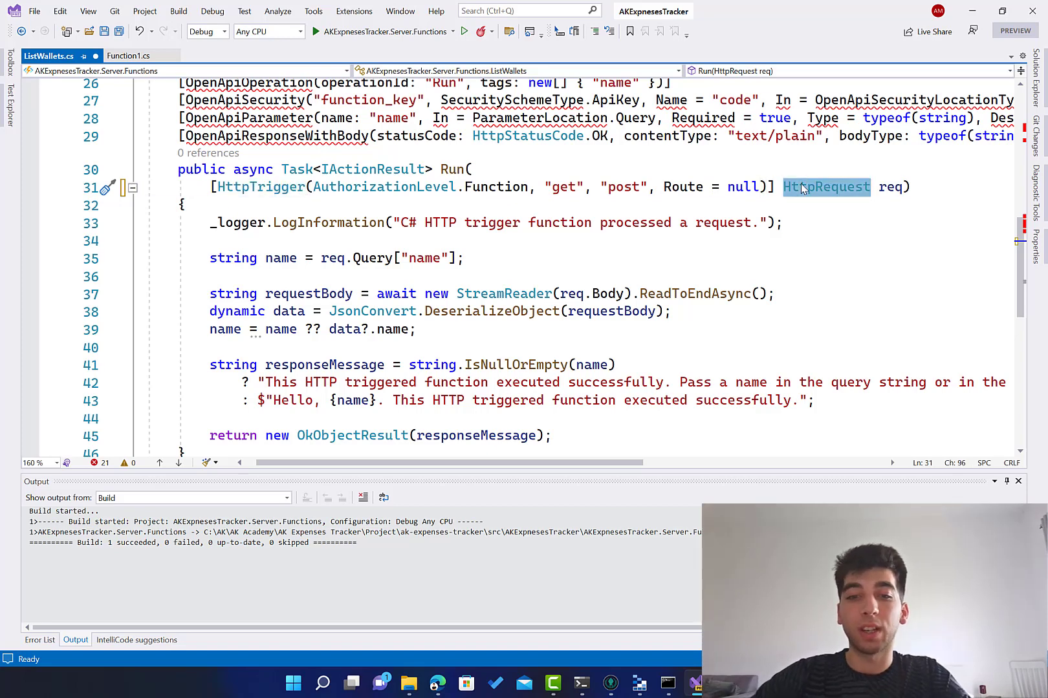
{"action": "type", "text": "string mess"}
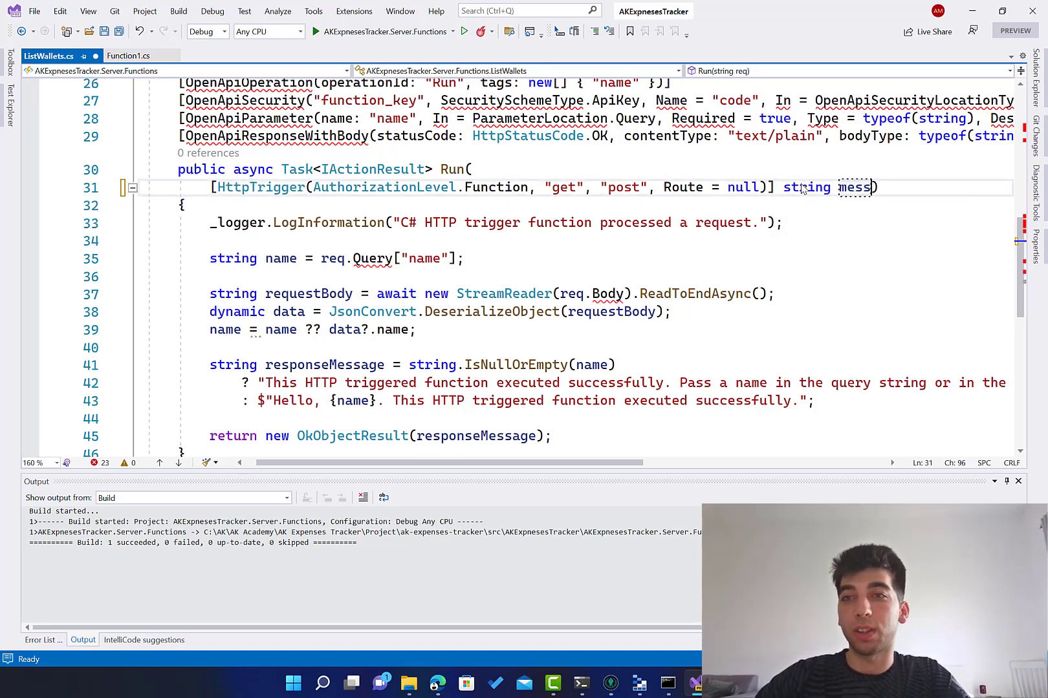
{"action": "type", "text": "age"}
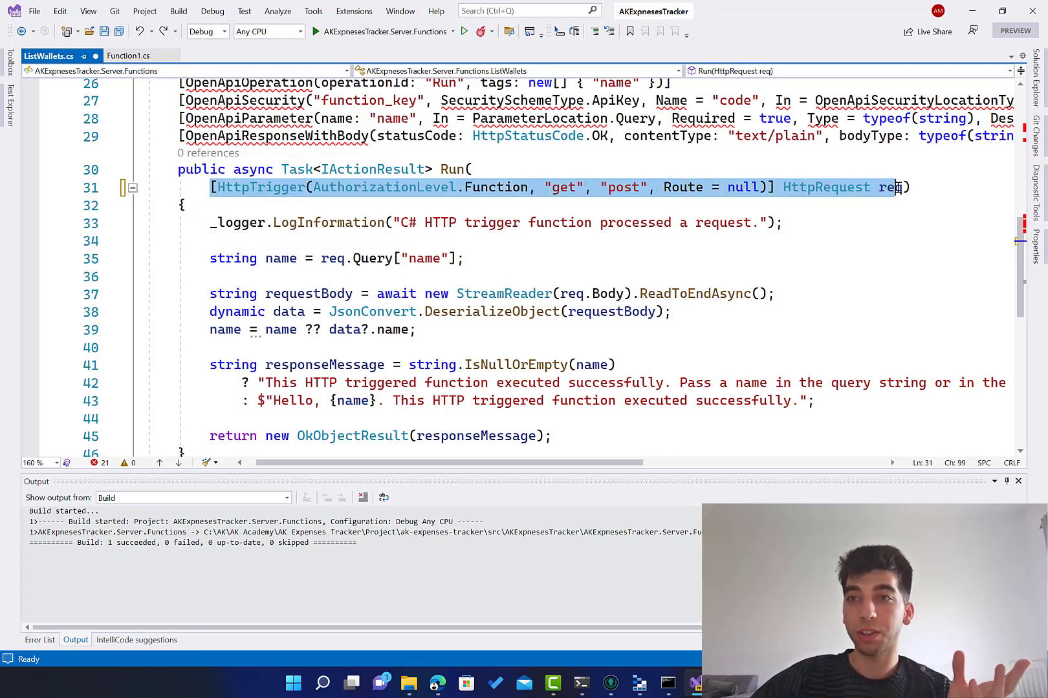
{"action": "mouse_move", "coordinate": [893, 188]}
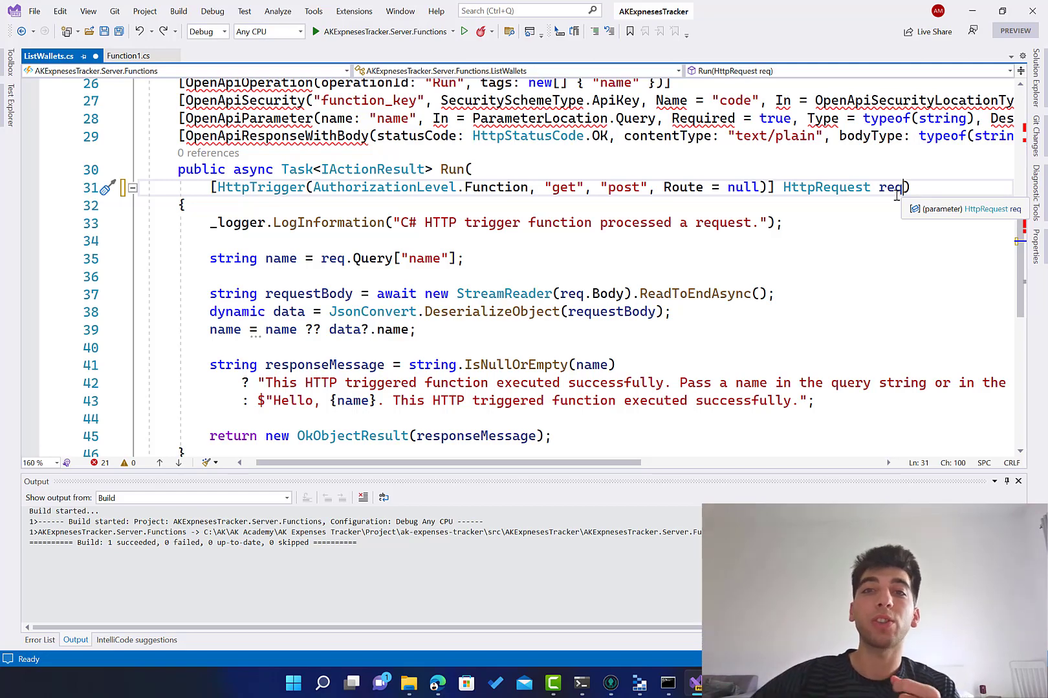
Add a '[CosmosDb] out dynamic obj' parameter to Run, wrapped onto its own line
{"action": "scroll", "scroll_direction": "down", "scroll_amount": 3}
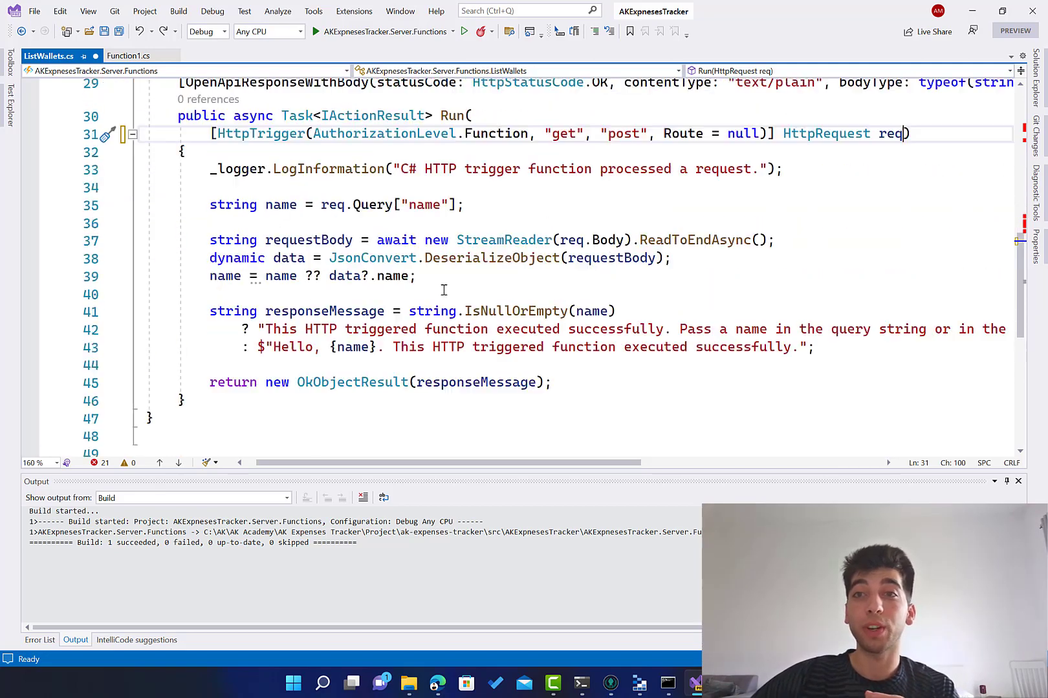
{"action": "scroll", "scroll_direction": "up", "scroll_amount": 3}
{"action": "type", "text": ", "}
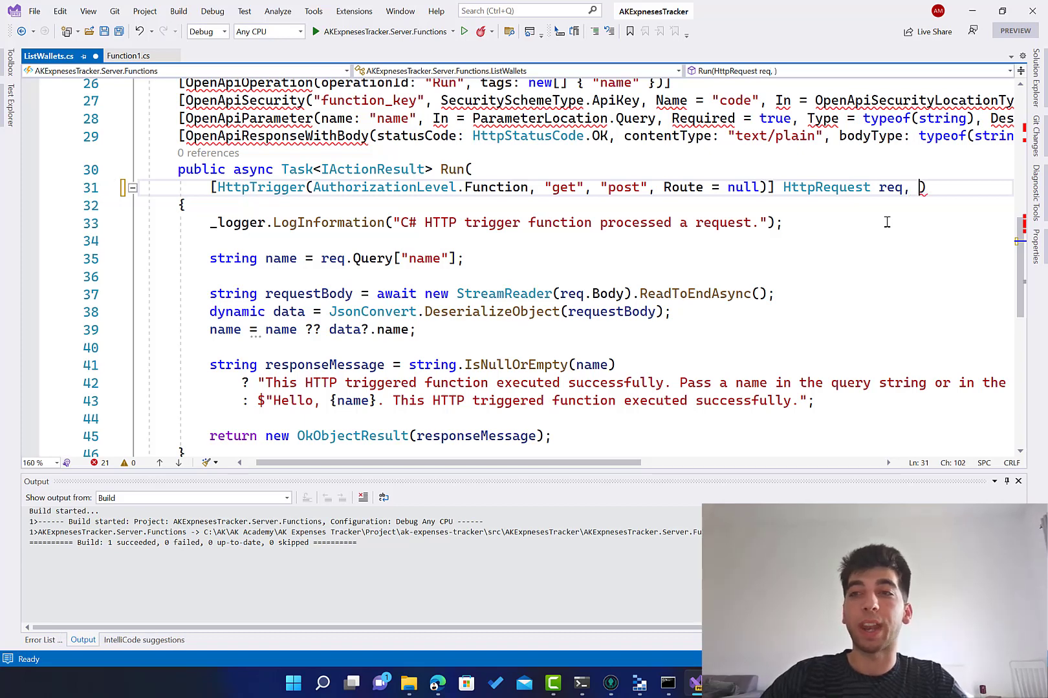
{"action": "type", "text": "[CosmosDb"}
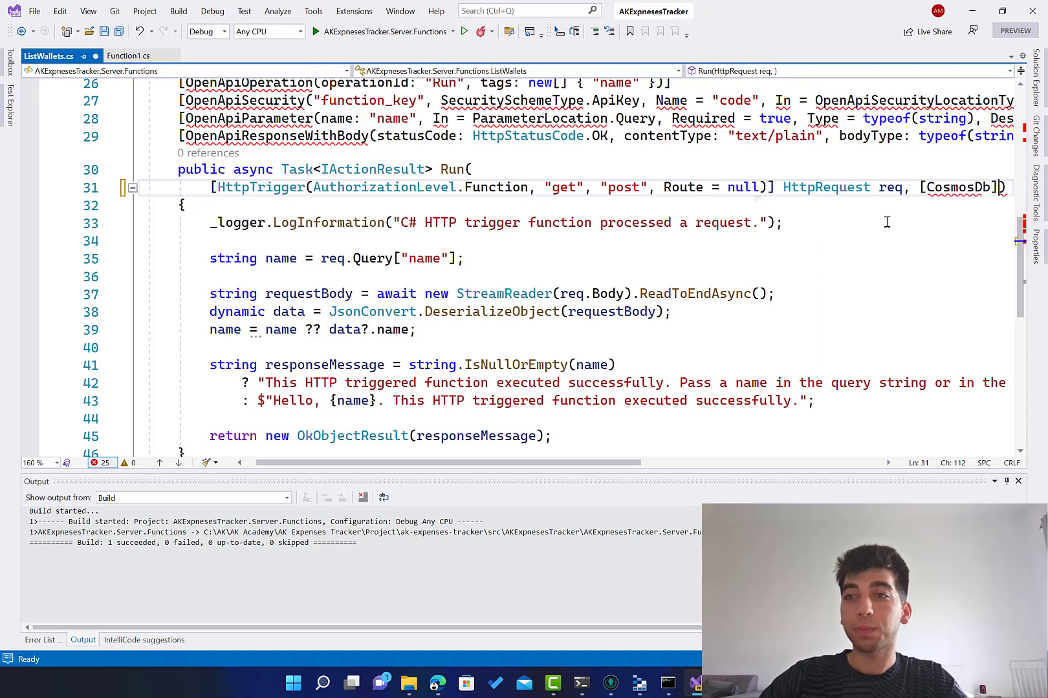
{"action": "type", "text": "dynm"}
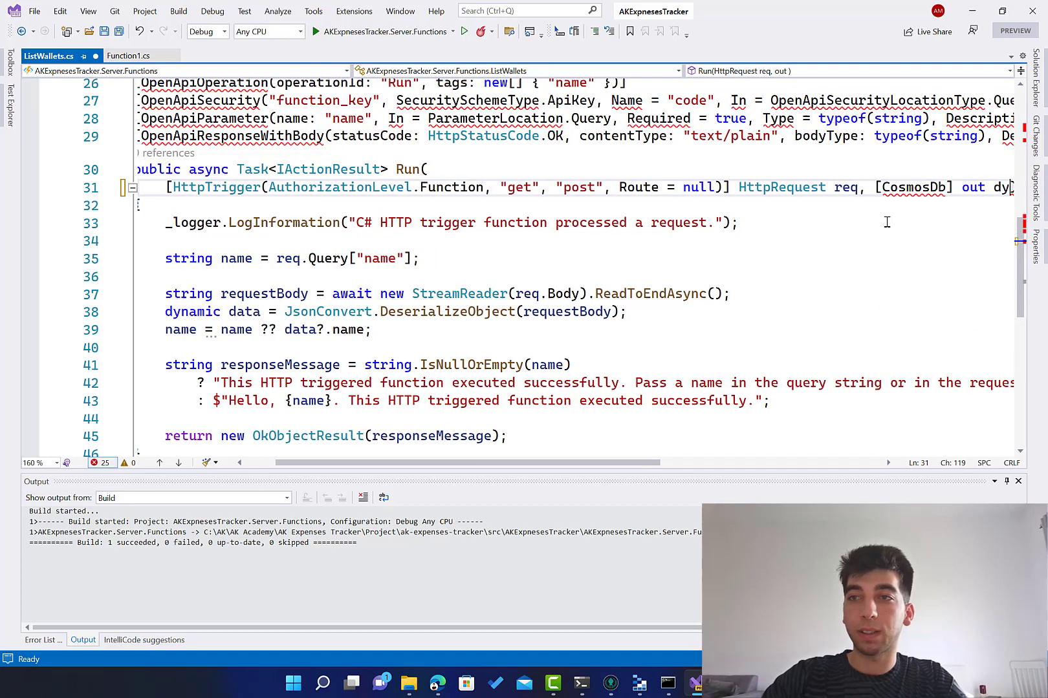
{"action": "type", "text": "dynamic"}
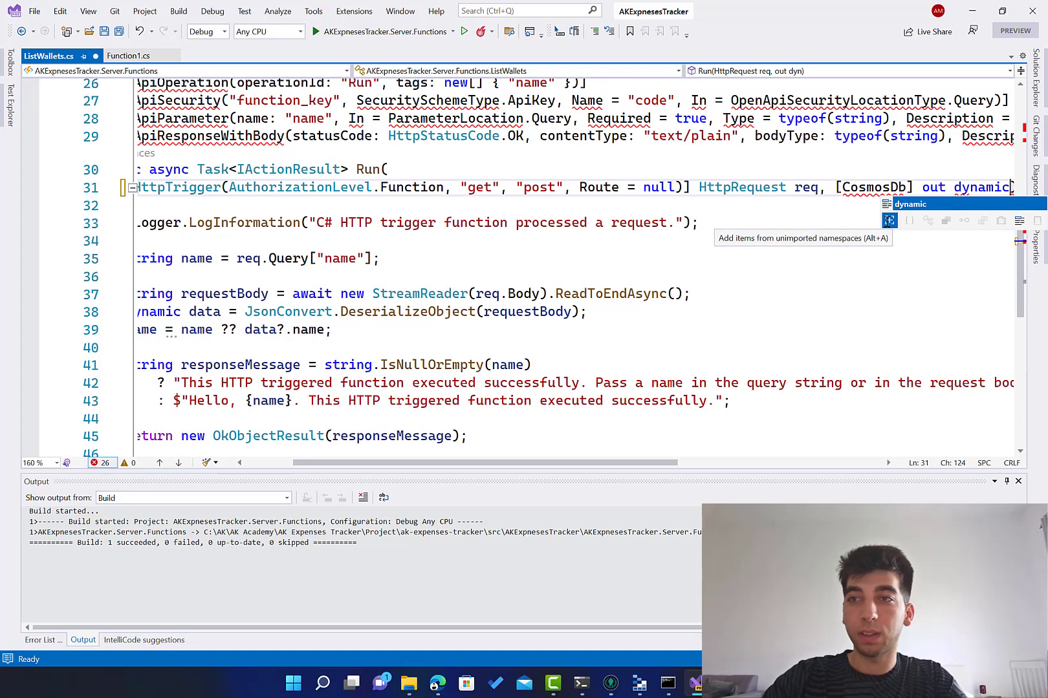
{"action": "type", "text": "ob"}
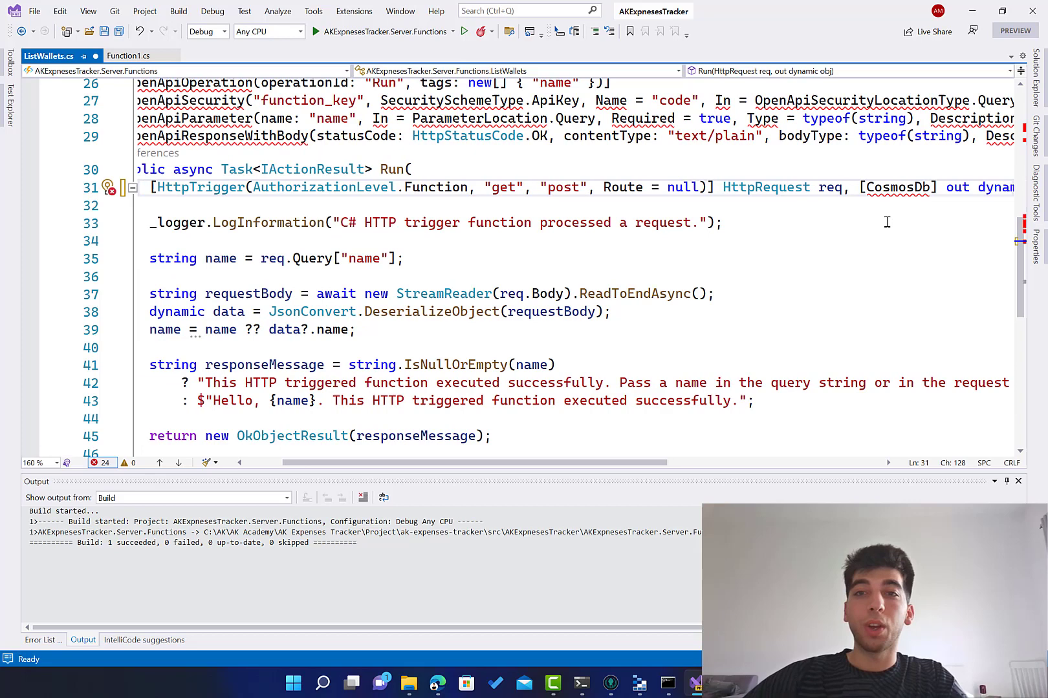
{"action": "left_click", "coordinate": [860, 187]}
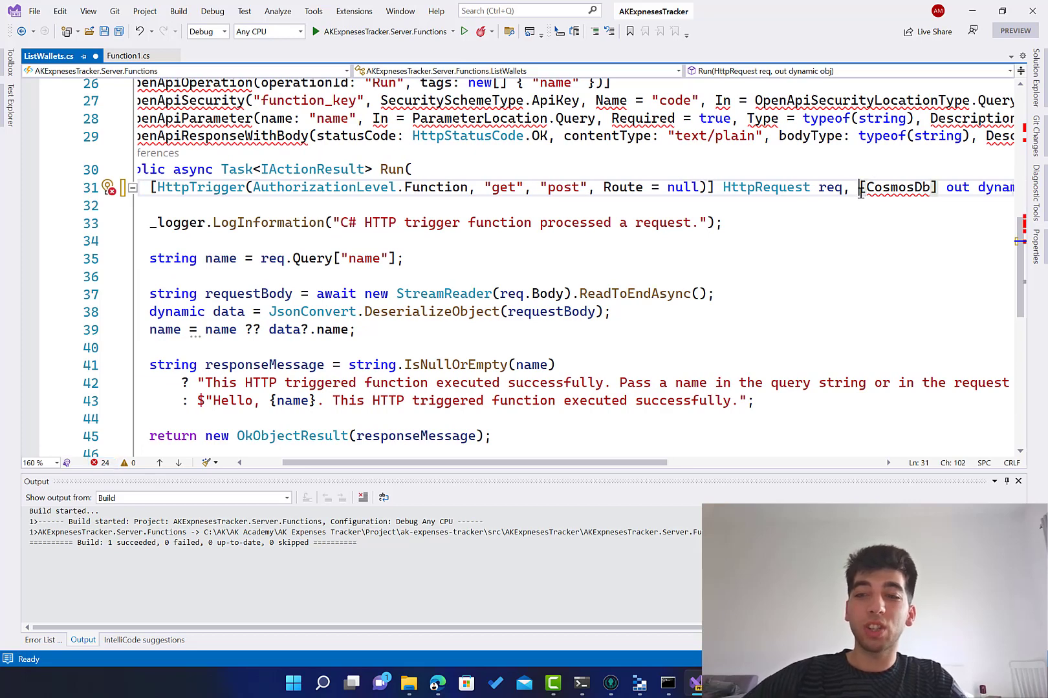
{"action": "key", "text": "Enter"}
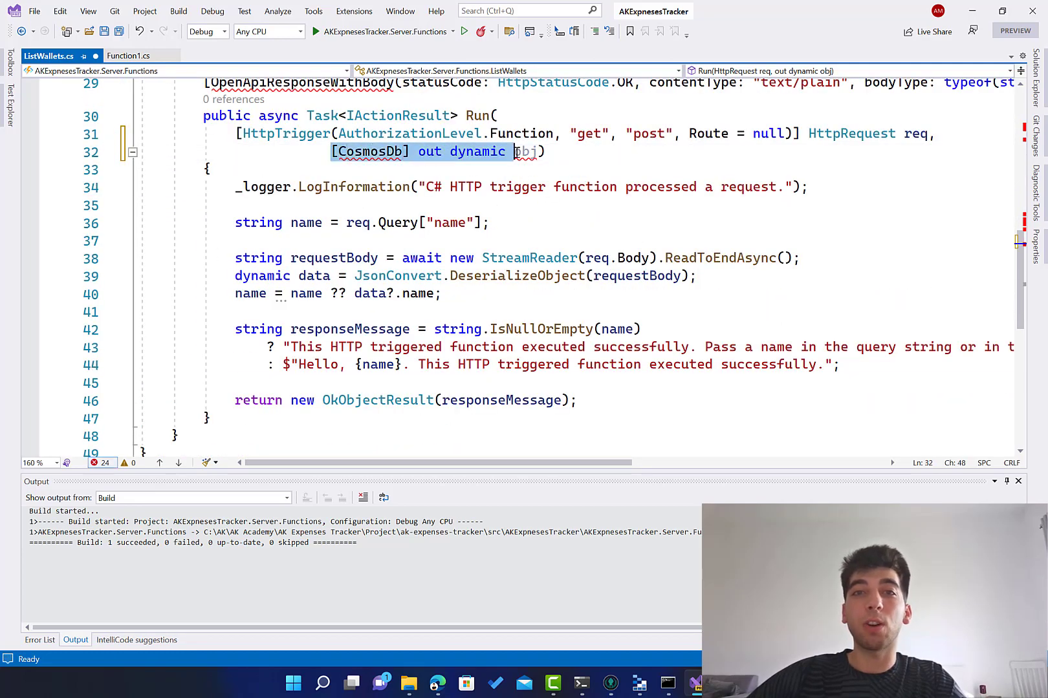
Assign obj = new { id = Guid.NewGuid(), Name = "test" } above the return statement
{"action": "left_click", "coordinate": [296, 383]}
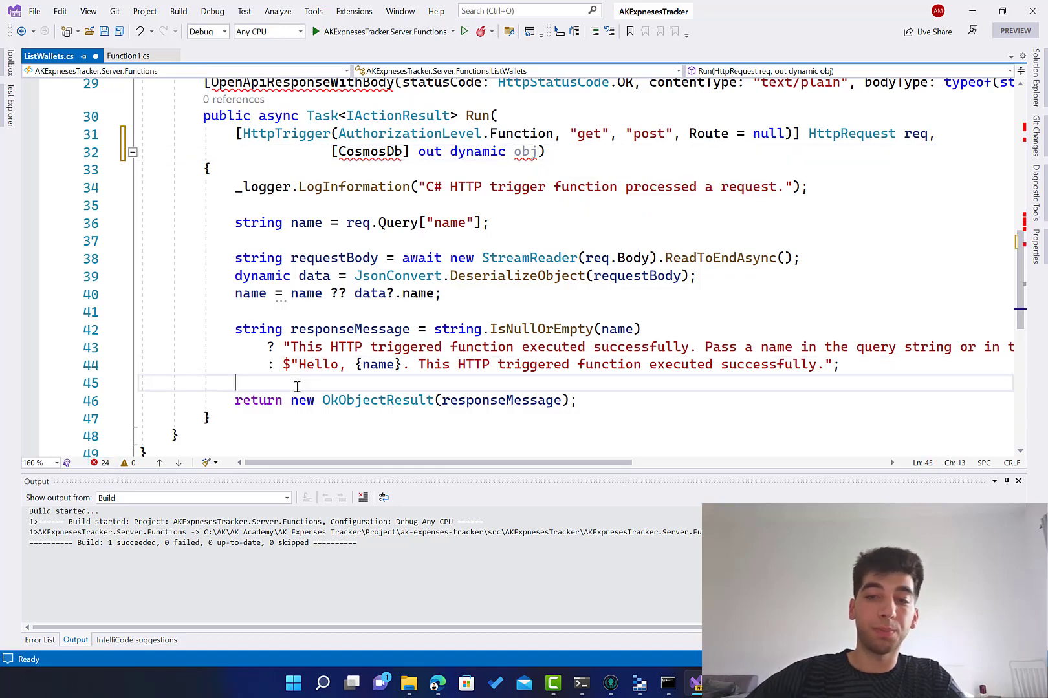
{"action": "type", "text": "obj = new"}
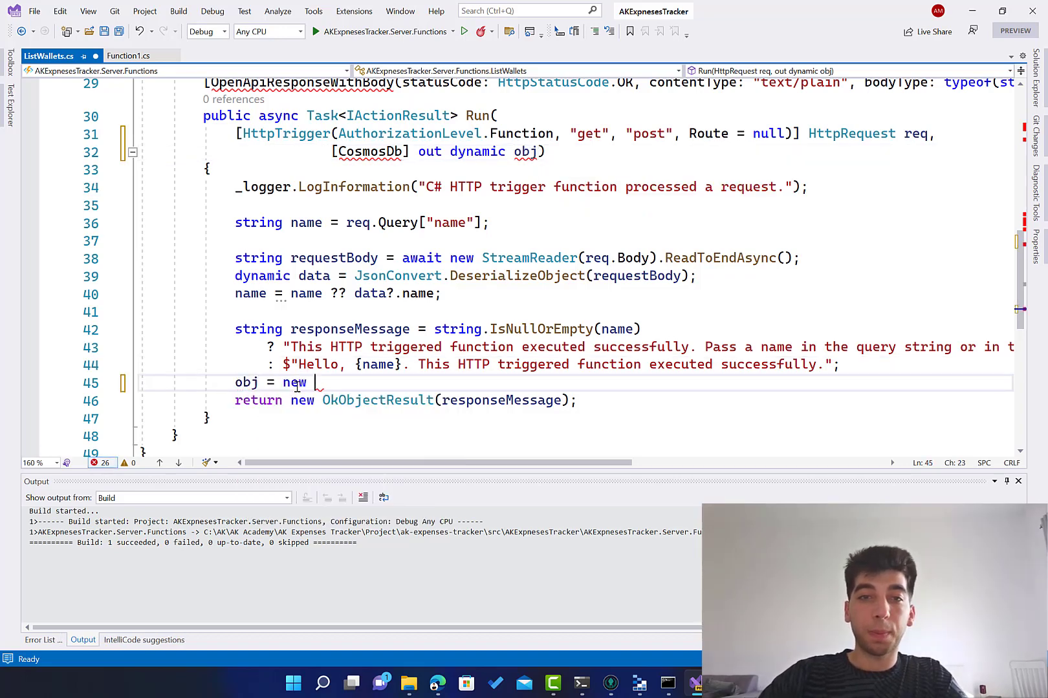
{"action": "type", "text": "{"}
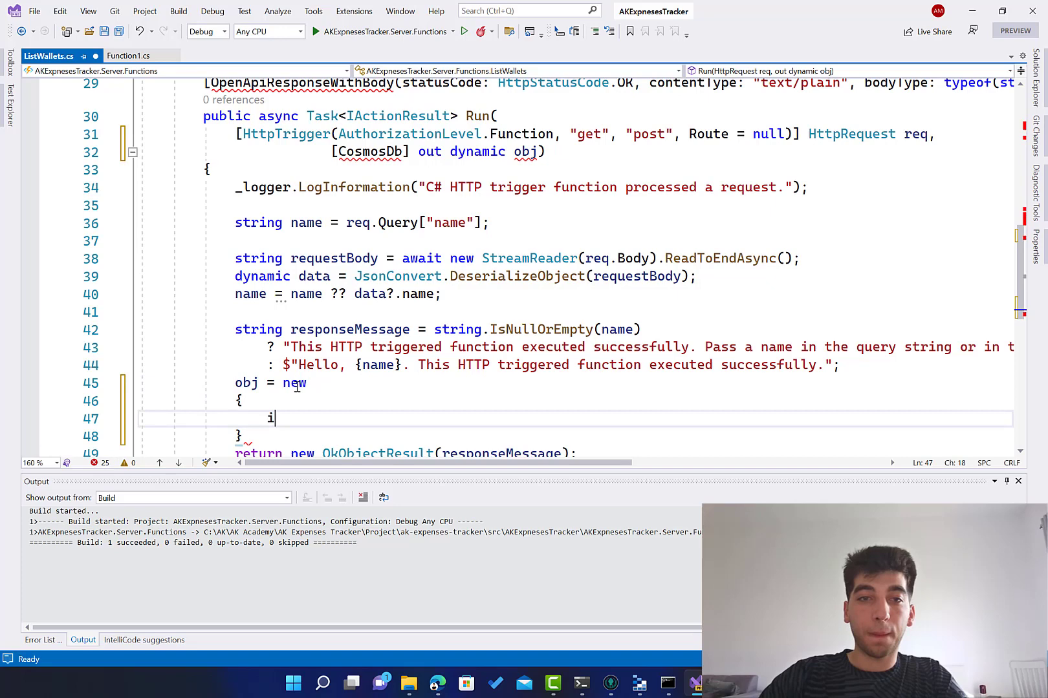
{"action": "type", "text": "d = Guid.ne"}
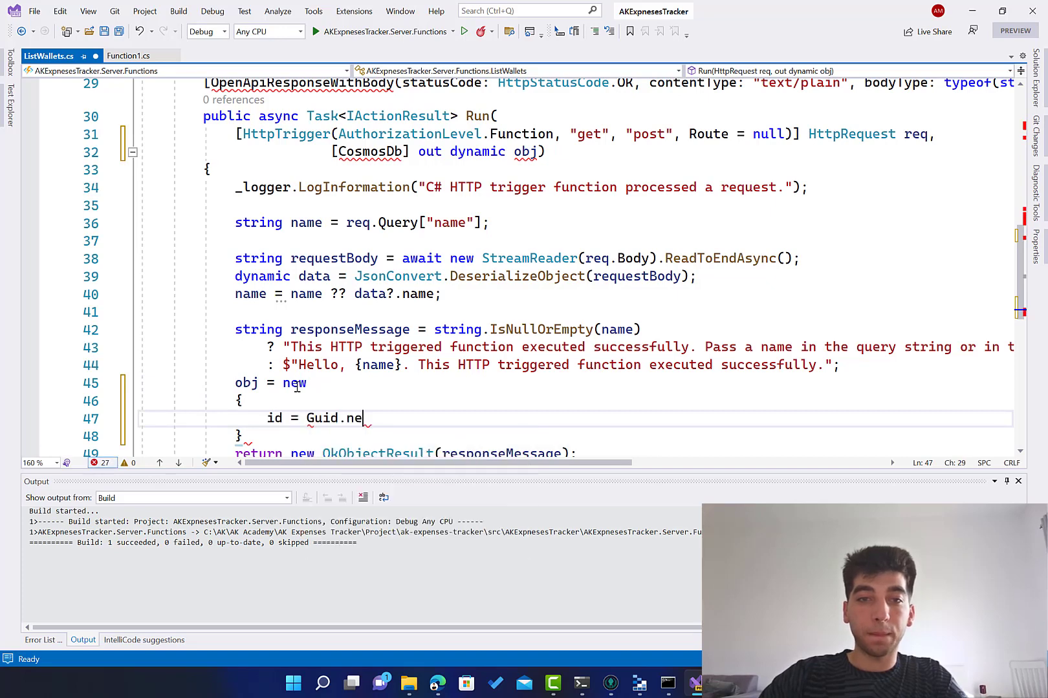
{"action": "type", "text": "wGuid"}
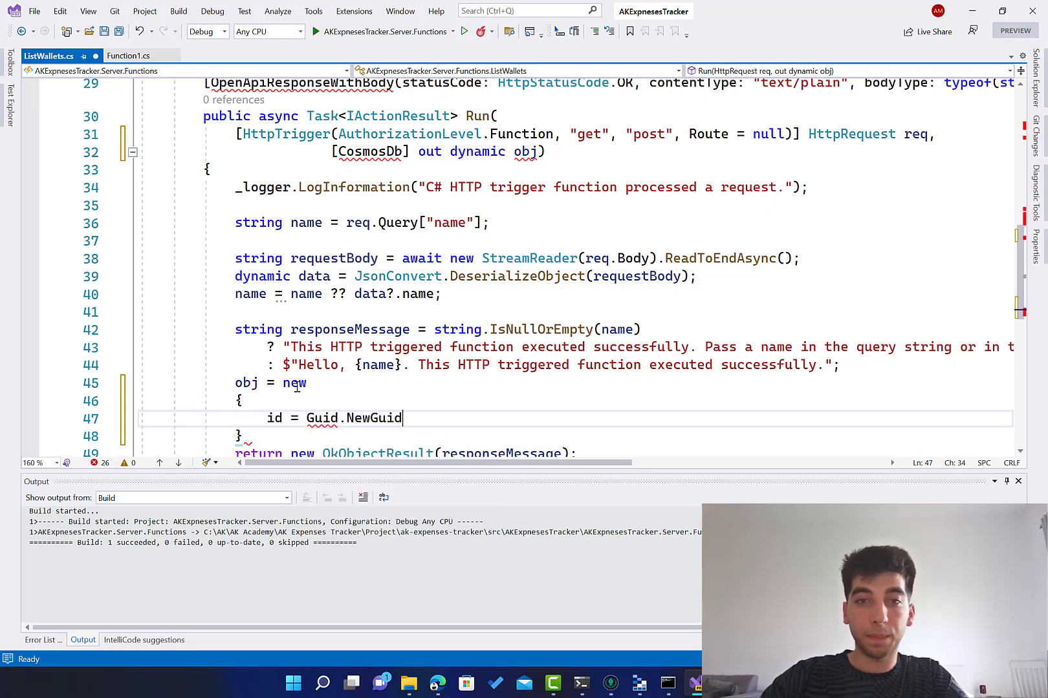
{"action": "type", "text": "()."}
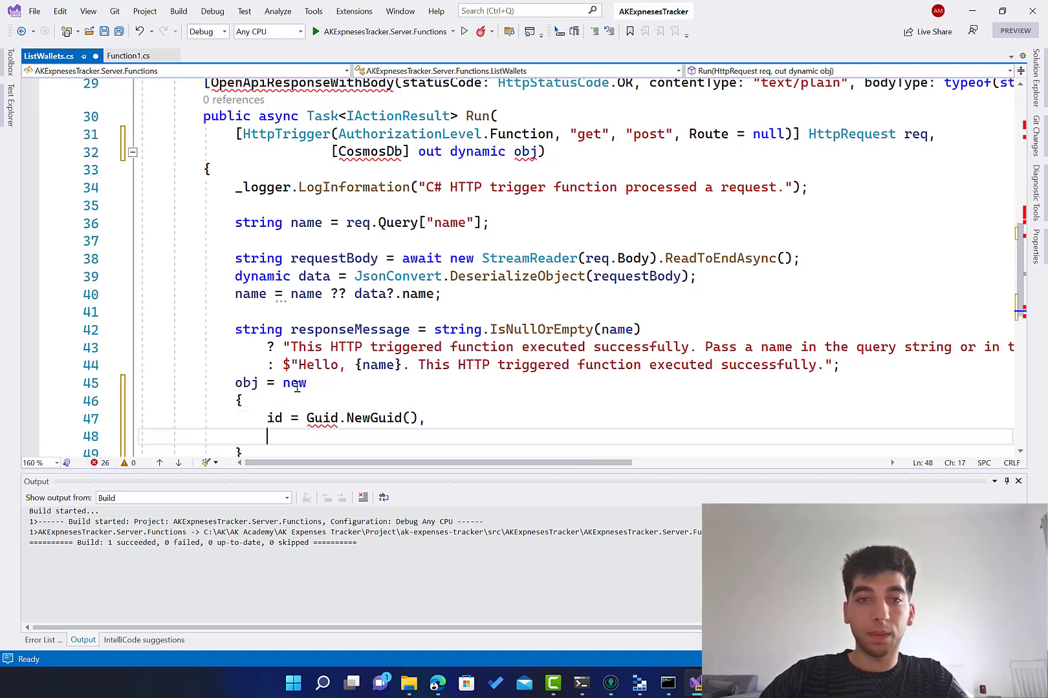
{"action": "type", "text": "Name = \""}
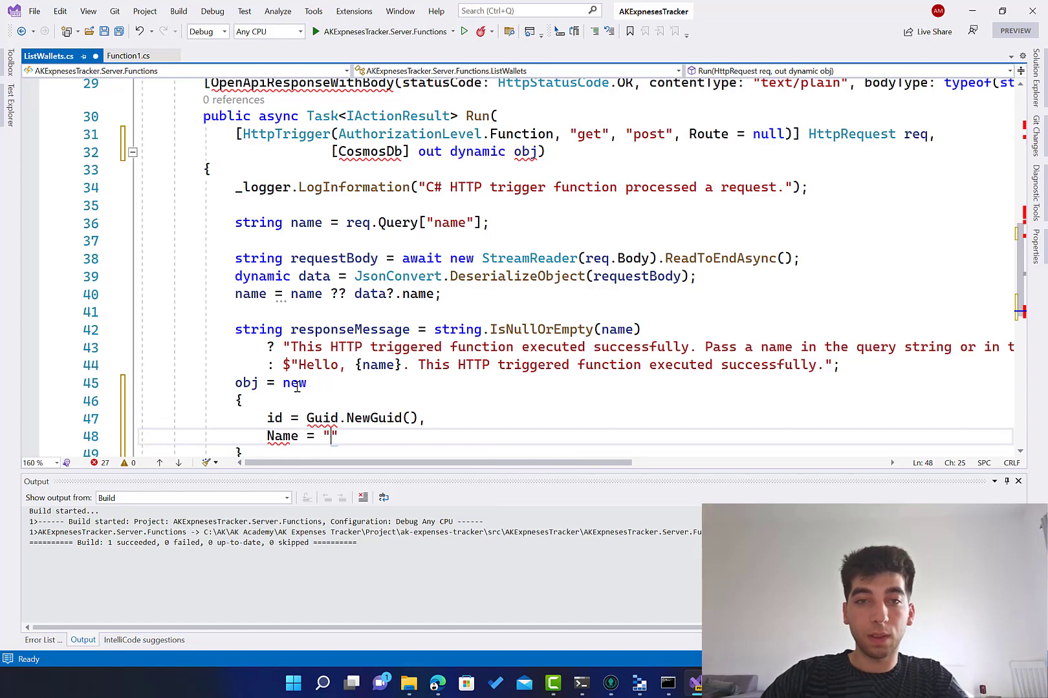
{"action": "type", "text": "test"}
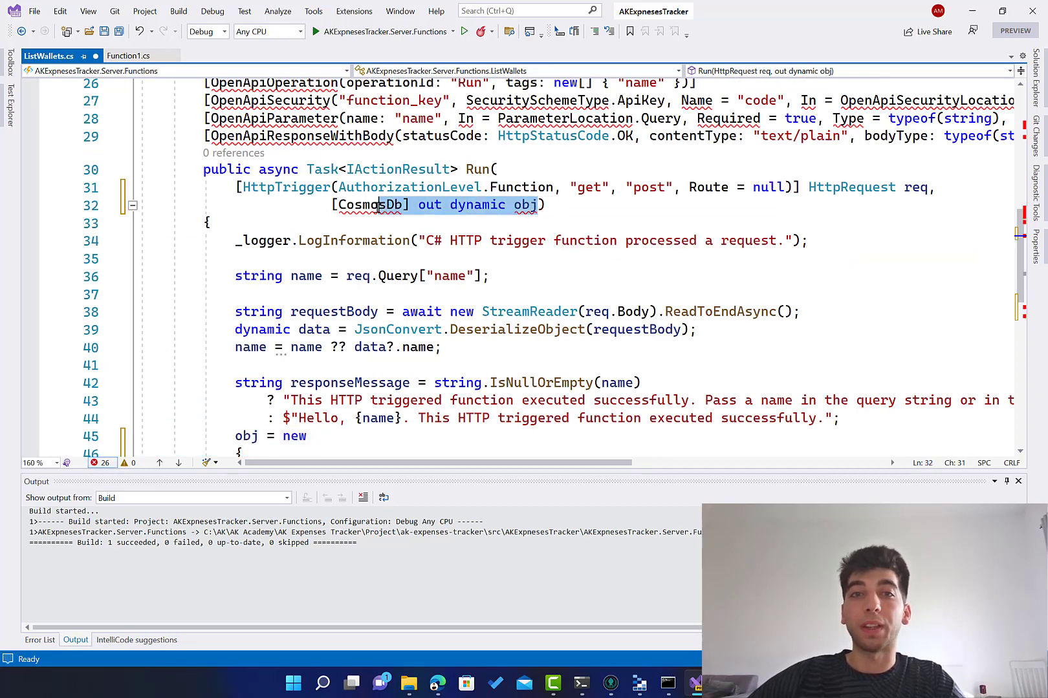
Delete the CosmosDb out parameter and restore the opening brace to its own line
{"action": "left_click", "coordinate": [370, 206]}
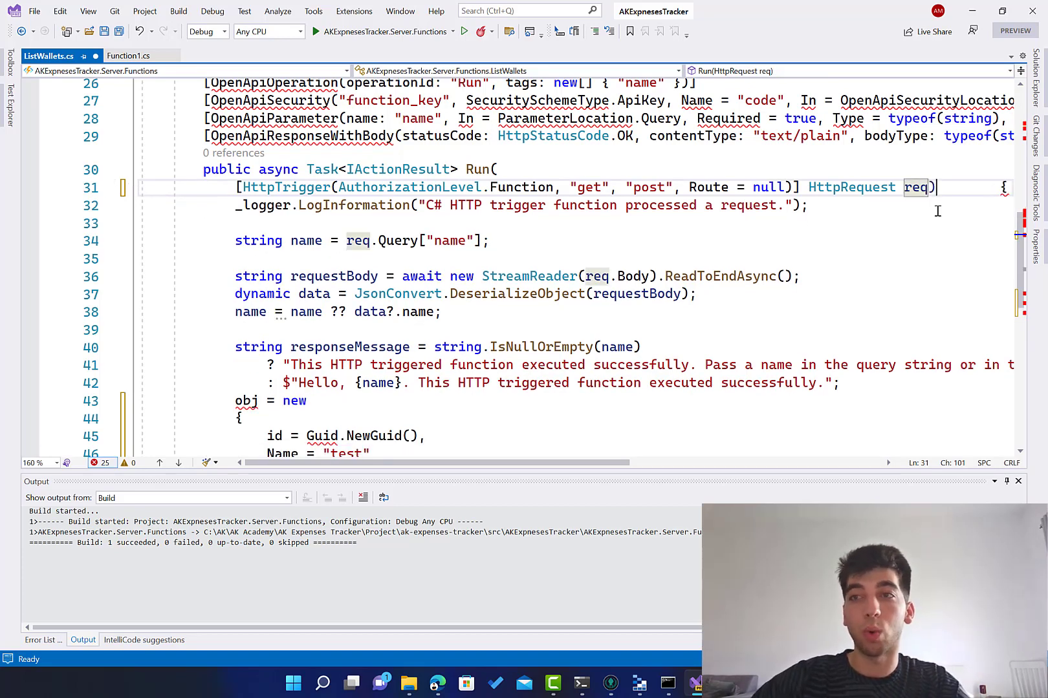
{"action": "key", "text": "Enter"}
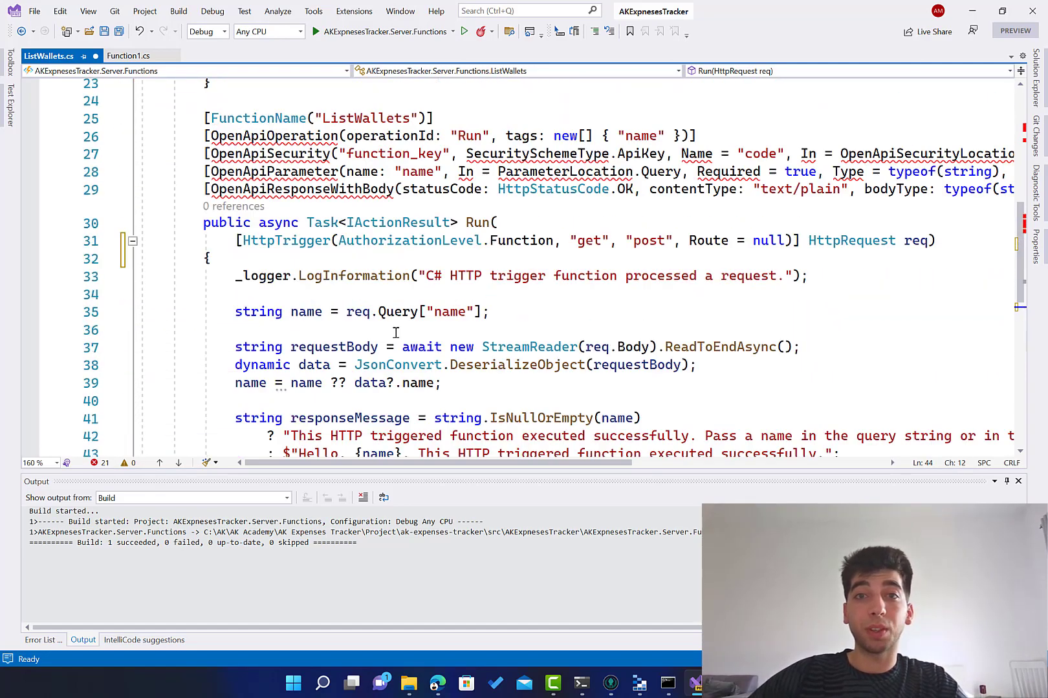
Walk through the ak-expenses-tracker README architecture diagram, then switch to the Azure Functions docs page
{"action": "scroll", "scroll_direction": "down", "scroll_amount": 3}
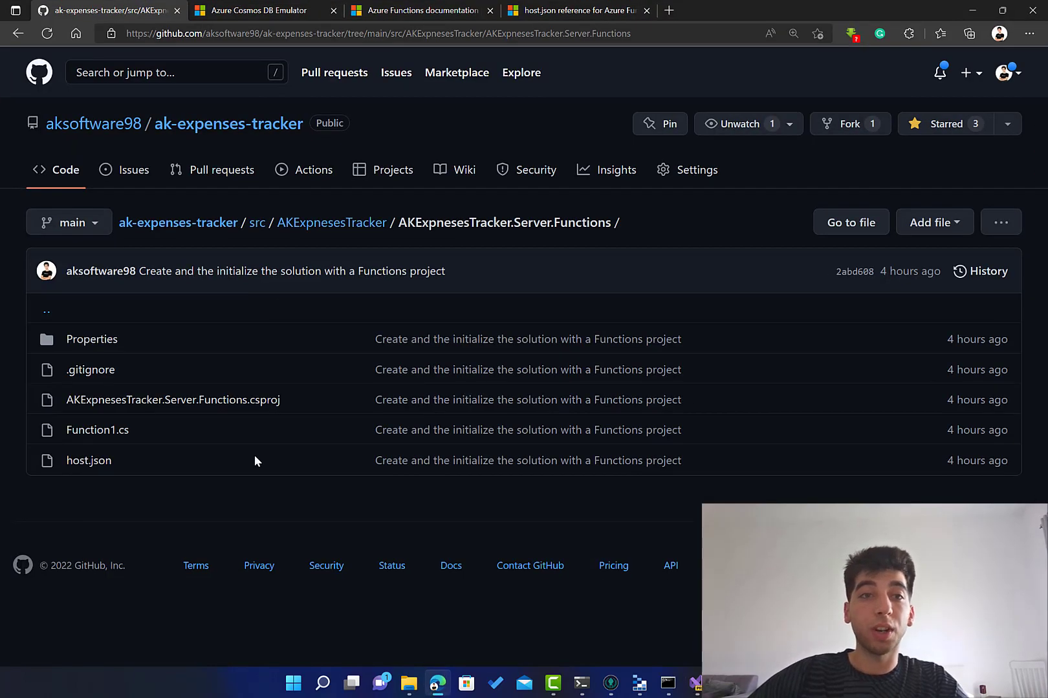
{"action": "left_click", "coordinate": [331, 222]}
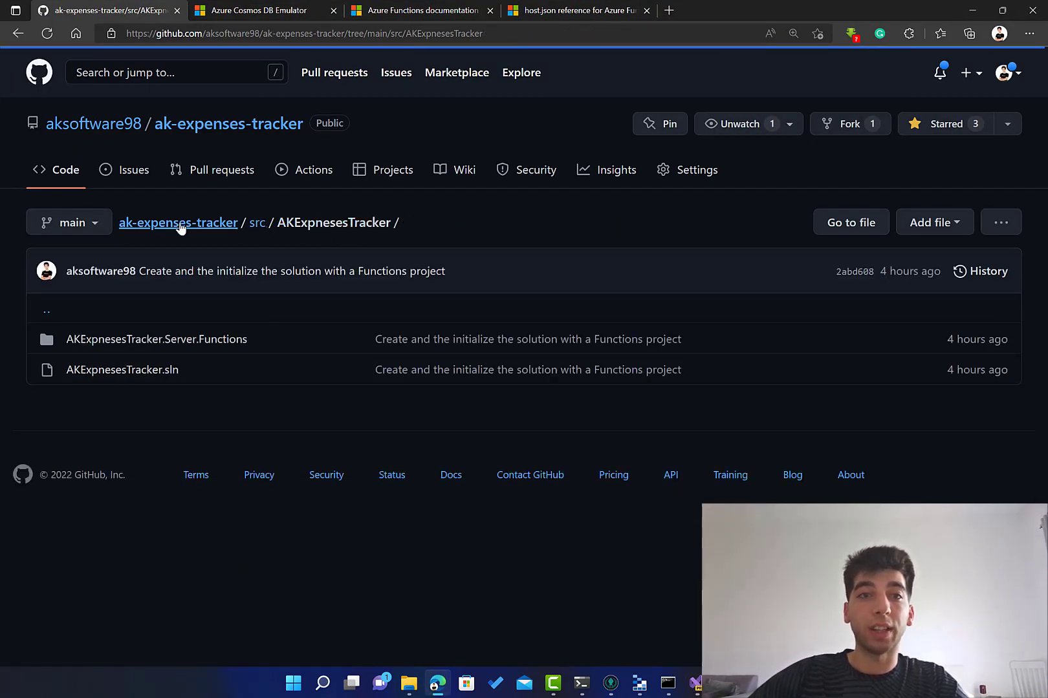
{"action": "left_click", "coordinate": [177, 222]}
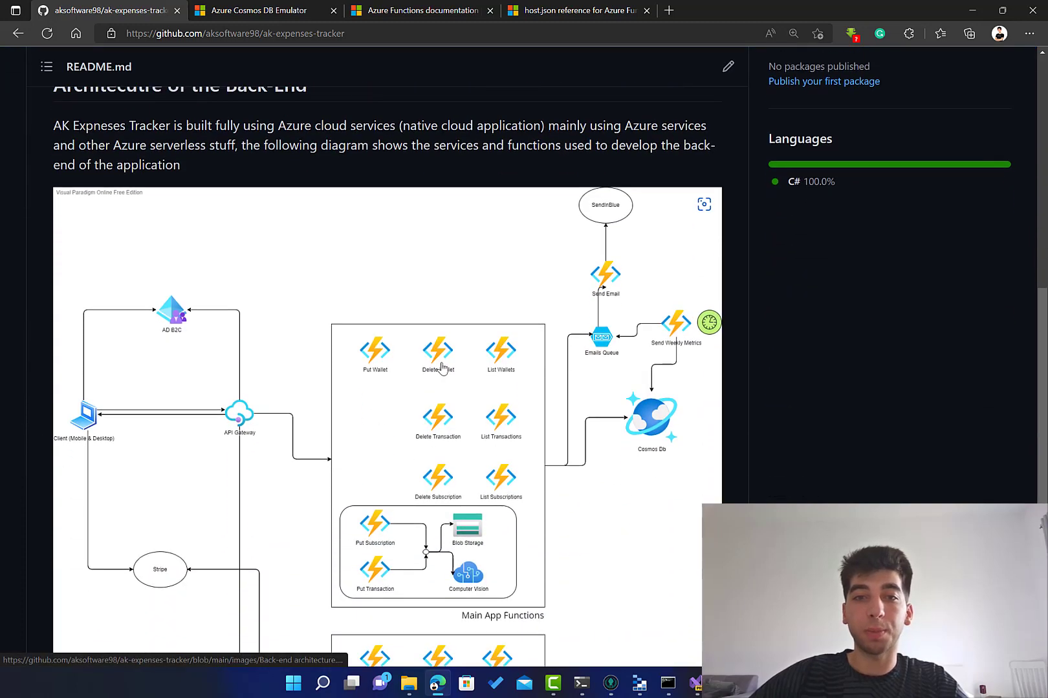
{"action": "scroll", "scroll_direction": "down", "scroll_amount": 3}
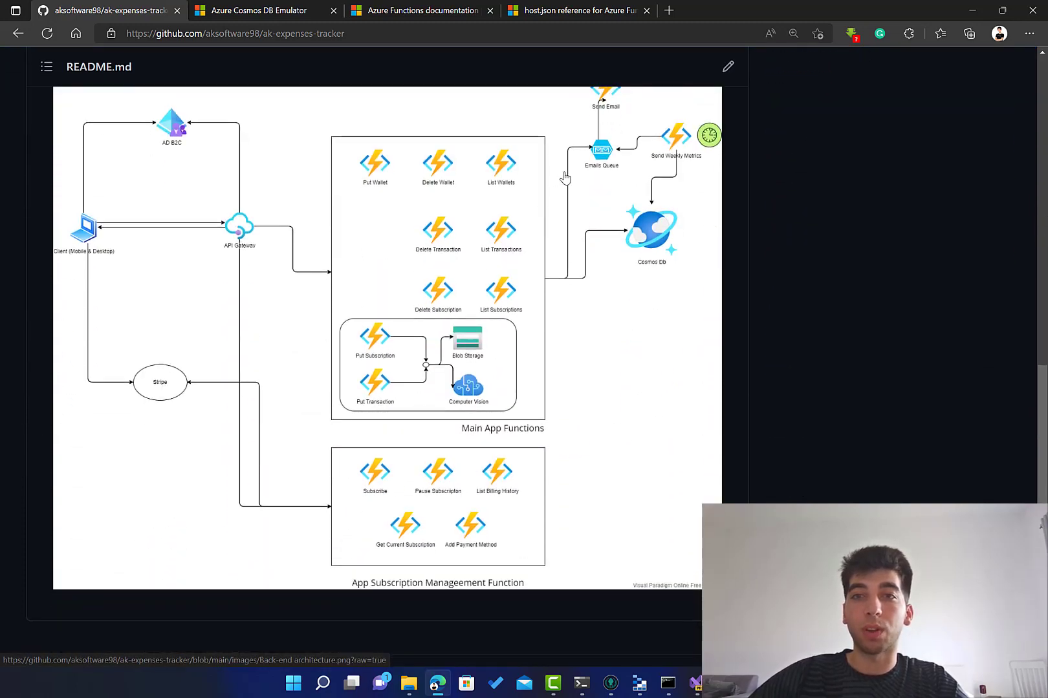
{"action": "scroll", "scroll_direction": "down", "scroll_amount": 3}
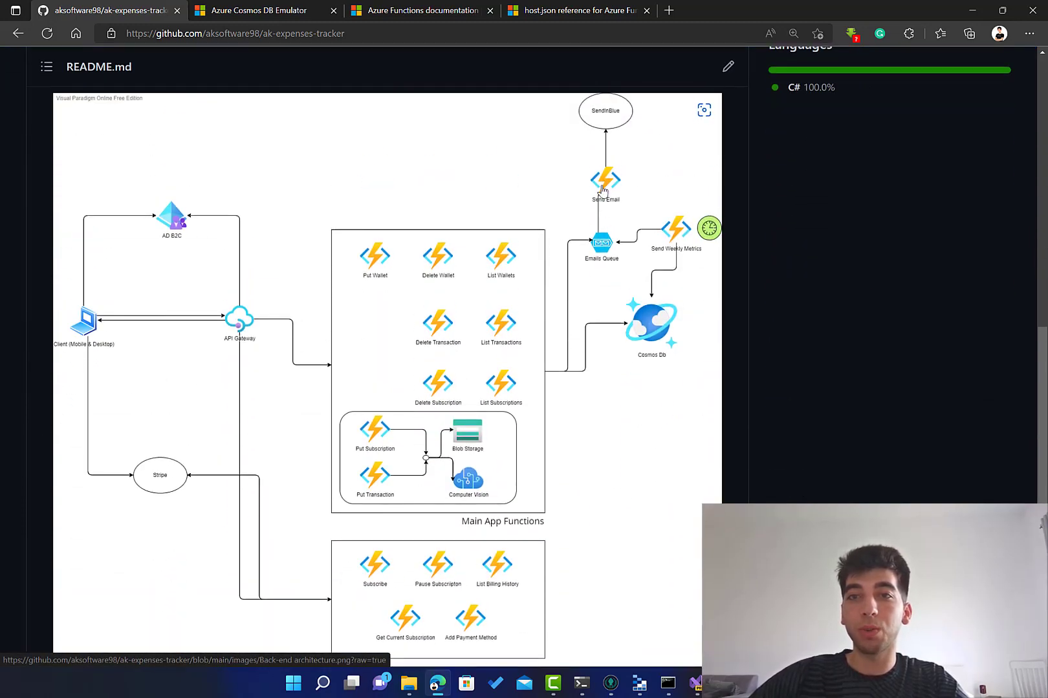
{"action": "mouse_move", "coordinate": [700, 241]}
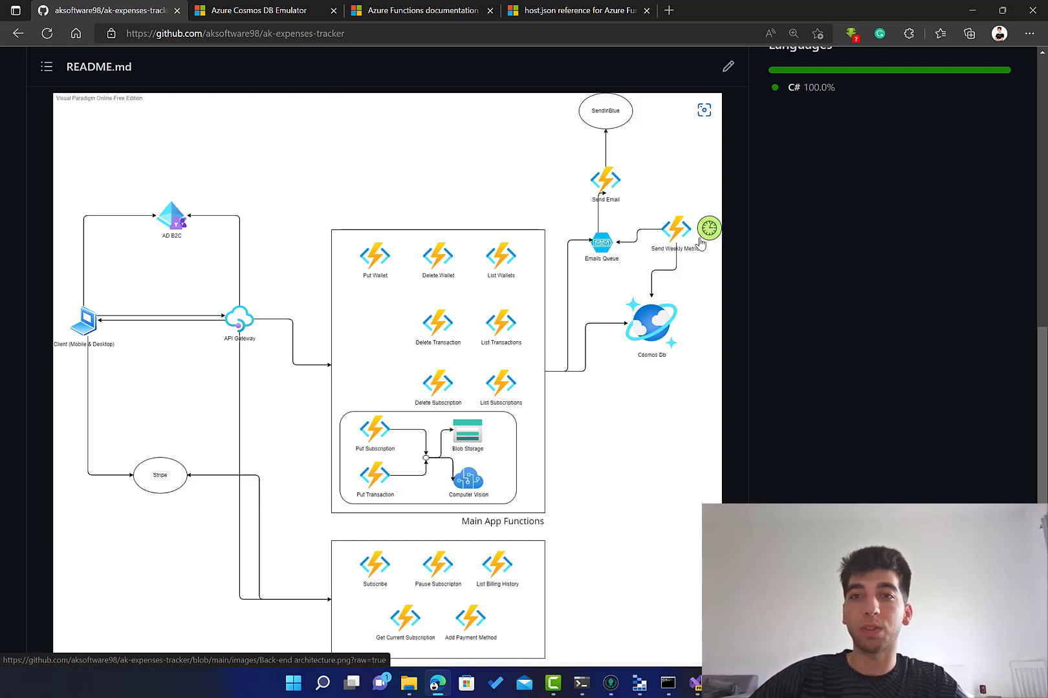
{"action": "mouse_move", "coordinate": [663, 315]}
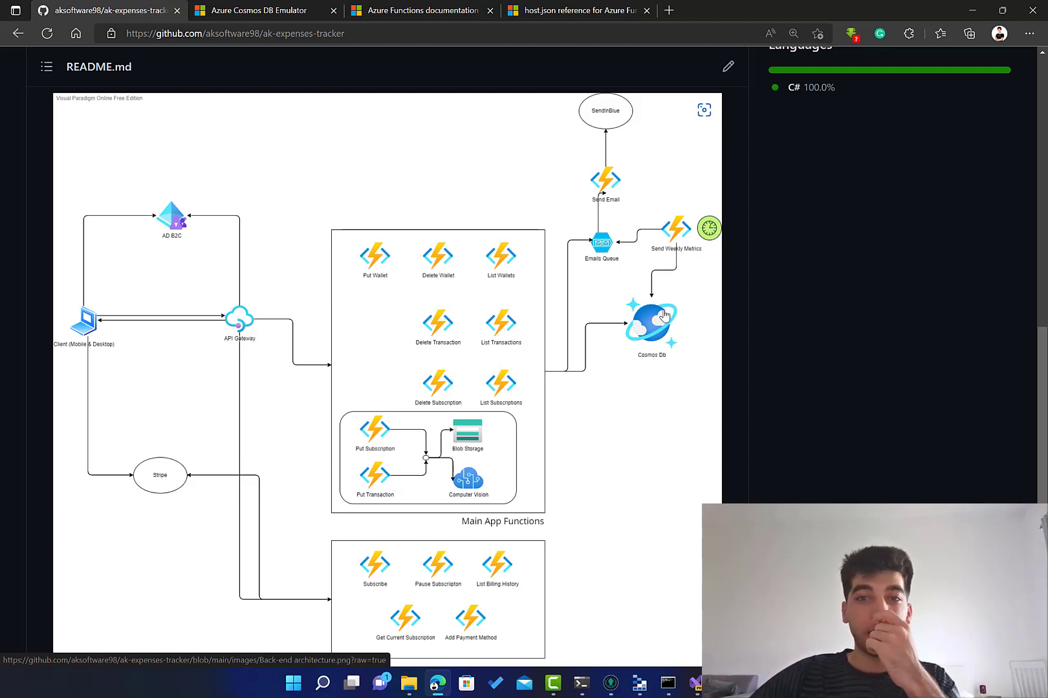
{"action": "scroll", "scroll_direction": "down", "scroll_amount": 3}
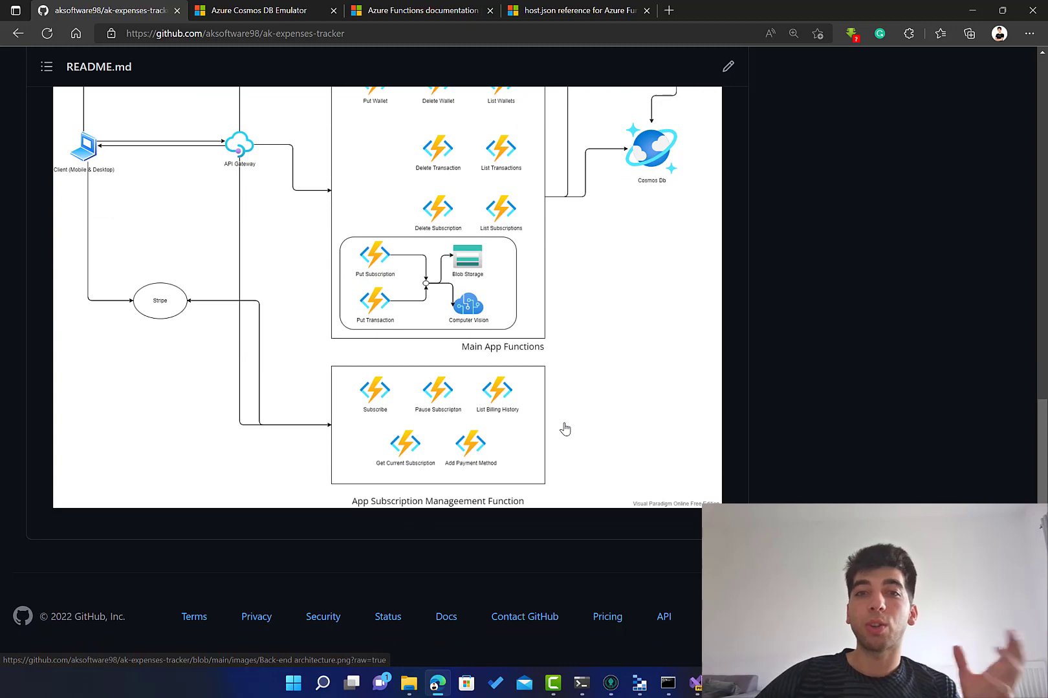
{"action": "scroll", "scroll_direction": "up", "scroll_amount": 3}
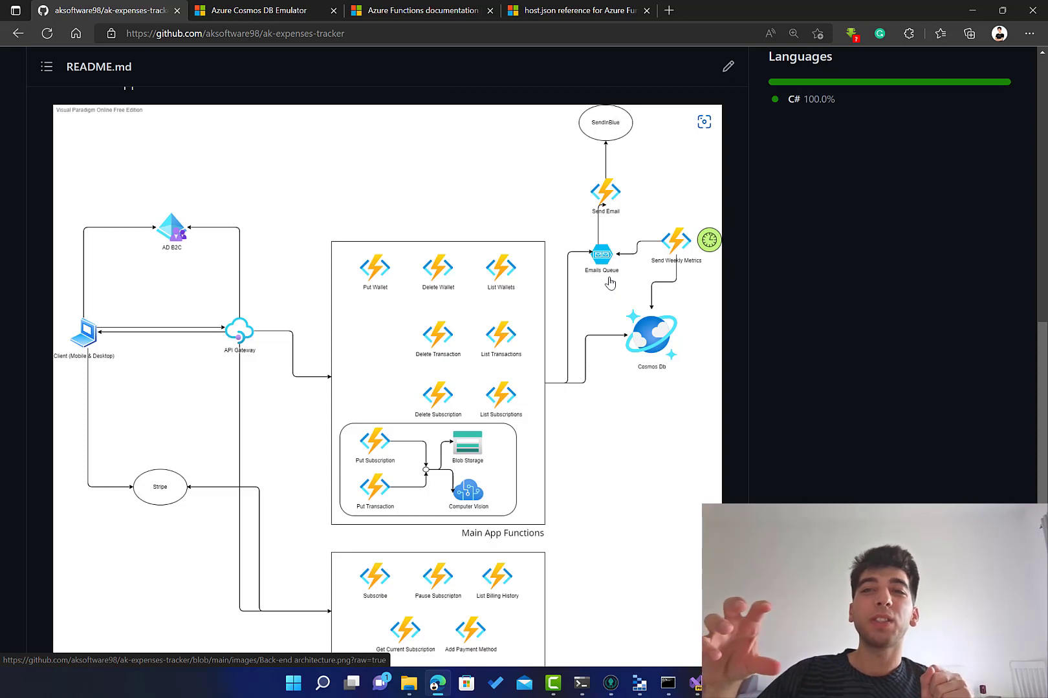
{"action": "mouse_move", "coordinate": [641, 291]}
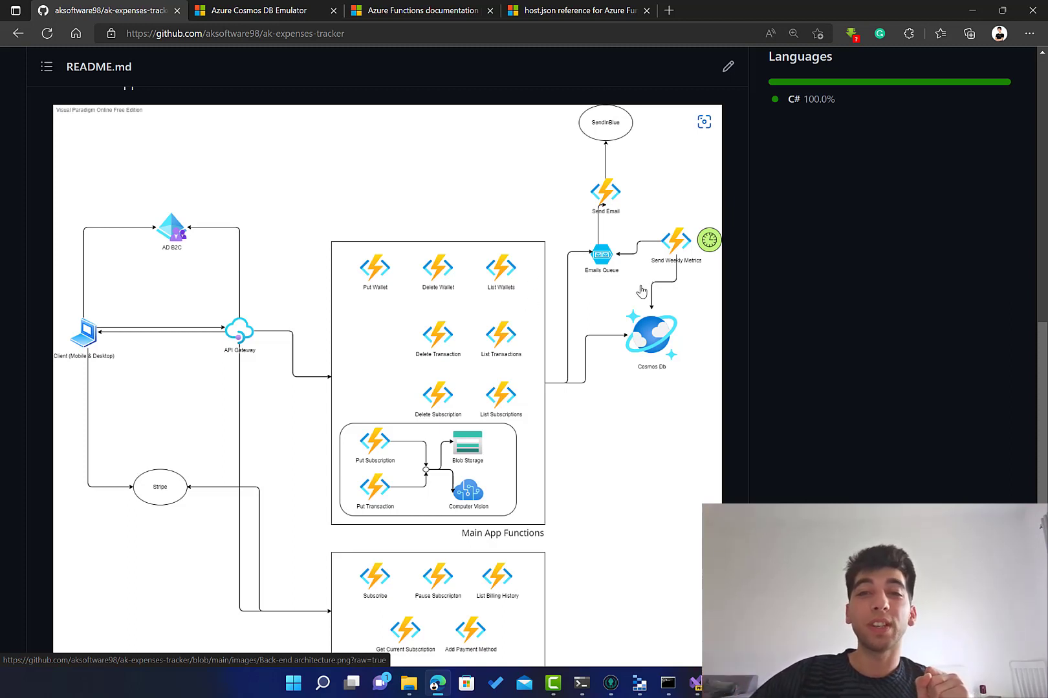
{"action": "scroll", "scroll_direction": "down", "scroll_amount": 3}
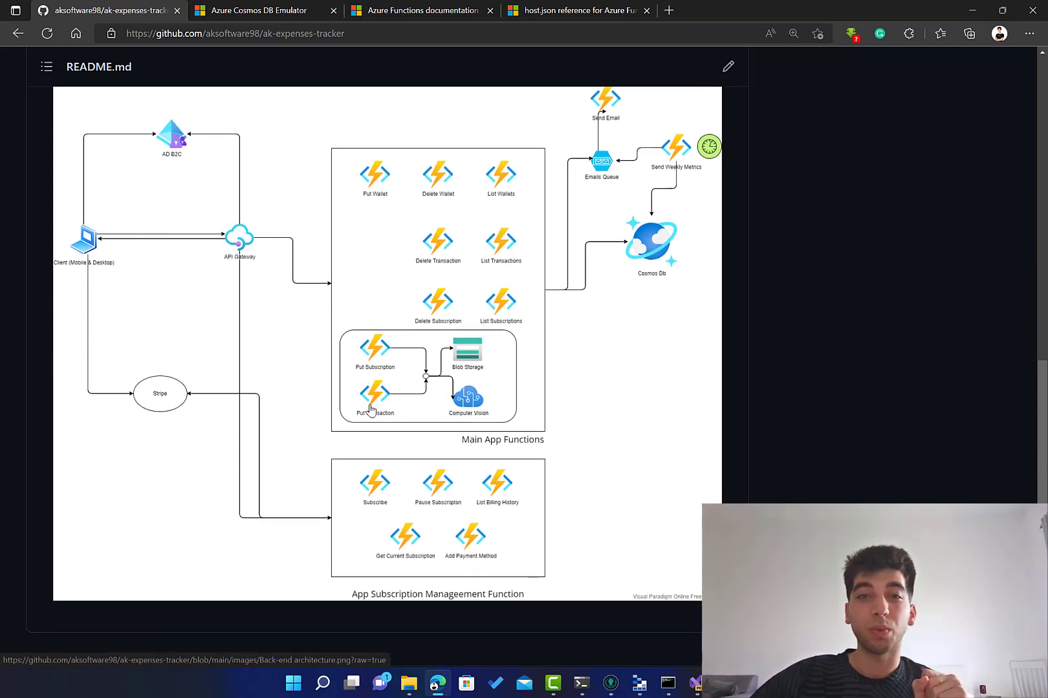
{"action": "mouse_move", "coordinate": [457, 382]}
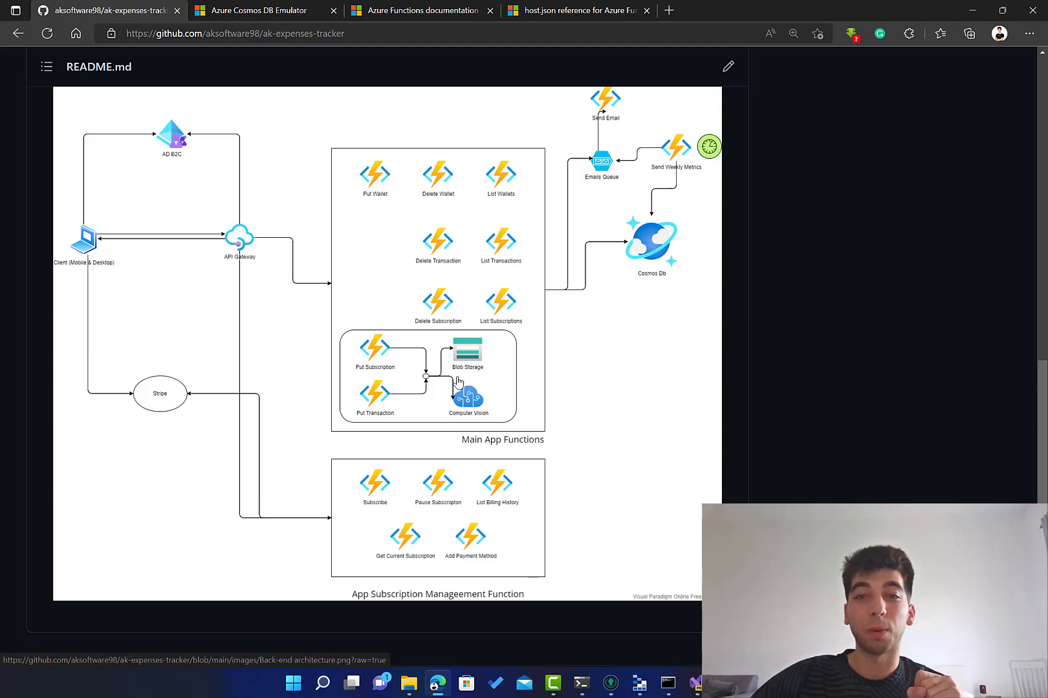
{"action": "mouse_move", "coordinate": [459, 381]}
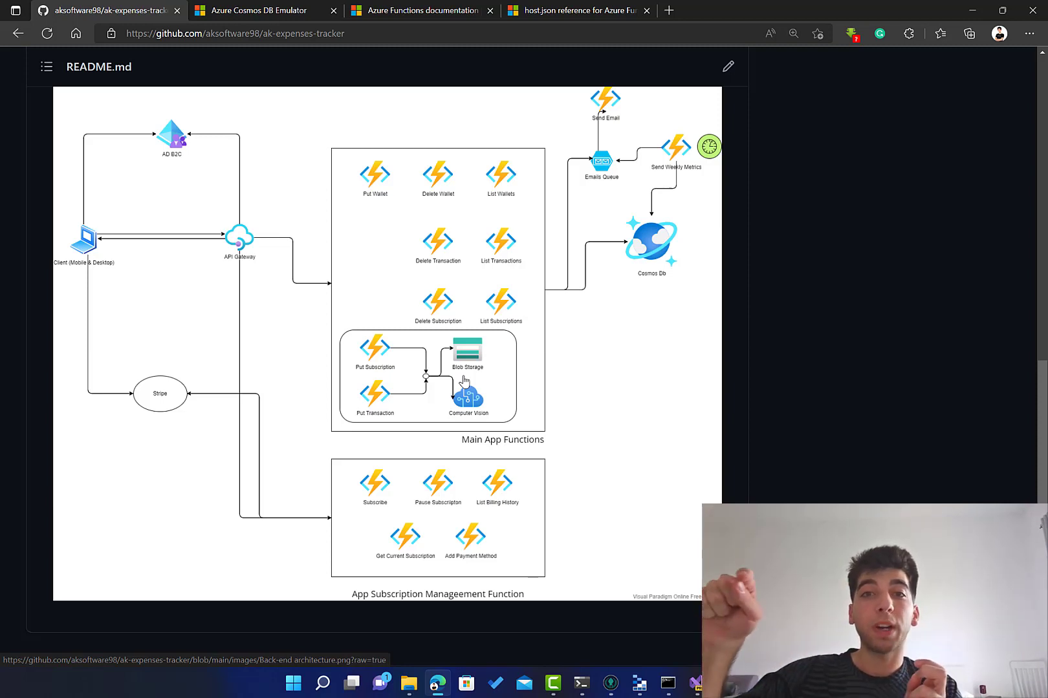
{"action": "mouse_move", "coordinate": [485, 373]}
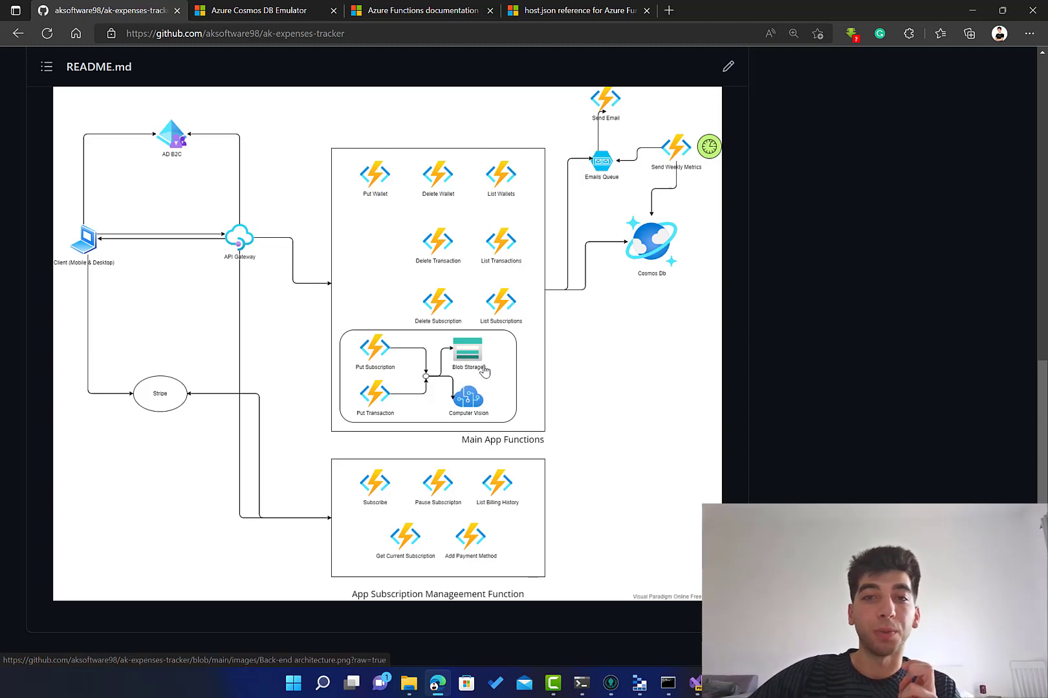
{"action": "mouse_move", "coordinate": [478, 373]}
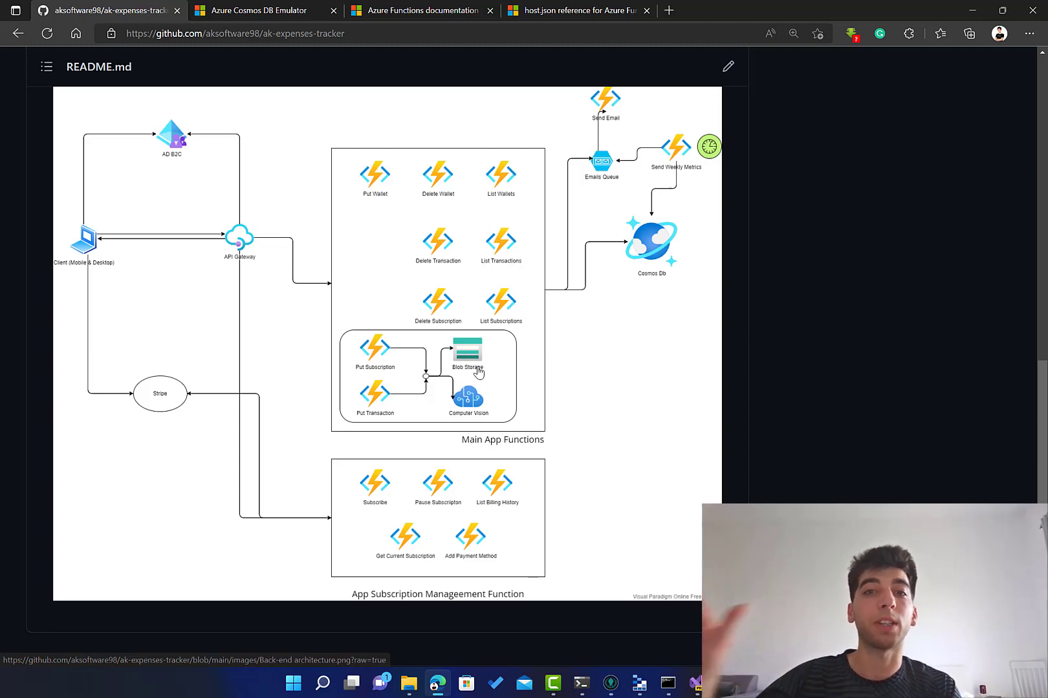
{"action": "mouse_move", "coordinate": [482, 372]}
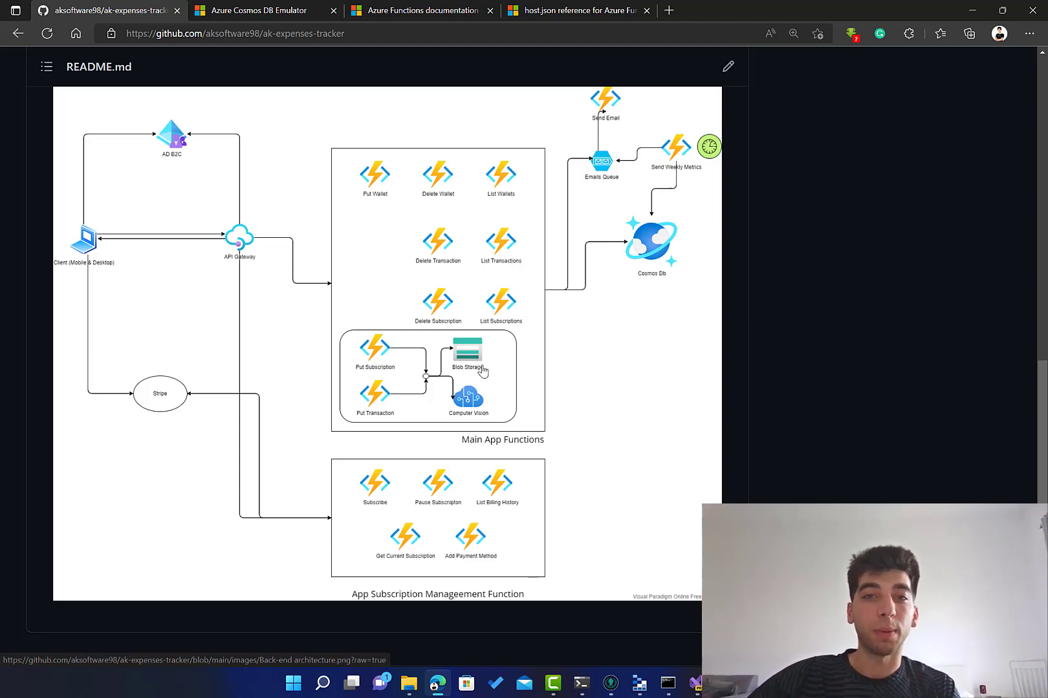
{"action": "mouse_move", "coordinate": [474, 371]}
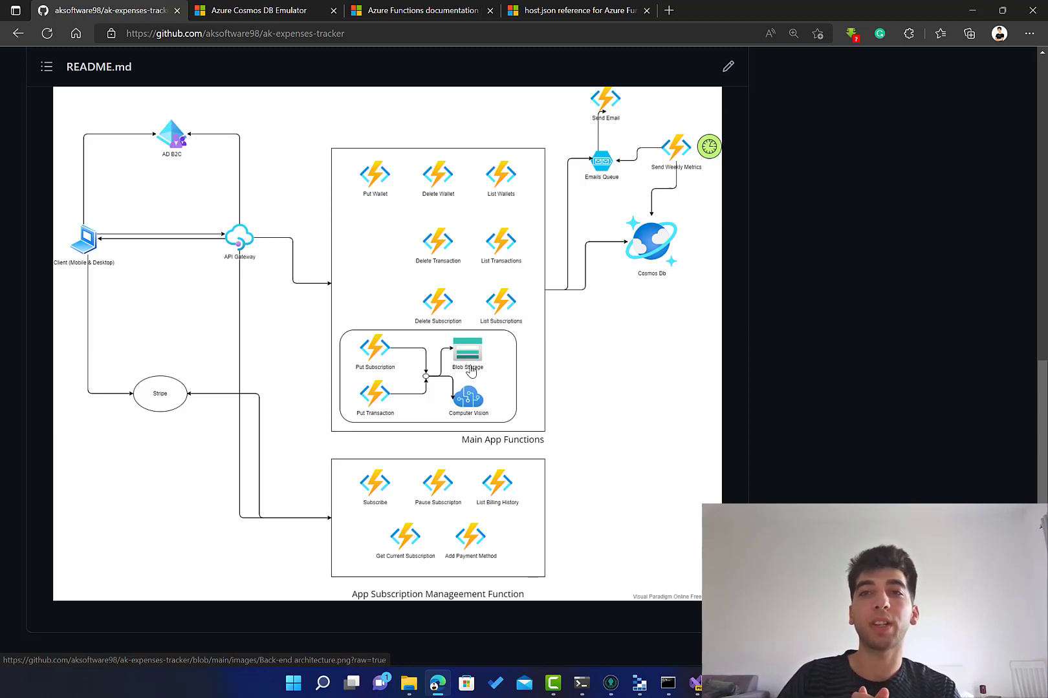
{"action": "mouse_move", "coordinate": [446, 334]}
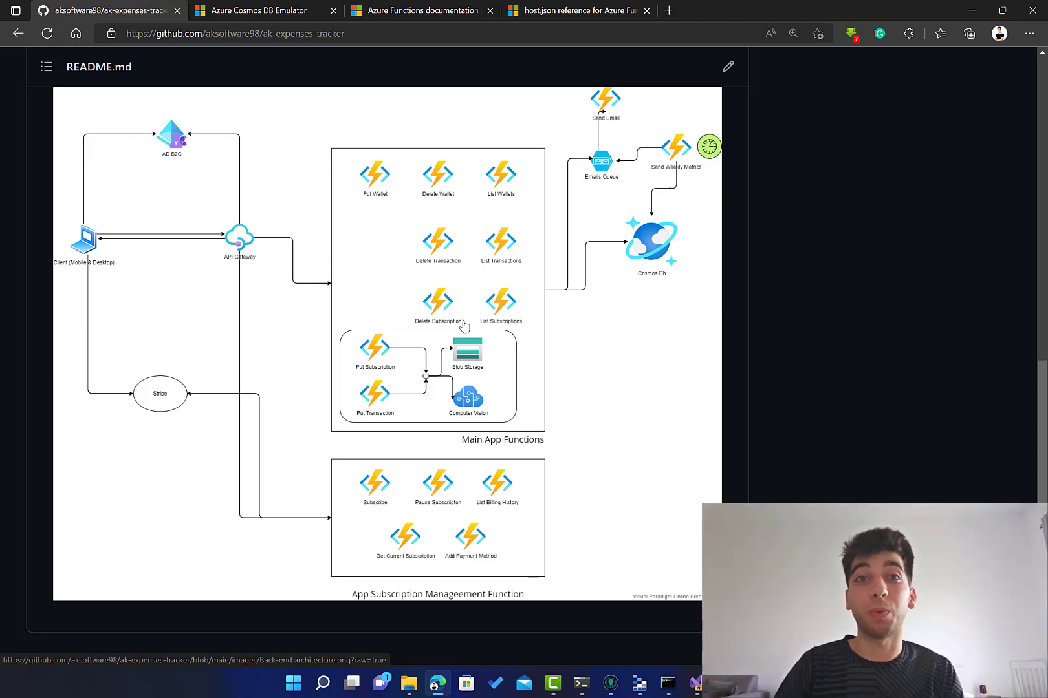
{"action": "left_click", "coordinate": [419, 10]}
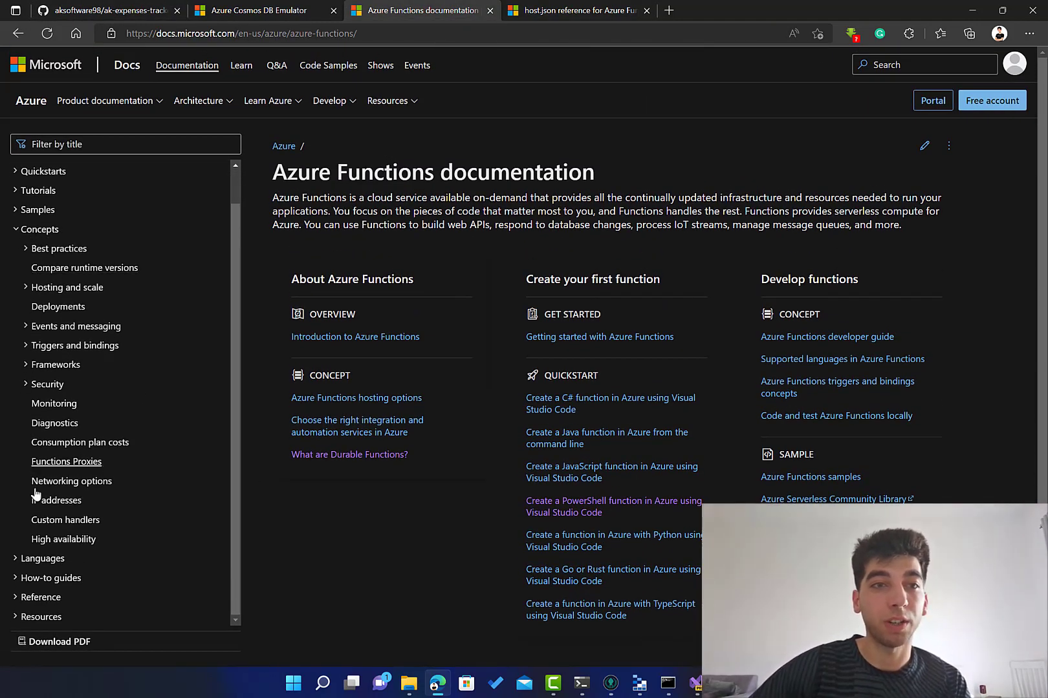
{"action": "mouse_move", "coordinate": [53, 404]}
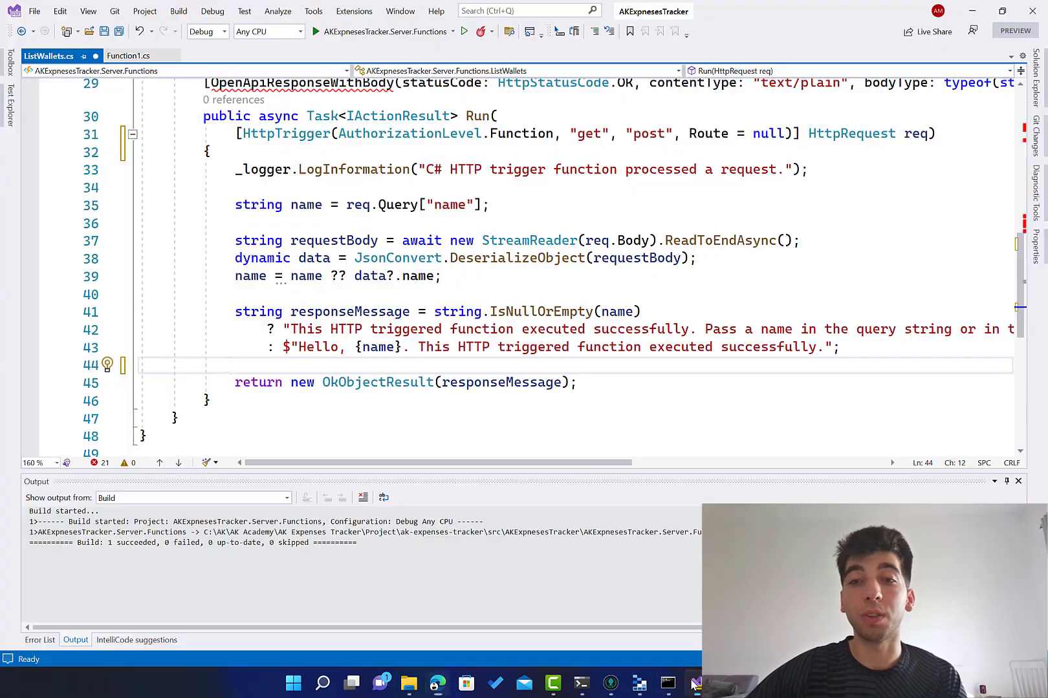
{"action": "scroll", "scroll_direction": "up", "scroll_amount": 3}
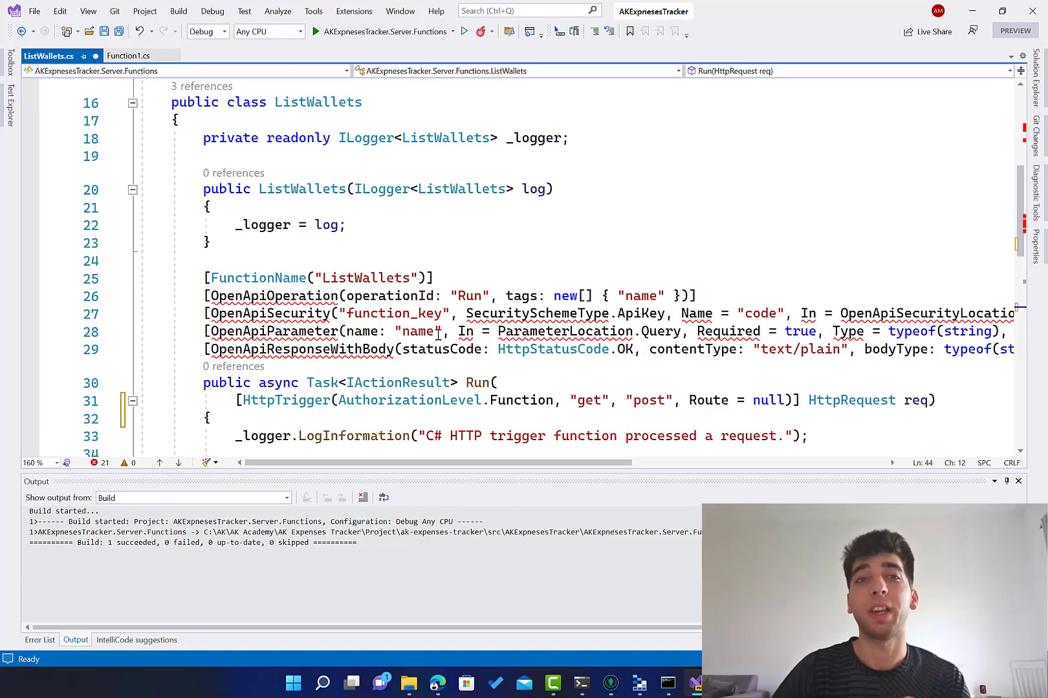
{"action": "scroll", "scroll_direction": "down", "scroll_amount": 3}
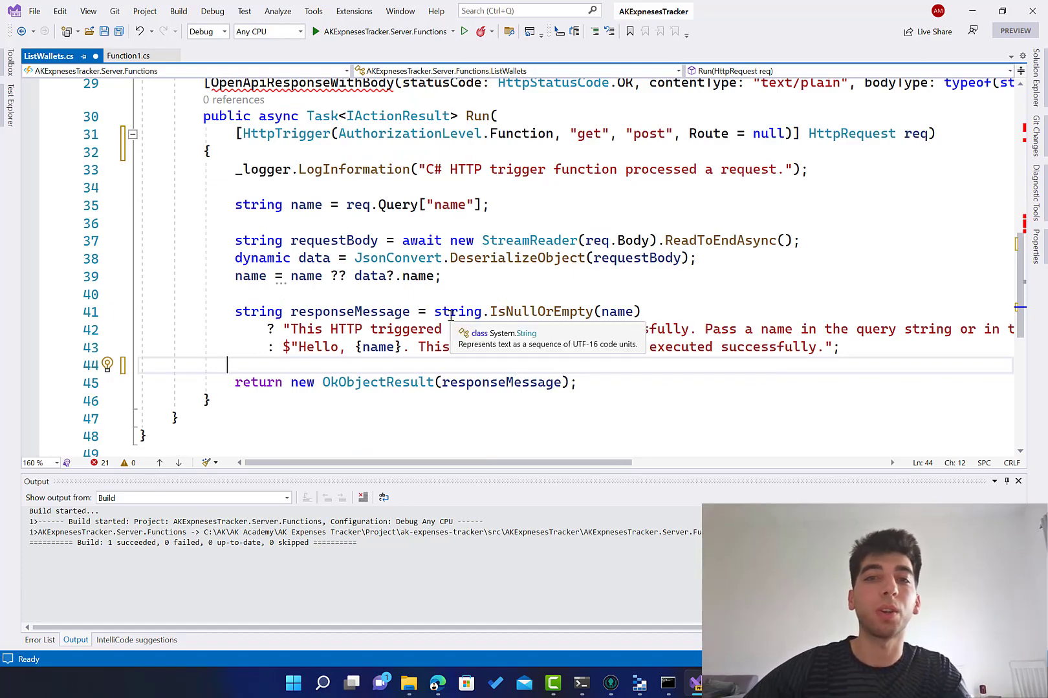
{"action": "scroll", "scroll_direction": "up", "scroll_amount": 3}
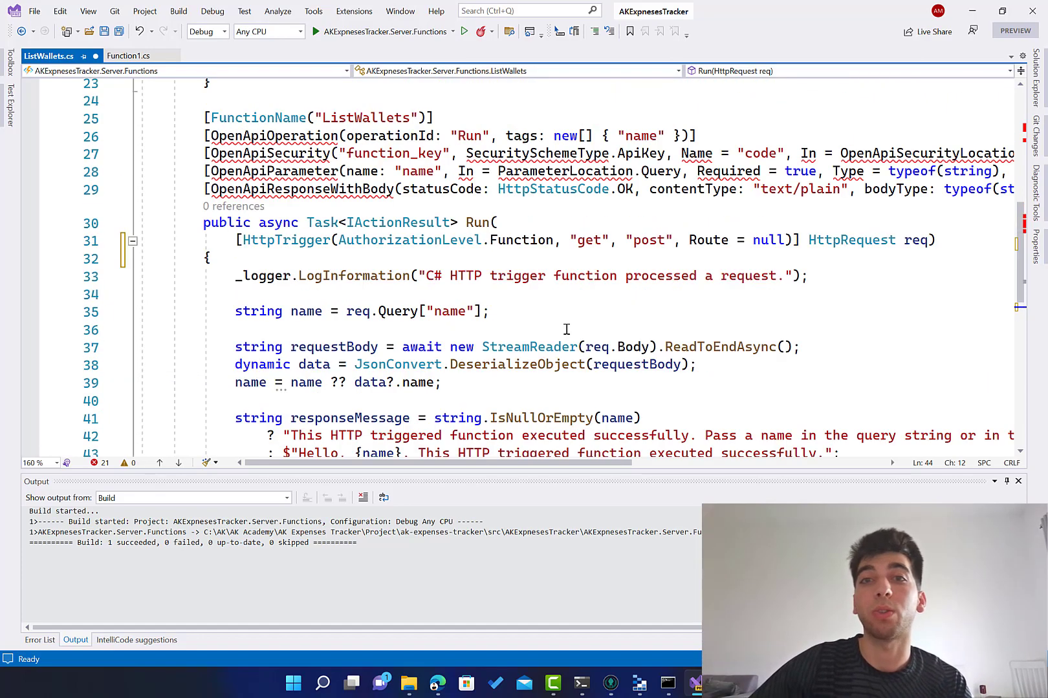
{"action": "scroll", "scroll_direction": "down", "scroll_amount": 3}
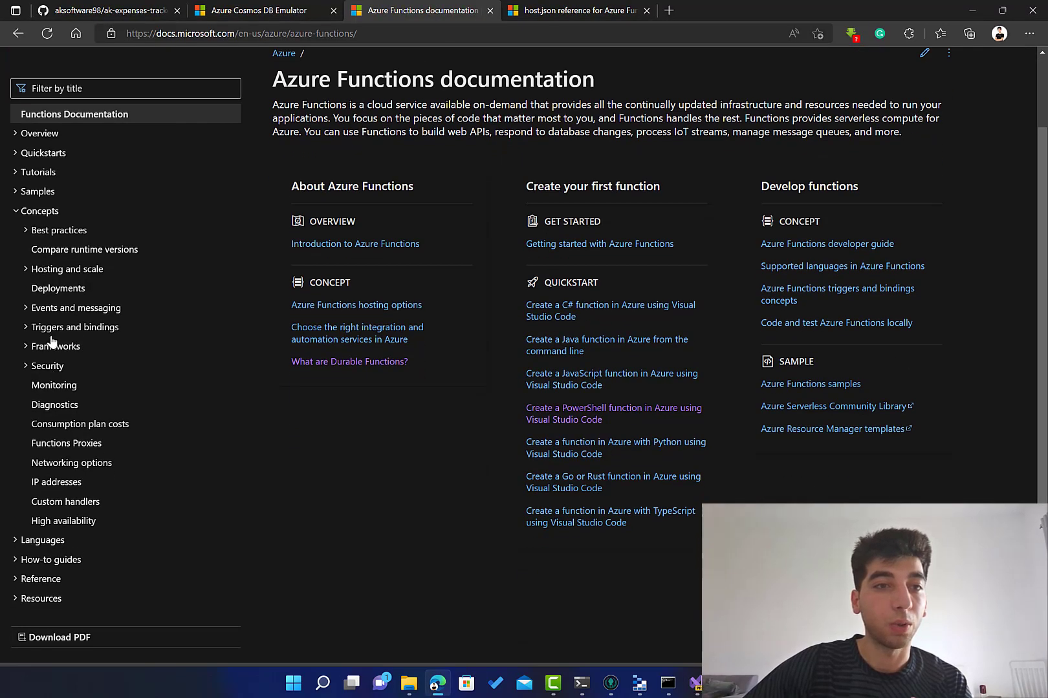
Expand Triggers and bindings in the Docs nav and read the Binding expression patterns article
{"action": "left_click", "coordinate": [75, 327]}
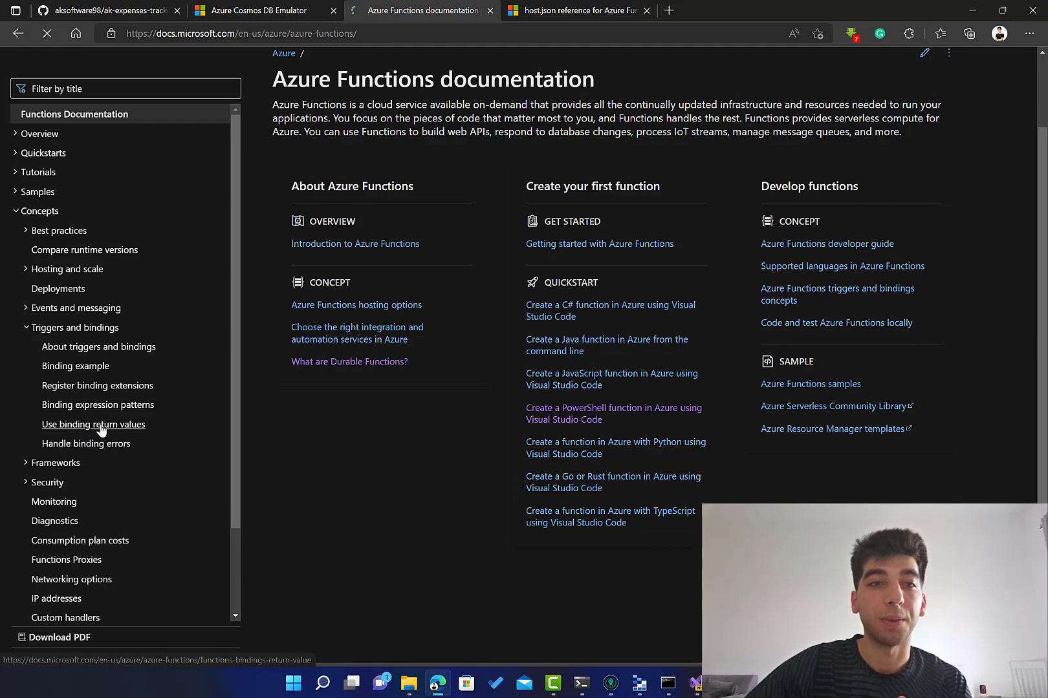
{"action": "left_click", "coordinate": [97, 405]}
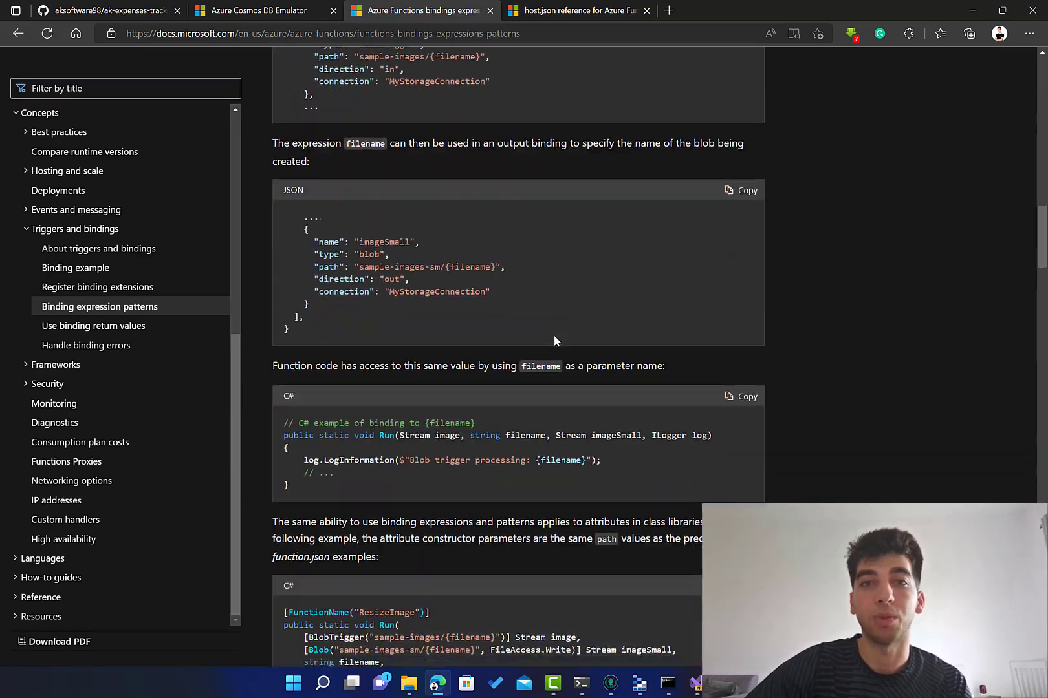
{"action": "scroll", "scroll_direction": "down", "scroll_amount": 3}
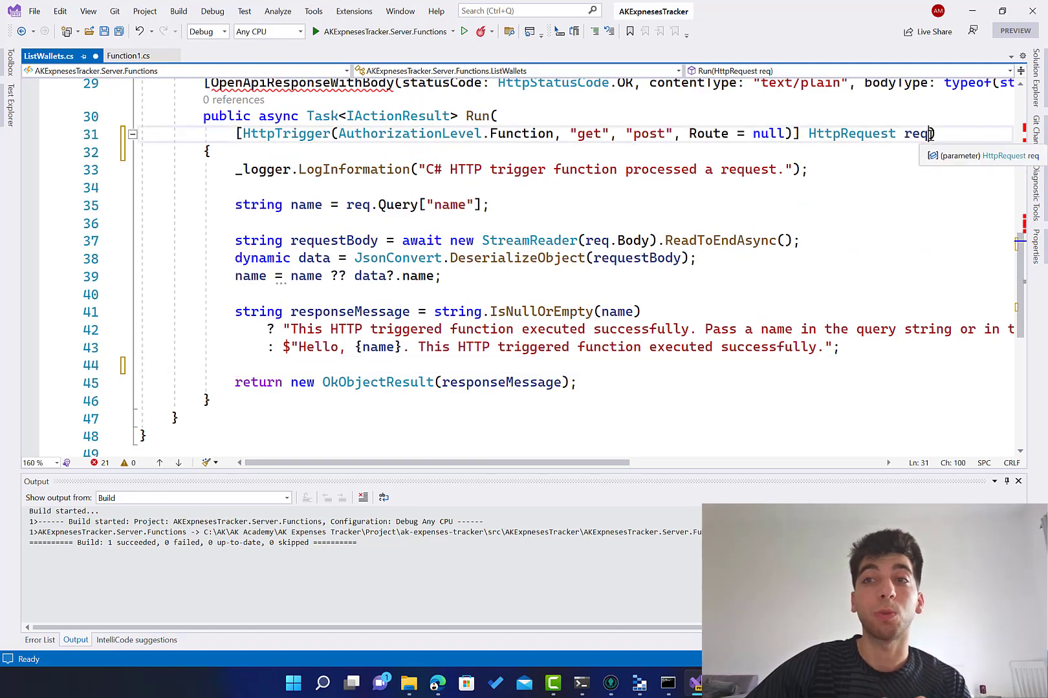
Scroll through the ListWallets.cs code before opening Solution Explorer
{"action": "scroll", "scroll_direction": "down", "scroll_amount": 3}
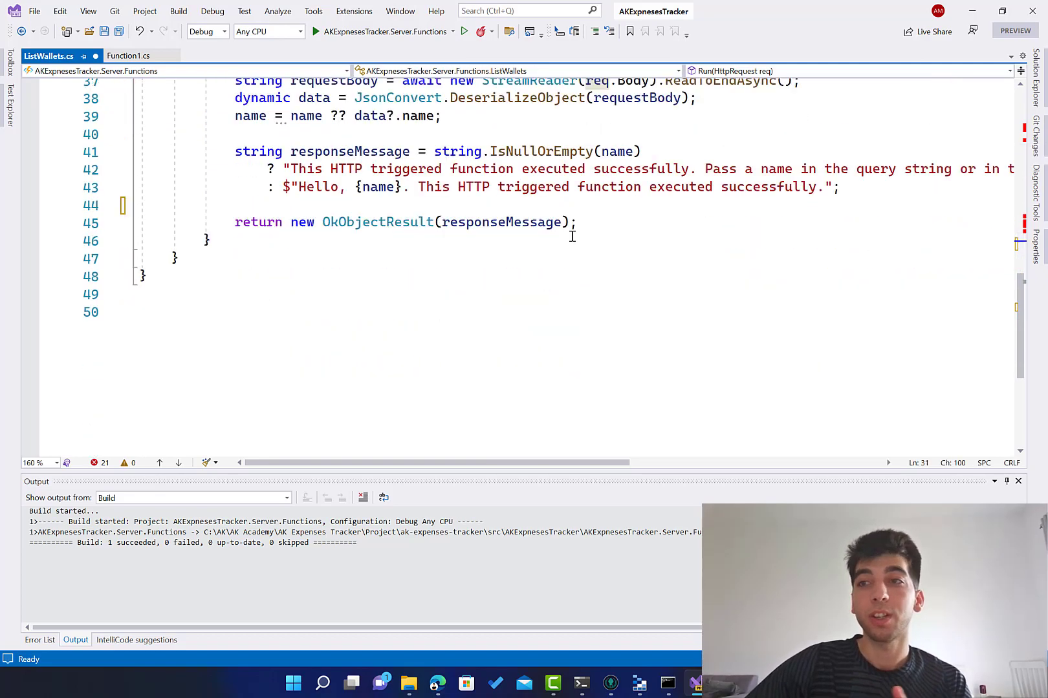
{"action": "scroll", "scroll_direction": "up", "scroll_amount": 3}
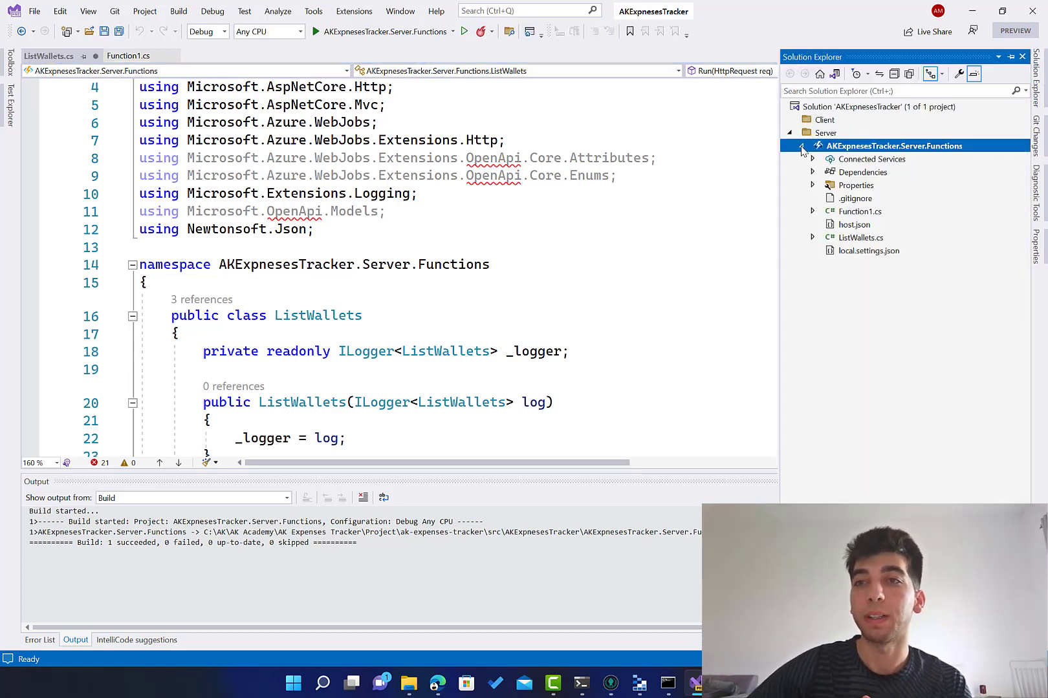
{"action": "left_click", "coordinate": [802, 146]}
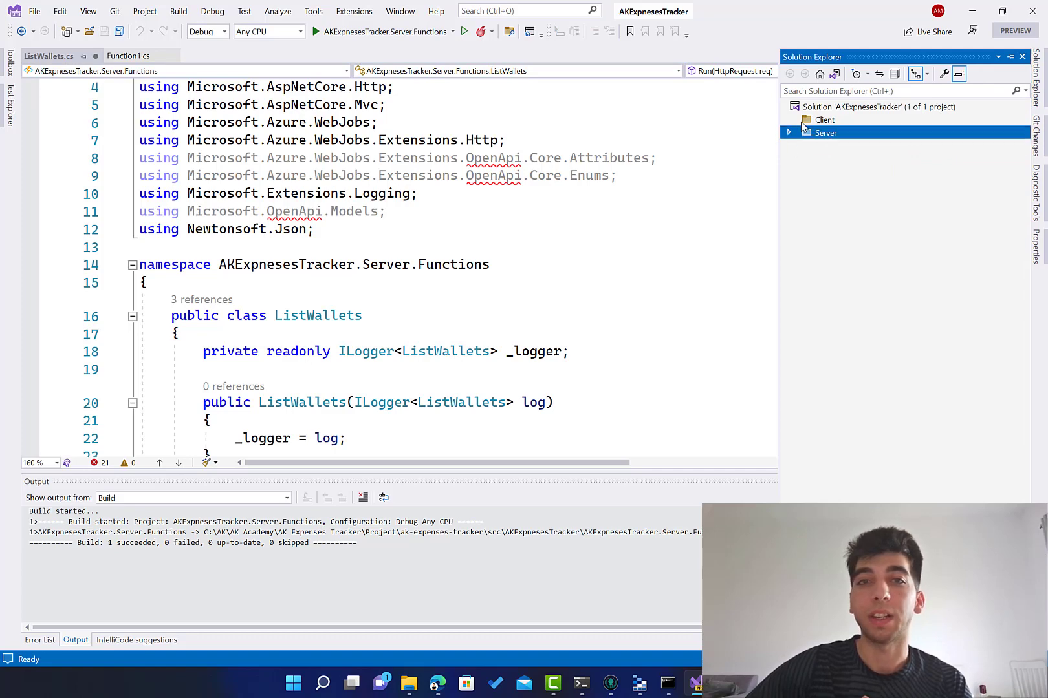
{"action": "mouse_move", "coordinate": [811, 142]}
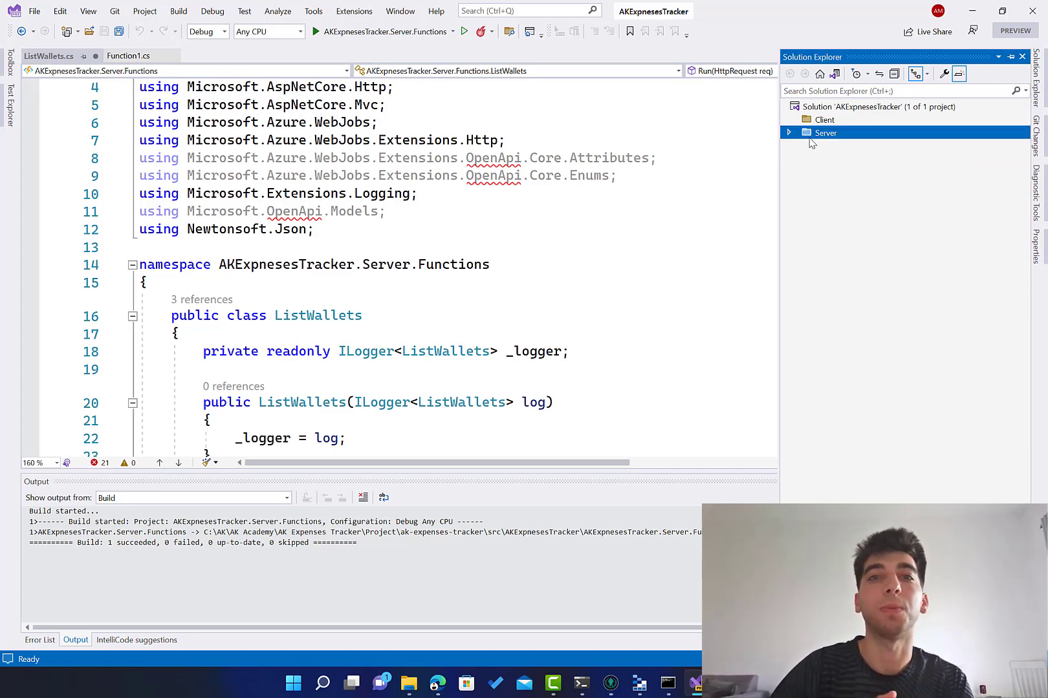
{"action": "left_click", "coordinate": [790, 132]}
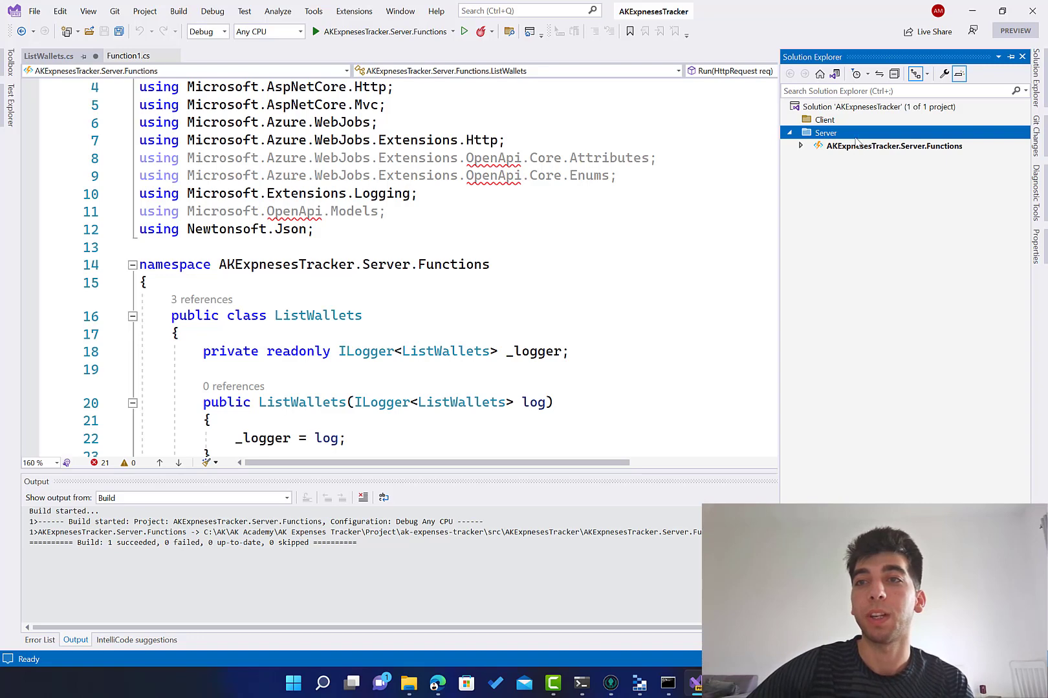
{"action": "left_click", "coordinate": [800, 147]}
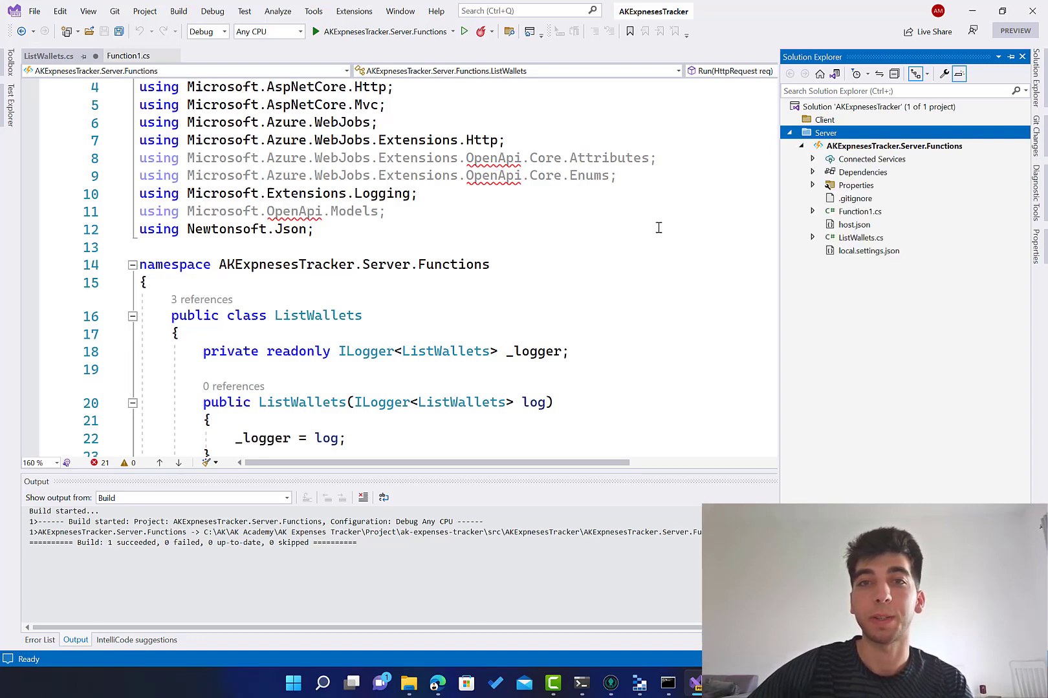